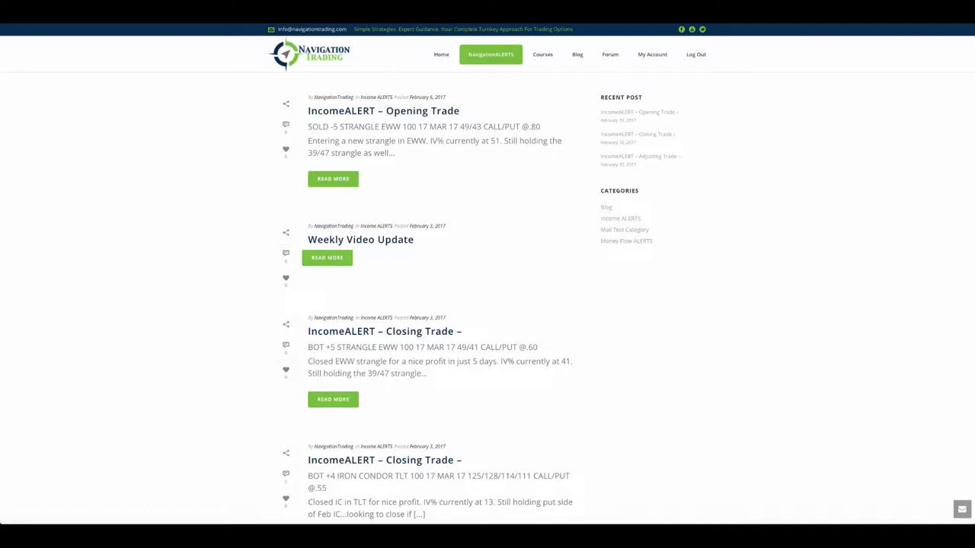
pyautogui.moveTo(790, 93)
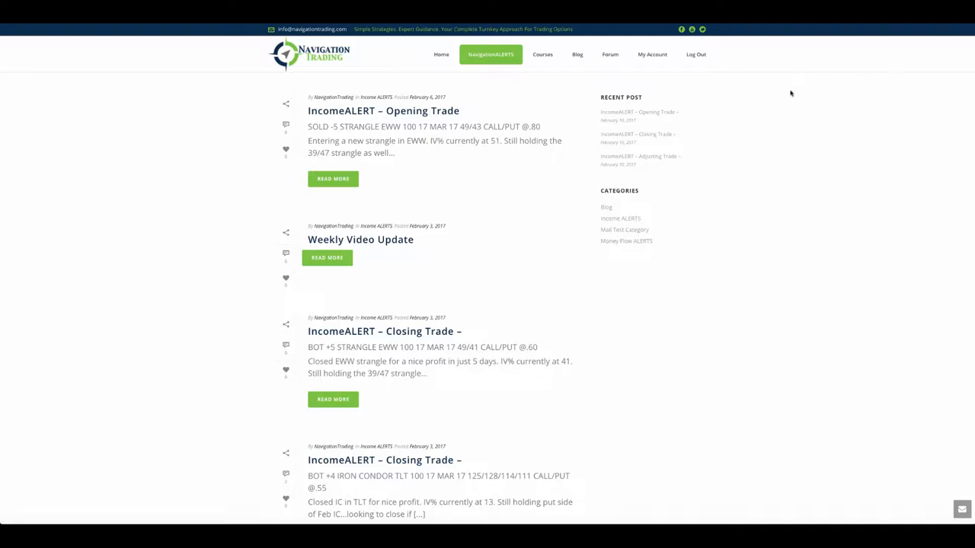
pyautogui.moveTo(568, 161)
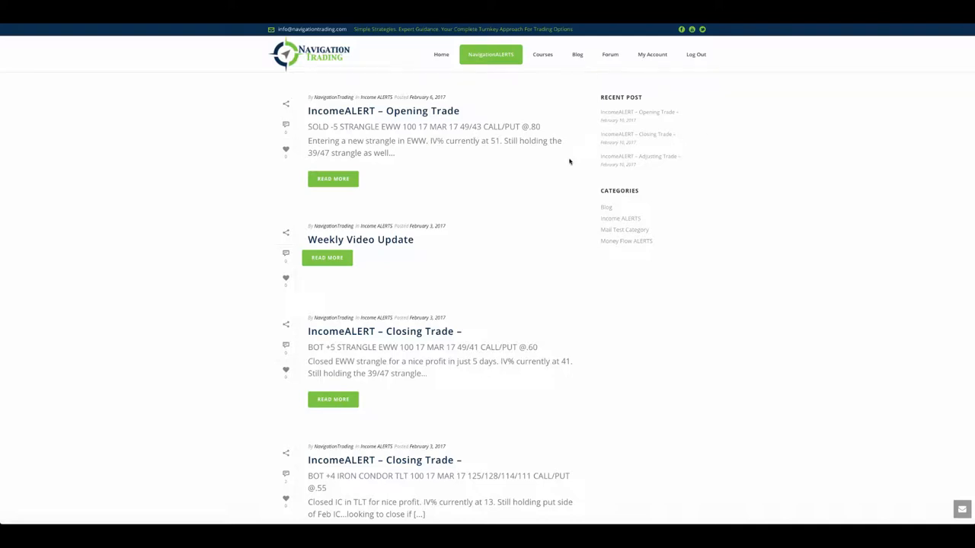
pyautogui.moveTo(566, 252)
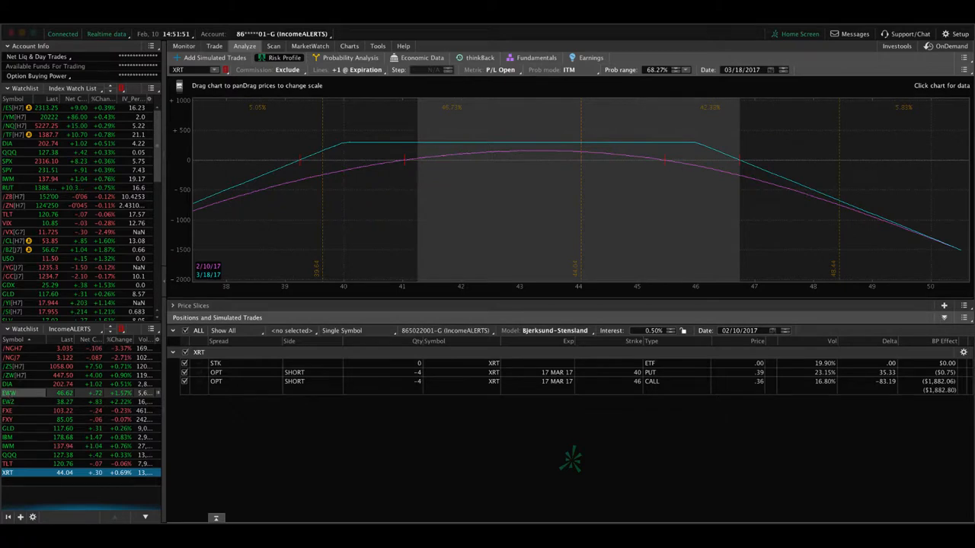
# Load the EWW position into the risk profile from the IncomeALERTS watchlist
pyautogui.click(9, 393)
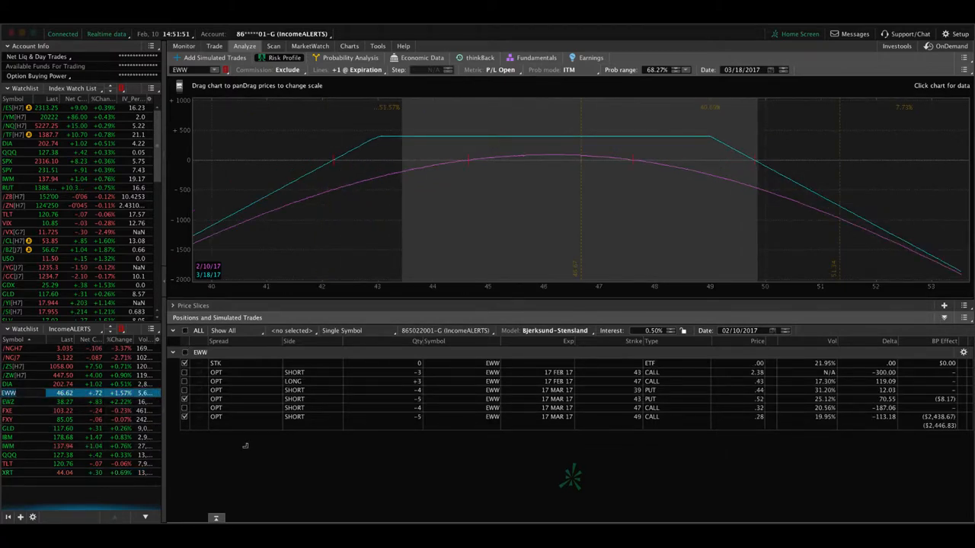
pyautogui.moveTo(581, 243)
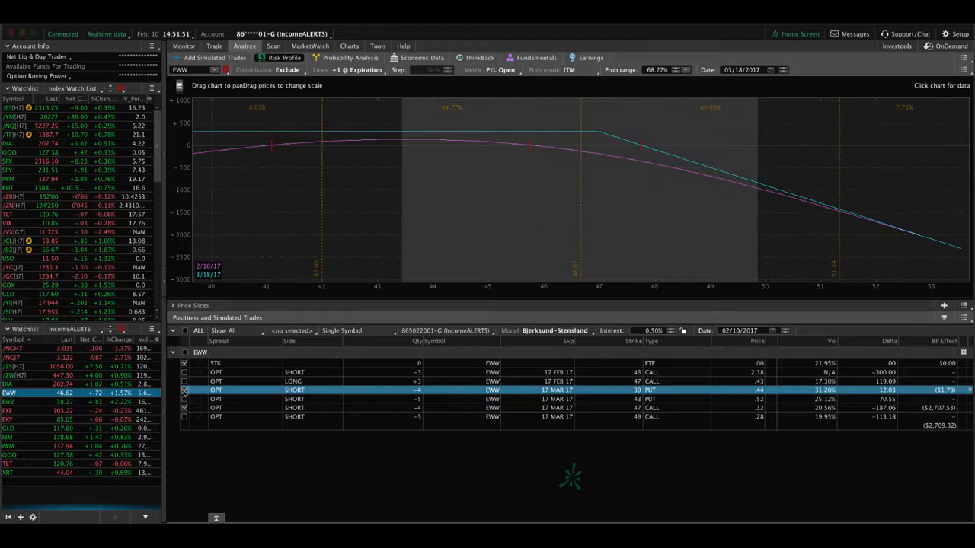
pyautogui.moveTo(583, 224)
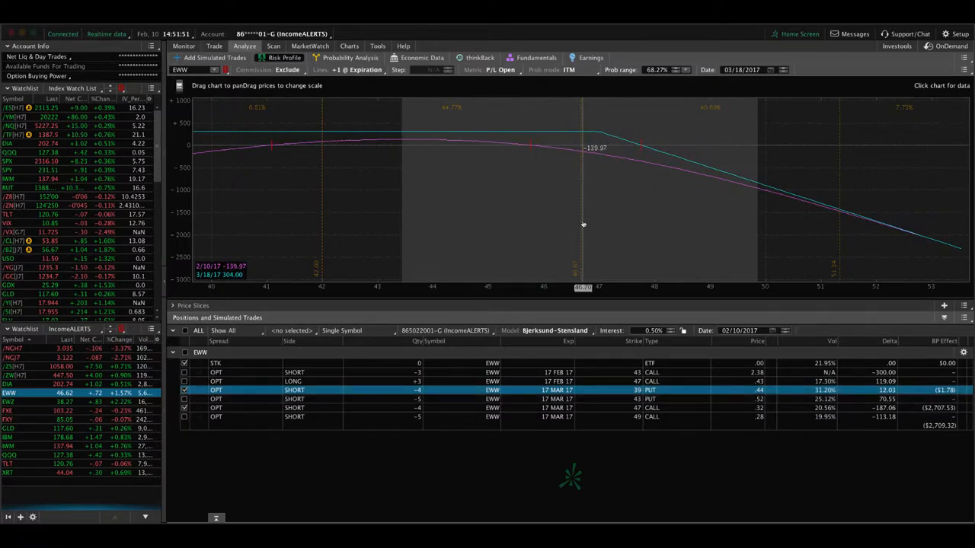
pyautogui.moveTo(580, 220)
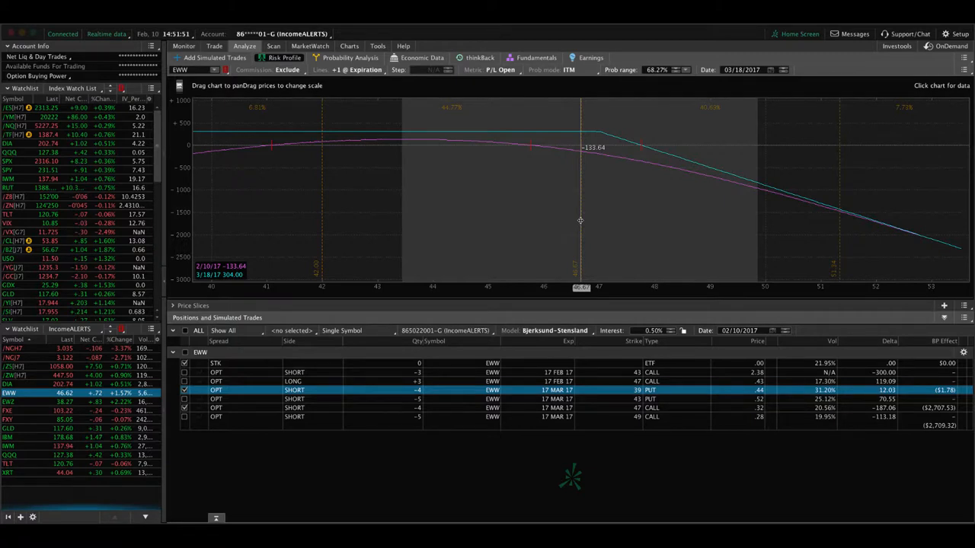
pyautogui.moveTo(492, 222)
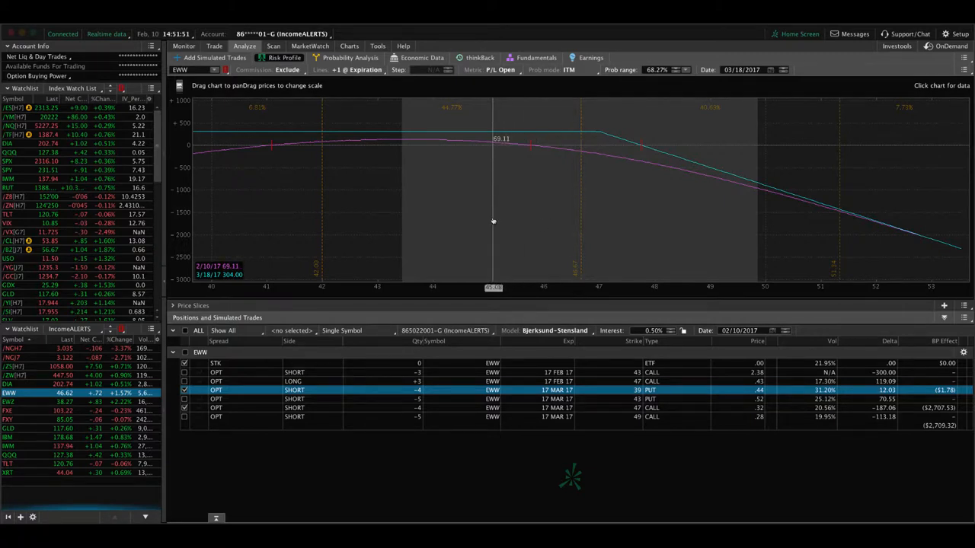
pyautogui.moveTo(545, 229)
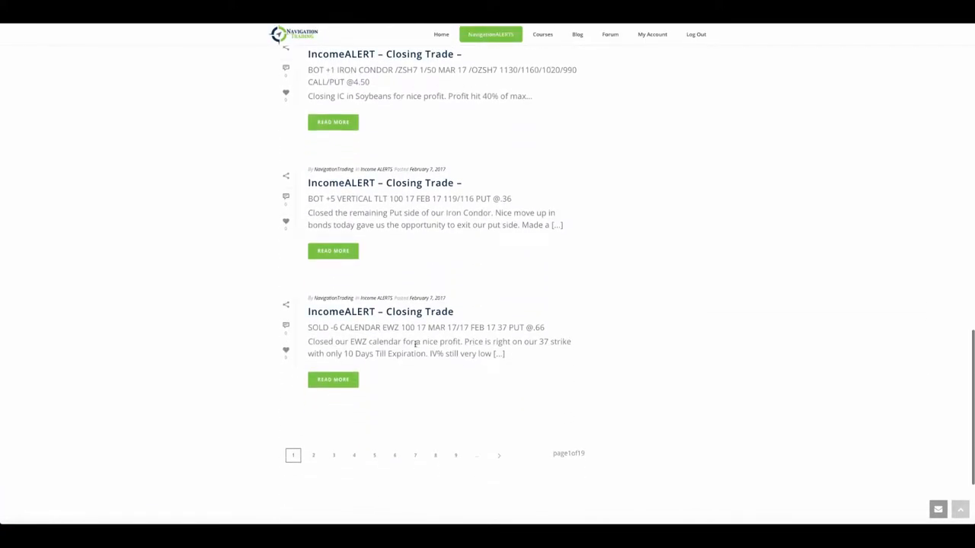
pyautogui.moveTo(420, 368)
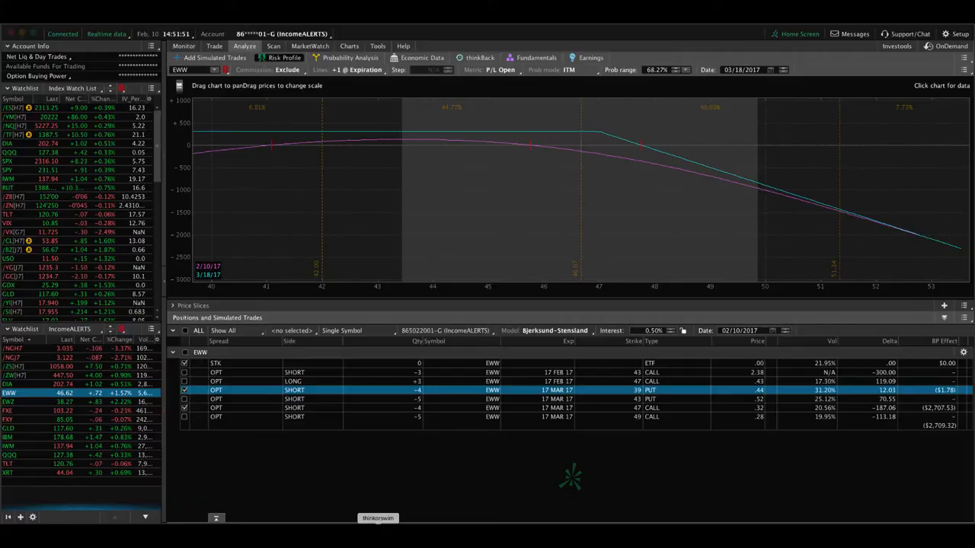
pyautogui.click(349, 46)
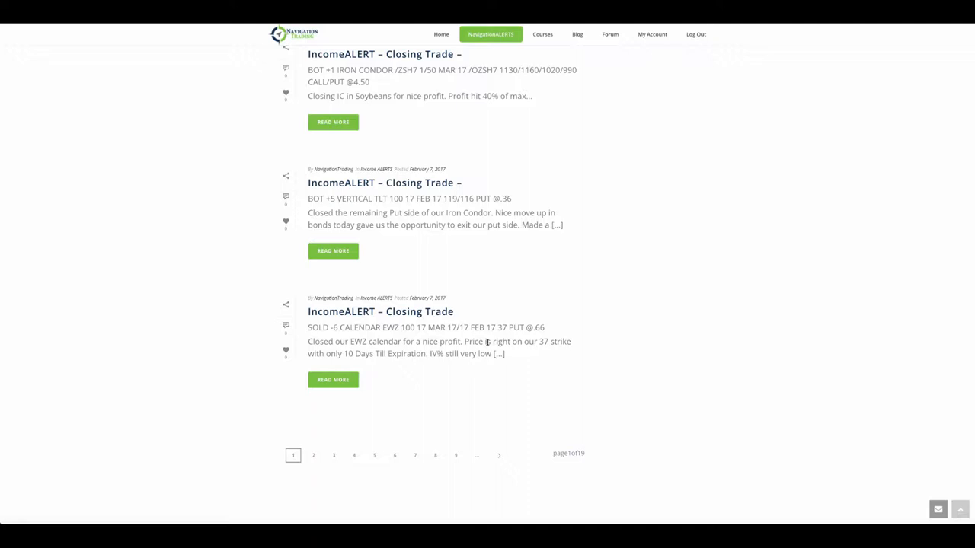
pyautogui.moveTo(428, 246)
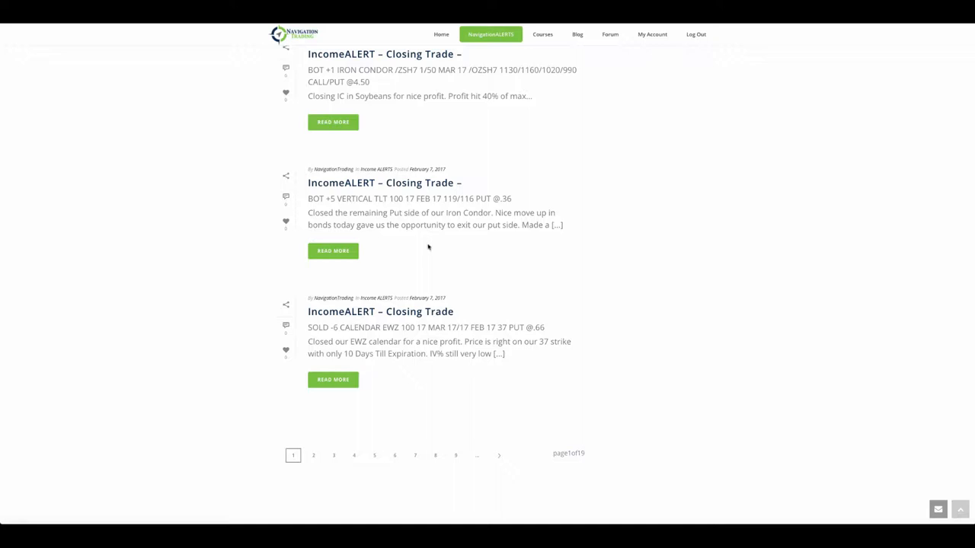
pyautogui.moveTo(422, 241)
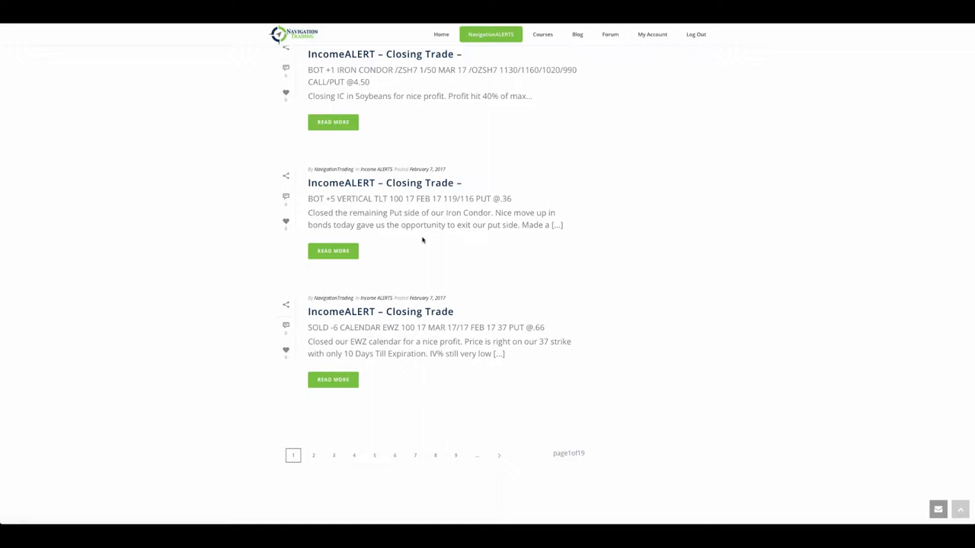
pyautogui.moveTo(434, 291)
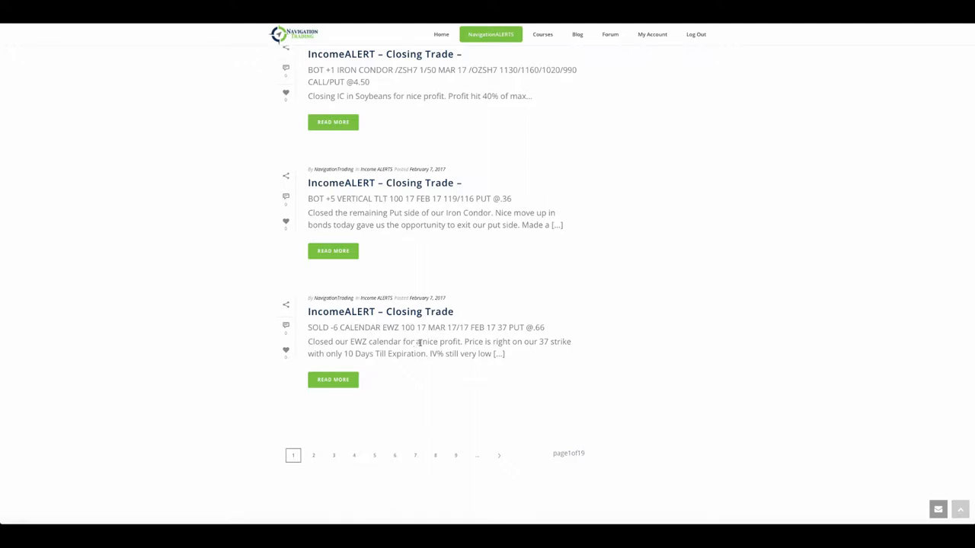
# Scroll the alerts up to the short TLT March 126/117 strangle opening post
pyautogui.scroll(3)
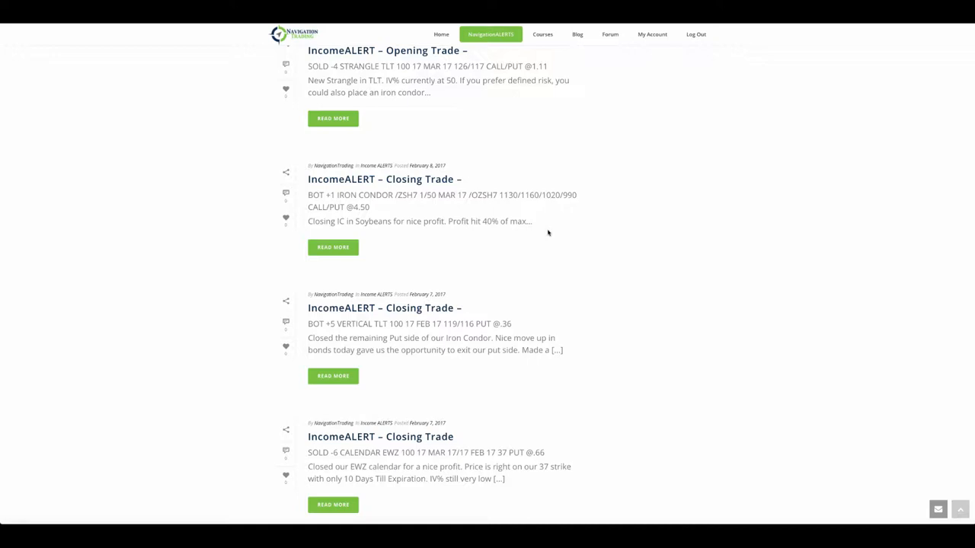
pyautogui.moveTo(583, 306)
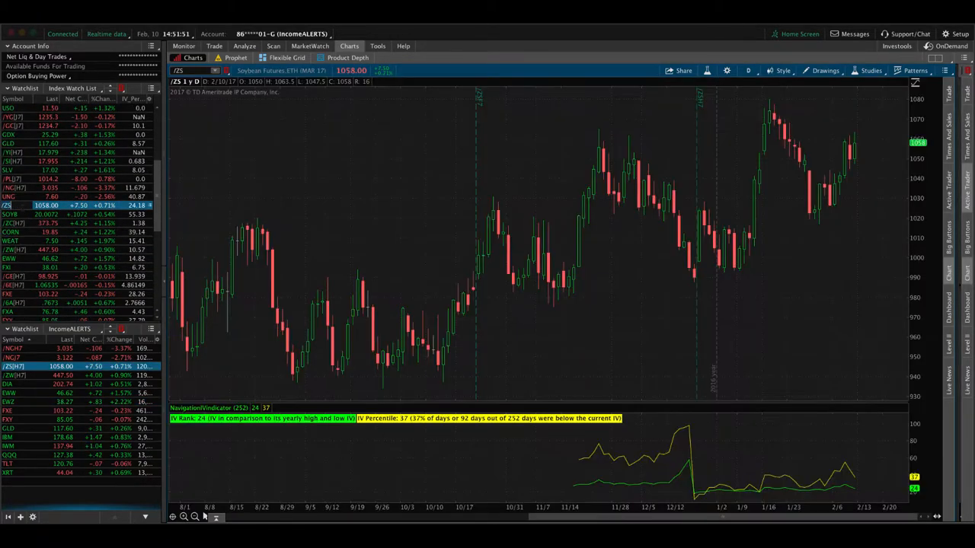
pyautogui.moveTo(624, 290)
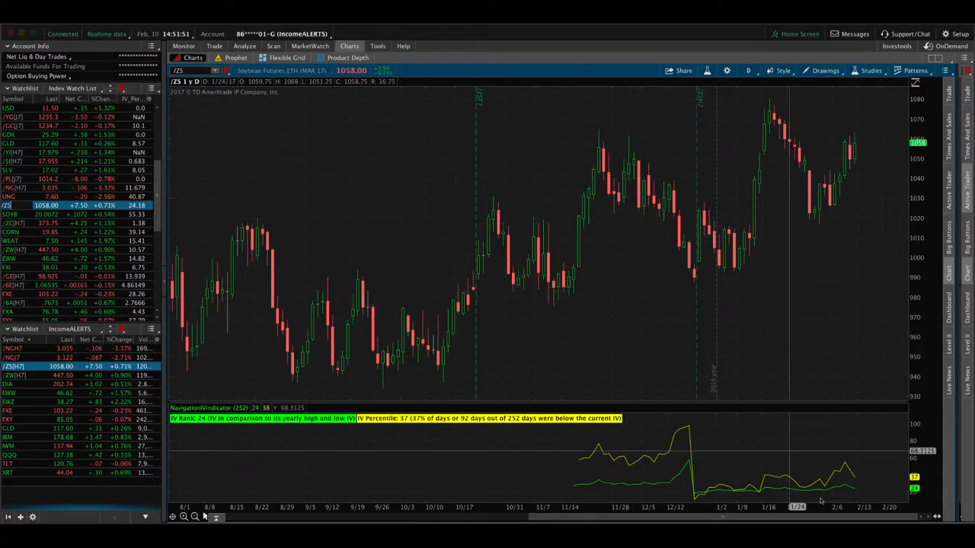
pyautogui.moveTo(628, 472)
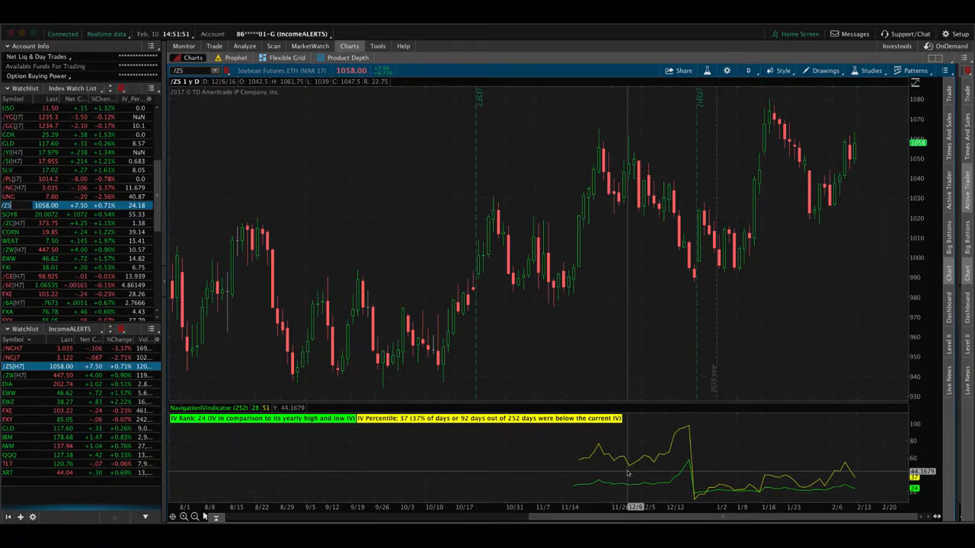
pyautogui.moveTo(670, 472)
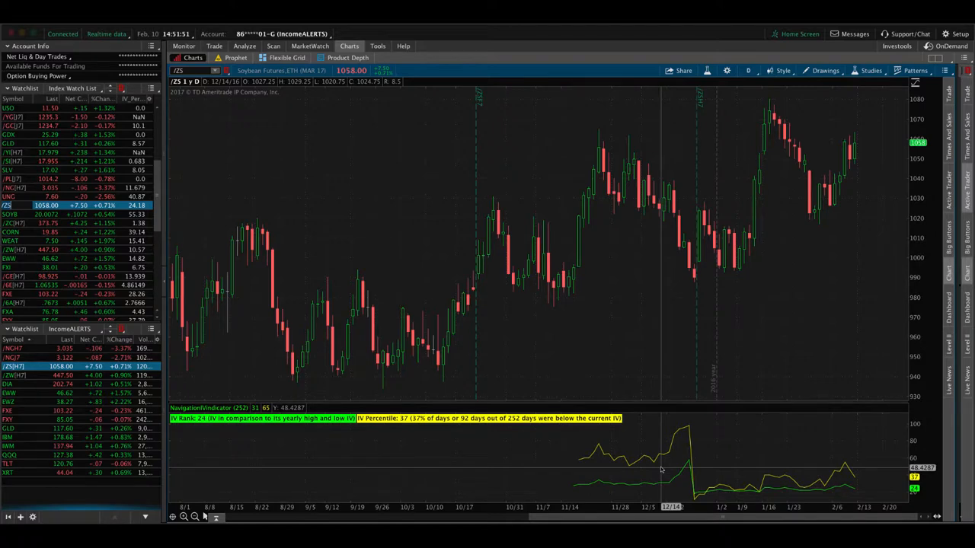
pyautogui.moveTo(660, 470)
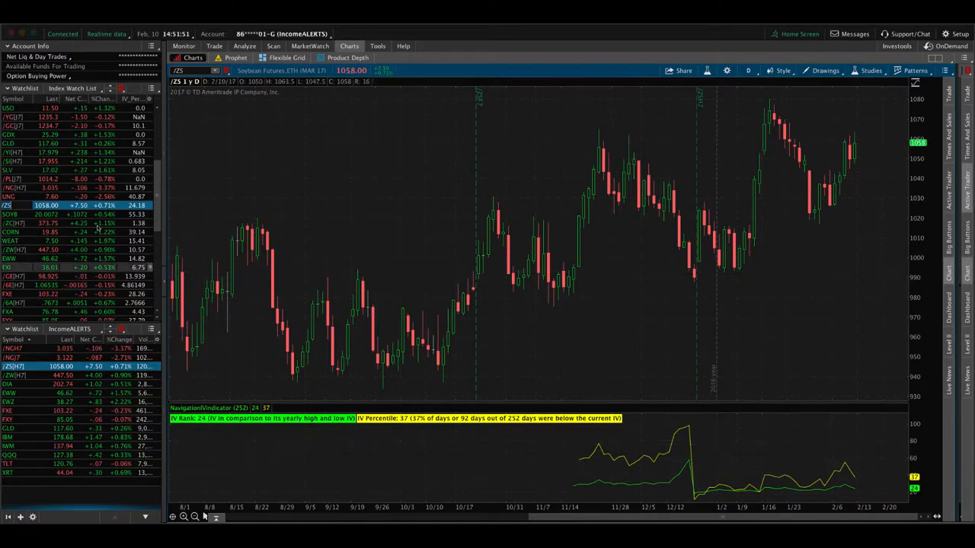
# Chart /NG, UNG, then TLT, whose IV Rank reads 18 and IV Percentile 23
pyautogui.click(9, 188)
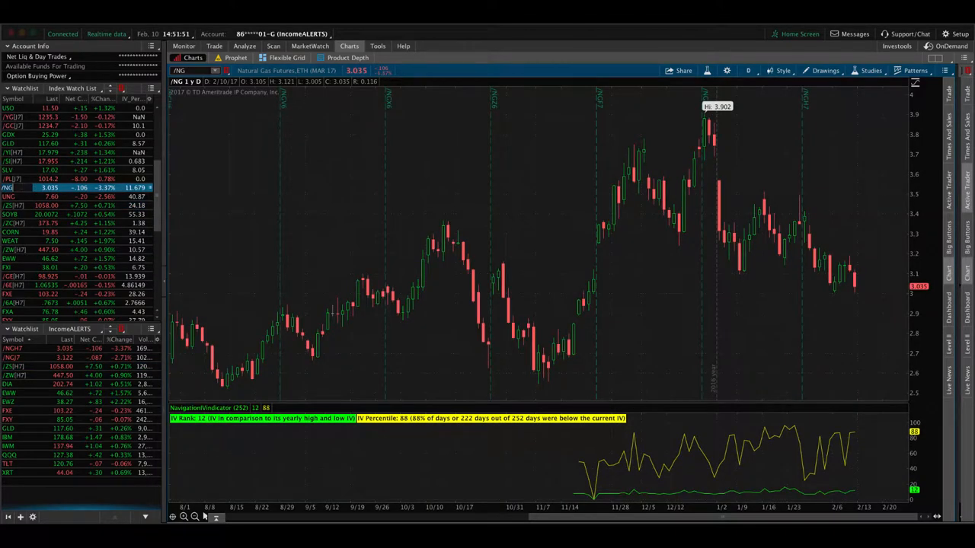
pyautogui.moveTo(838, 447)
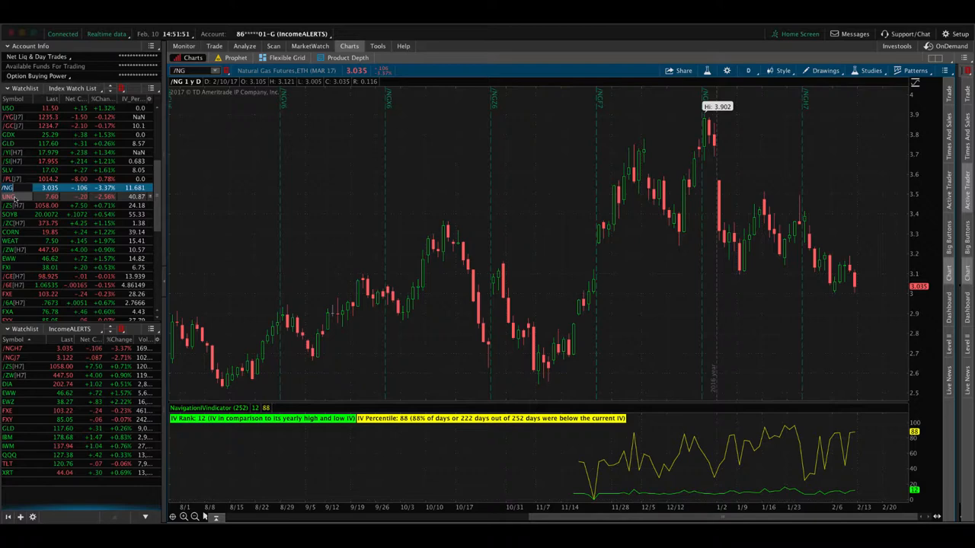
pyautogui.click(9, 196)
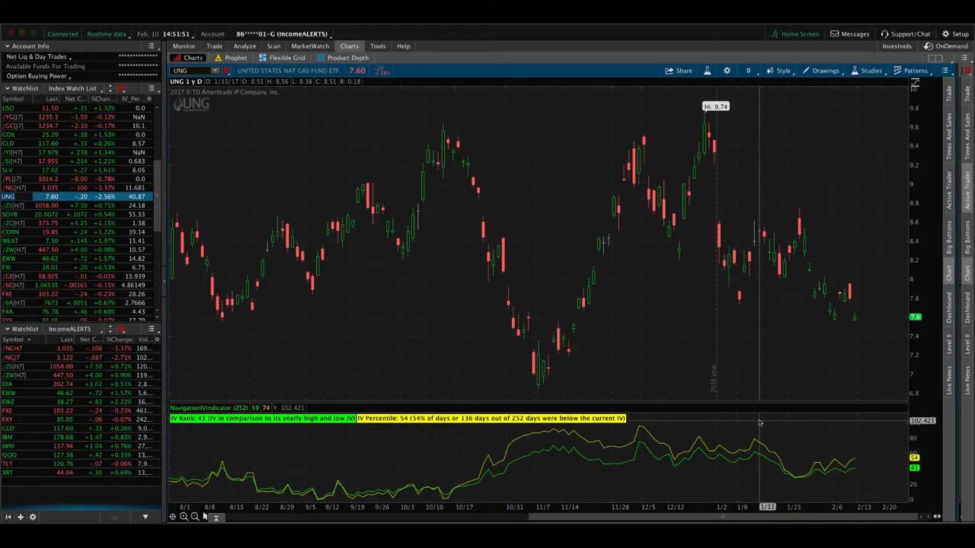
pyautogui.moveTo(852, 469)
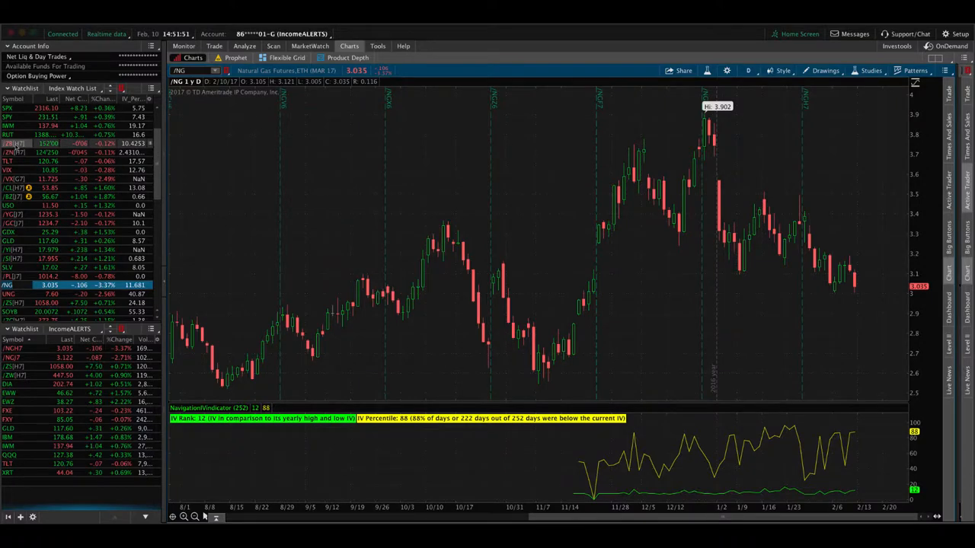
pyautogui.click(15, 151)
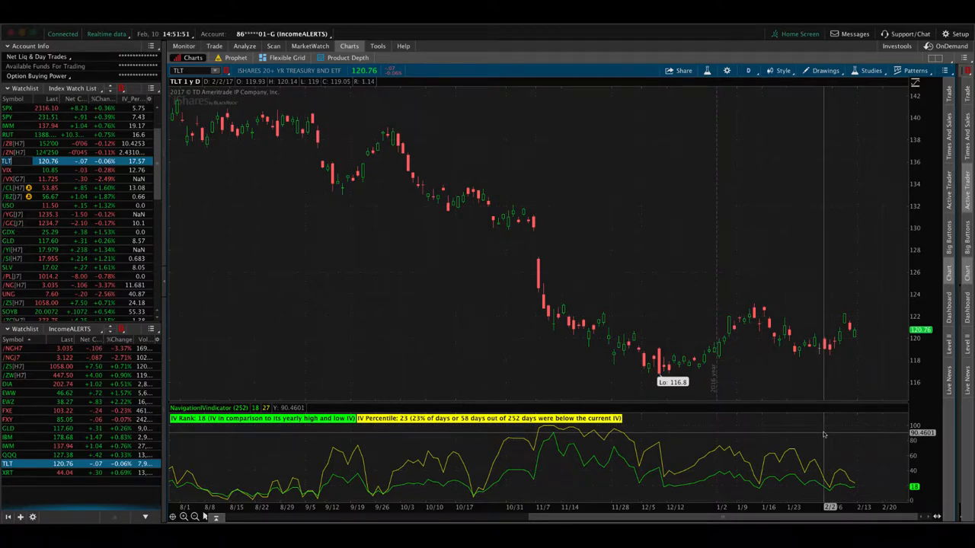
pyautogui.moveTo(807, 438)
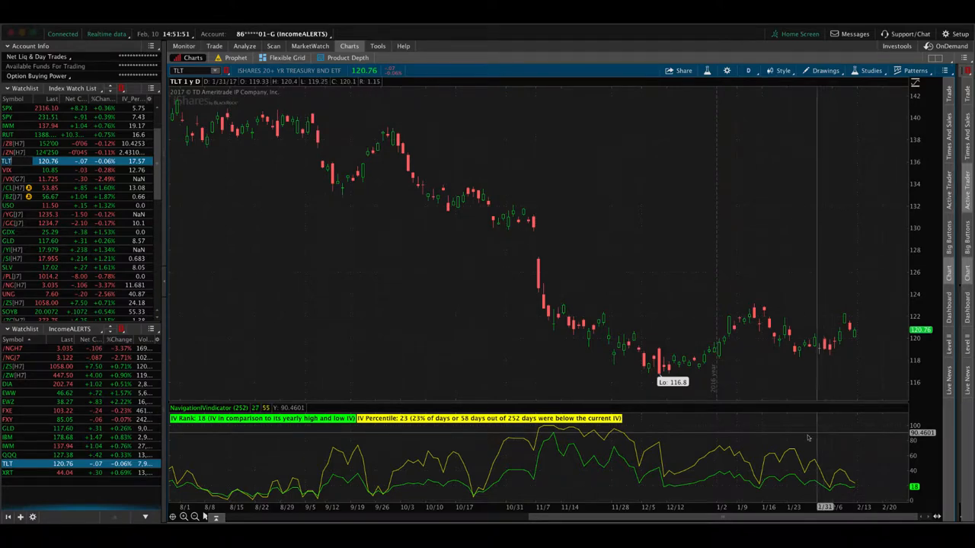
pyautogui.moveTo(731, 451)
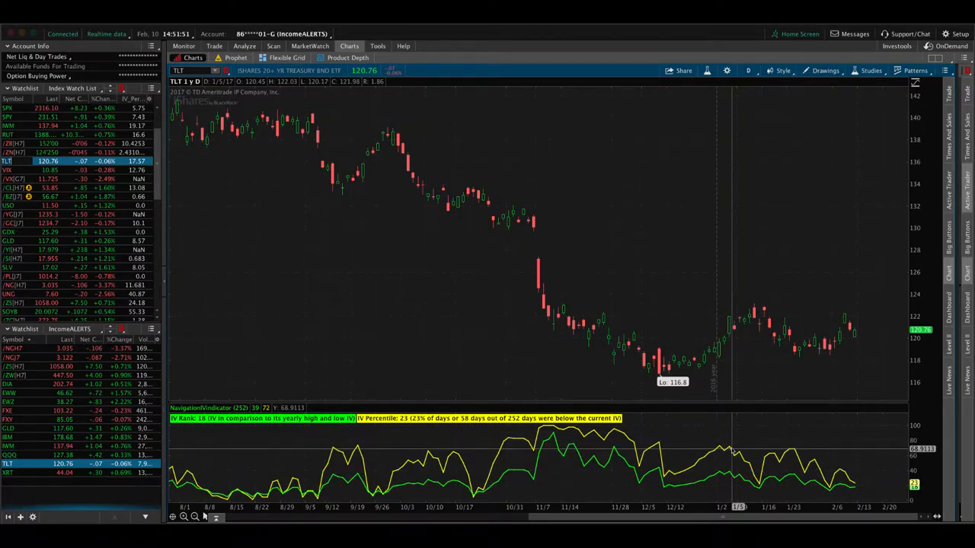
pyautogui.moveTo(655, 457)
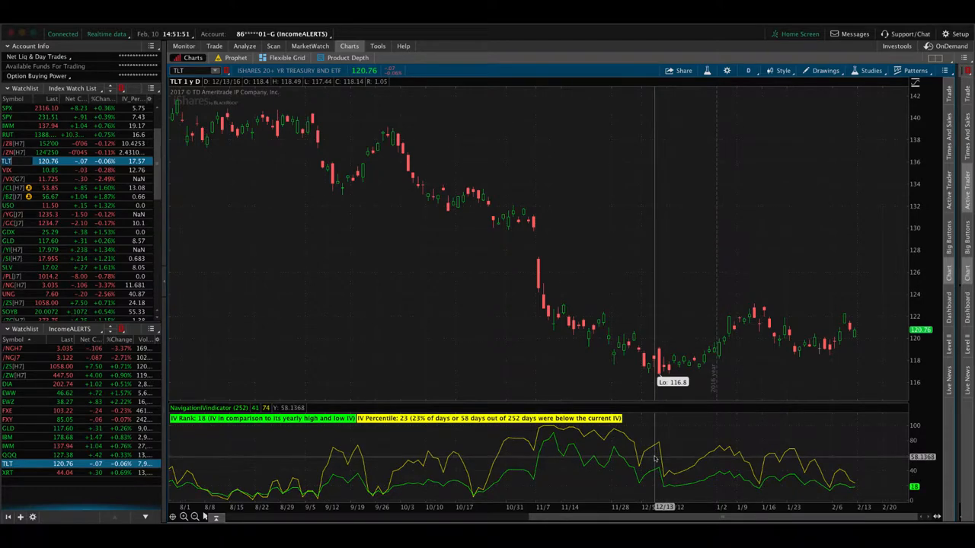
pyautogui.moveTo(653, 456)
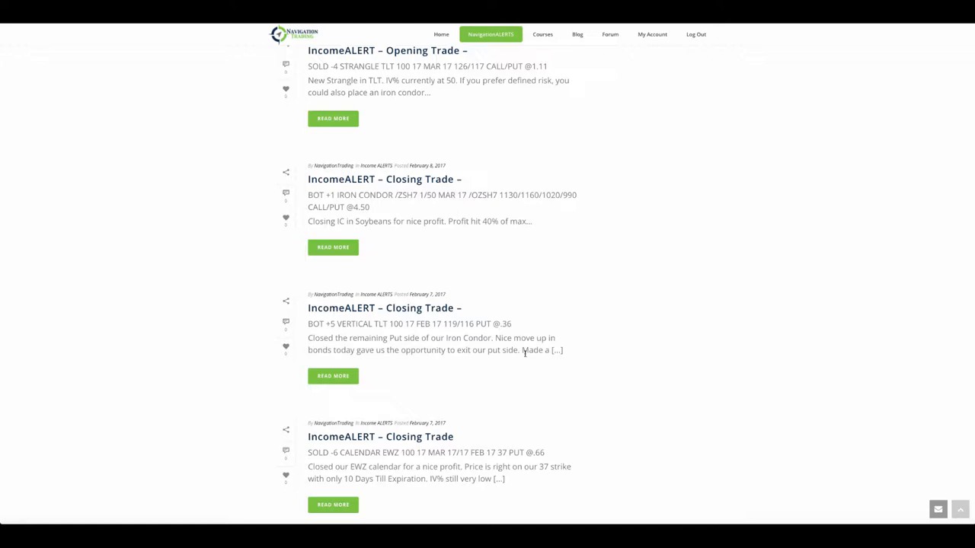
# Scroll the alerts feed to the TLT strangle opening and put vertical closing alerts
pyautogui.scroll(3)
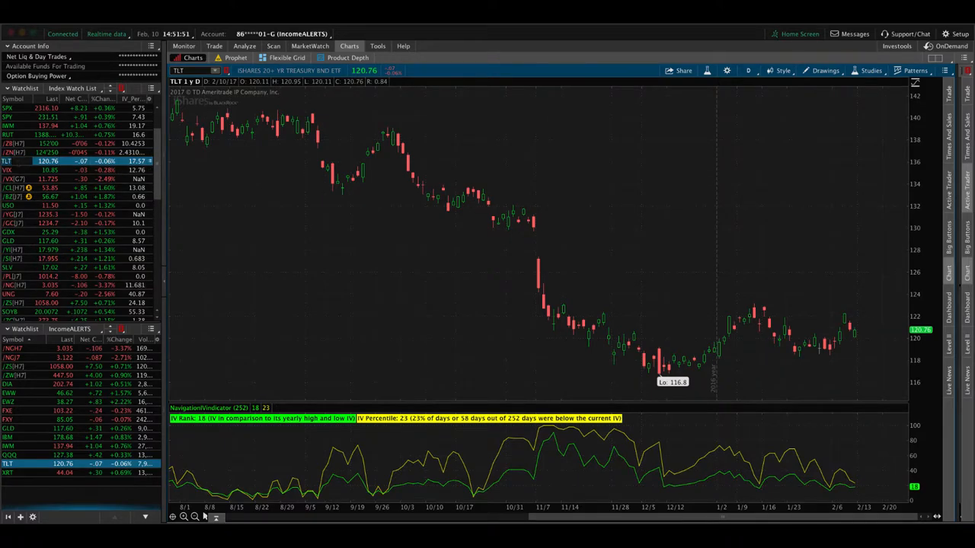
pyautogui.moveTo(443, 187)
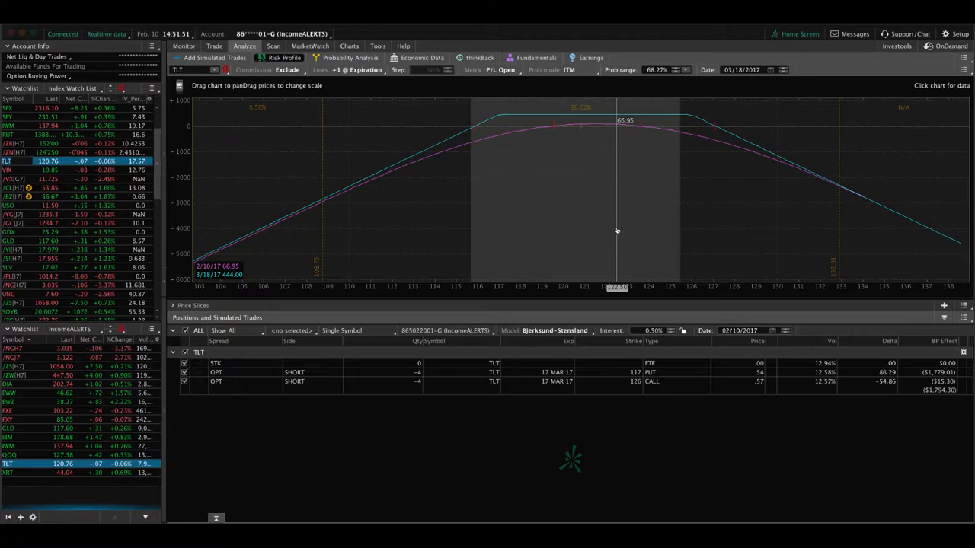
pyautogui.moveTo(675, 222)
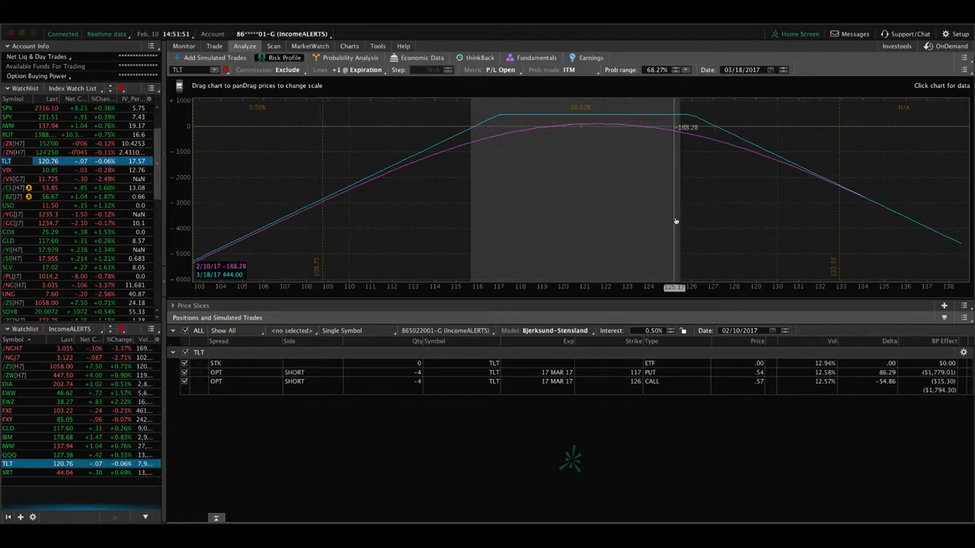
pyautogui.moveTo(631, 204)
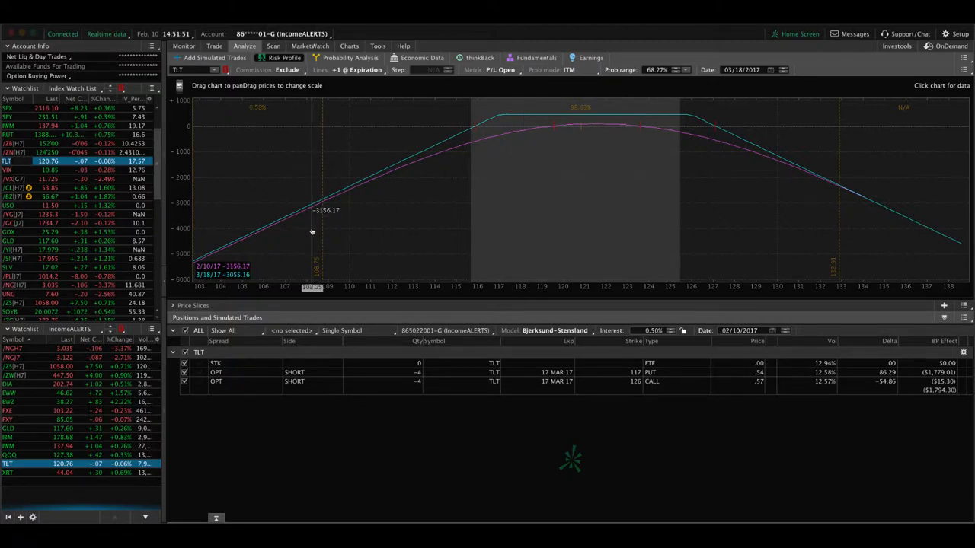
pyautogui.moveTo(385, 236)
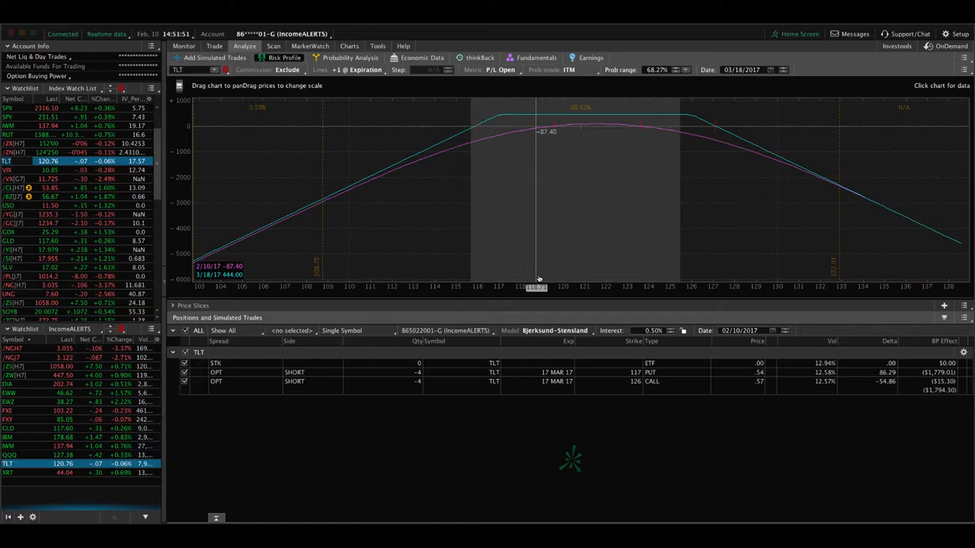
pyautogui.moveTo(582, 261)
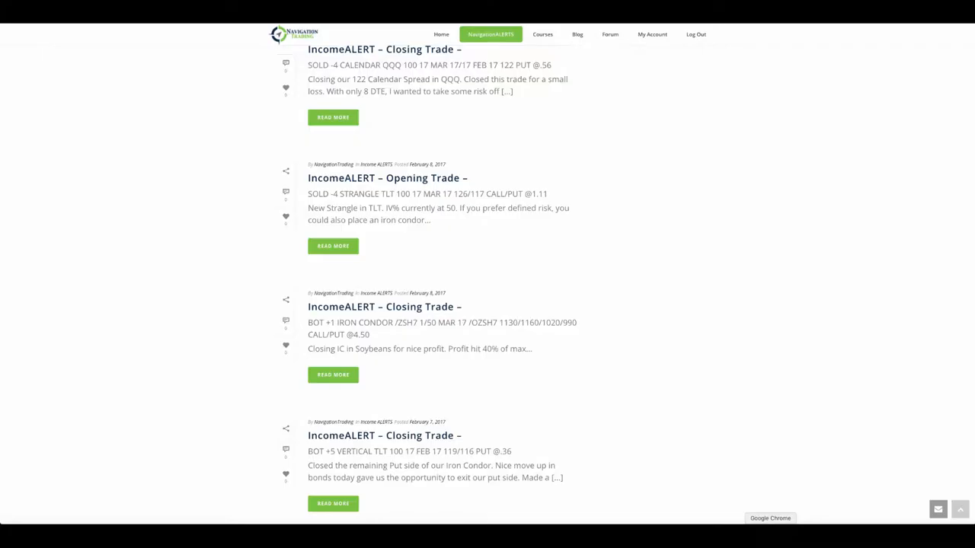
# Scroll the alerts feed up to the QQQ calendar closing trade
pyautogui.scroll(3)
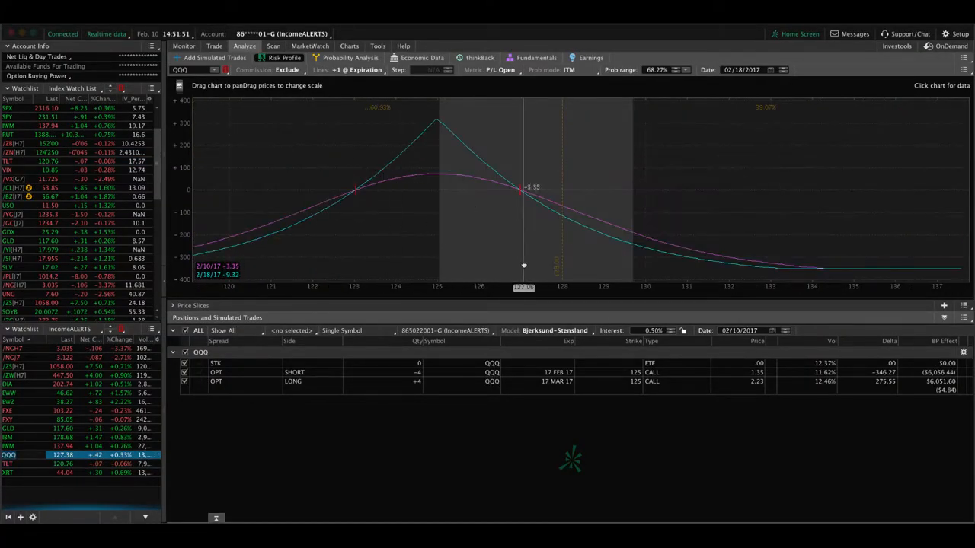
pyautogui.moveTo(525, 252)
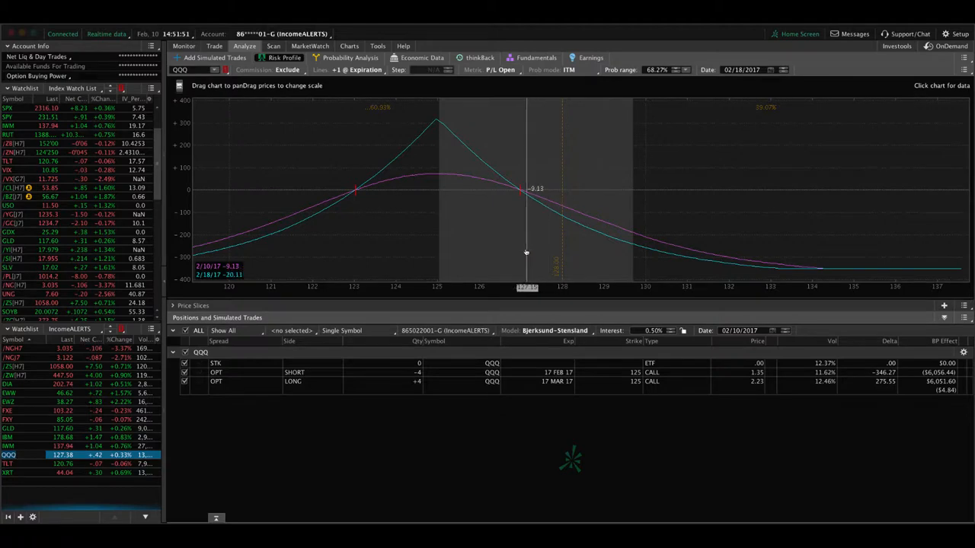
pyautogui.moveTo(613, 222)
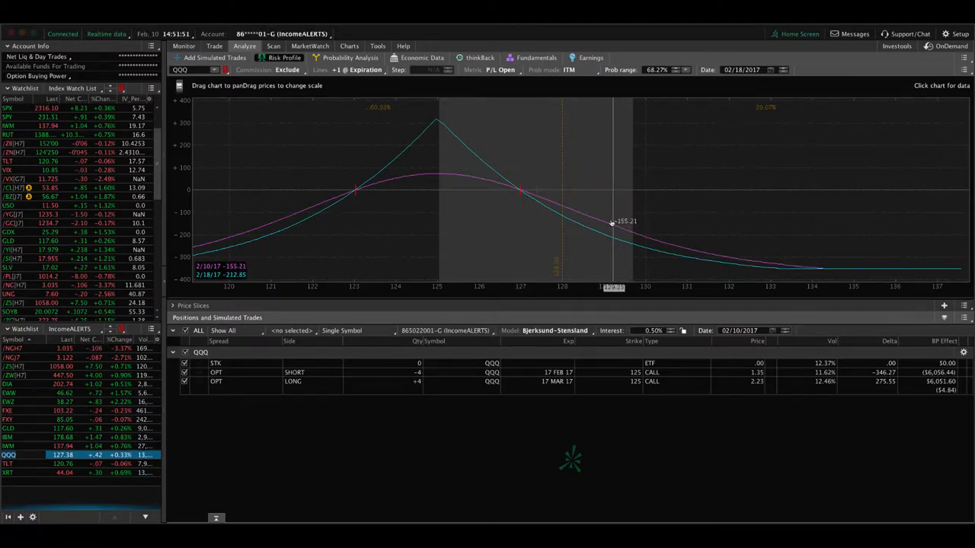
pyautogui.moveTo(546, 161)
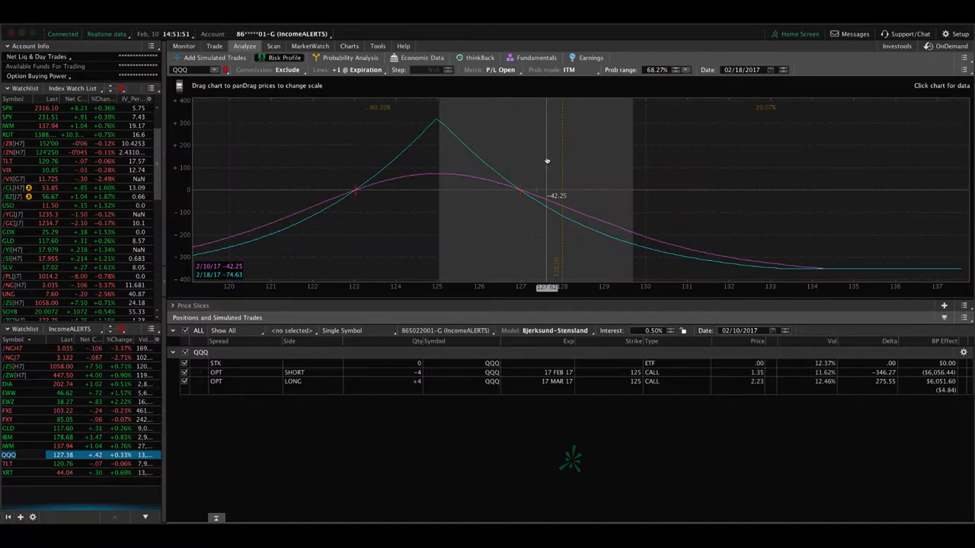
pyautogui.moveTo(548, 163)
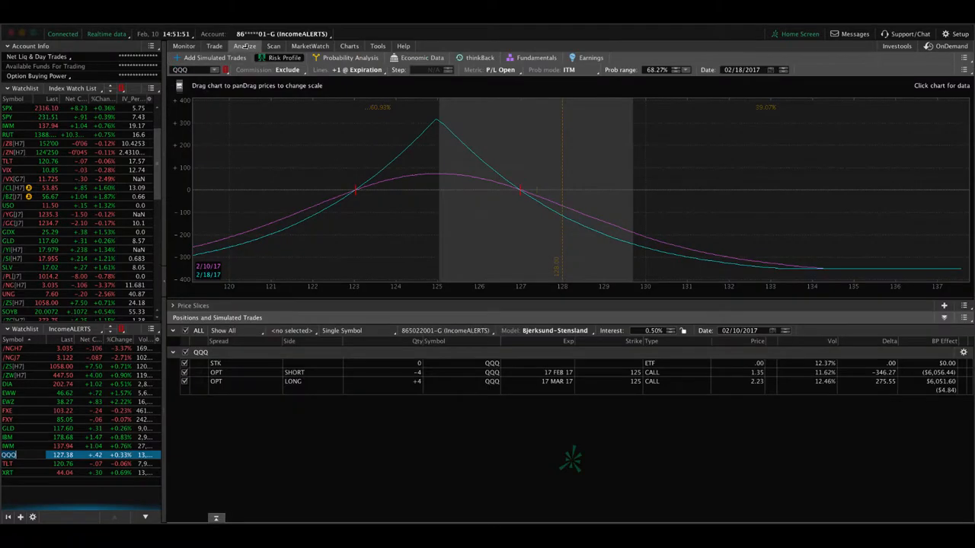
pyautogui.moveTo(536, 202)
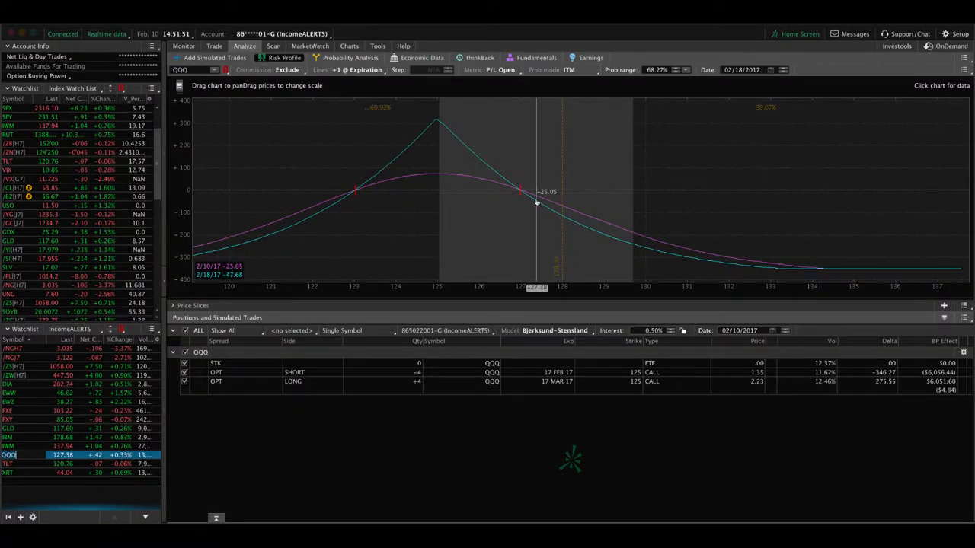
pyautogui.moveTo(527, 202)
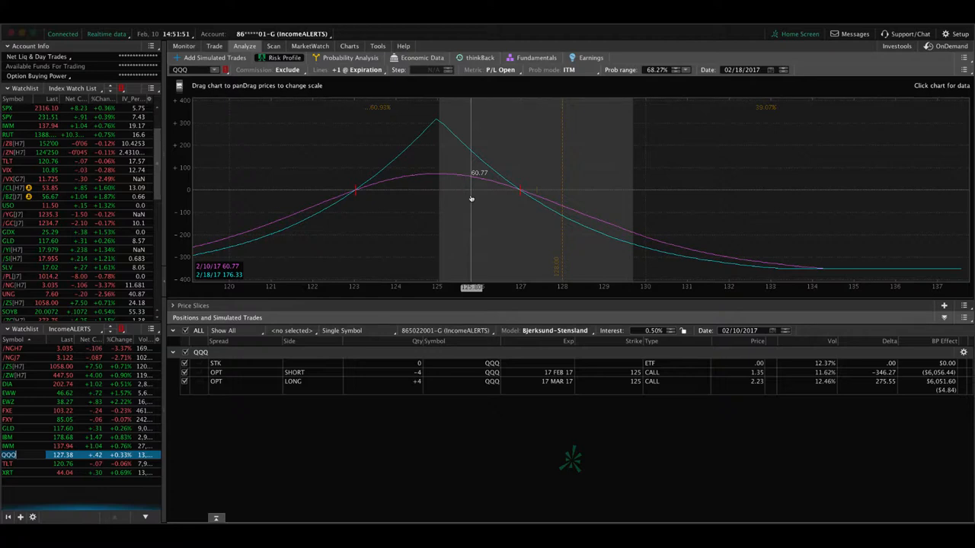
pyautogui.moveTo(518, 156)
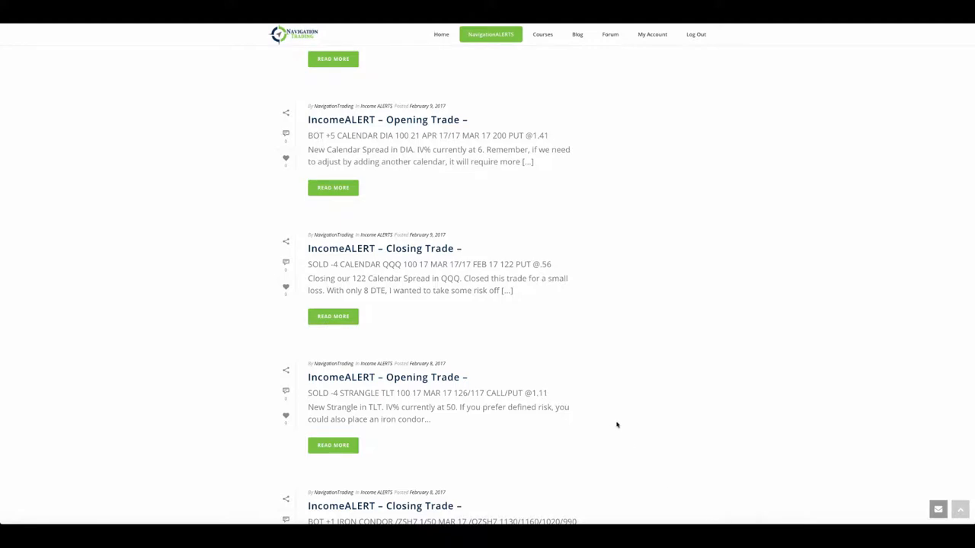
# Scroll the alerts feed up to the DIA put calendar opening alert
pyautogui.scroll(3)
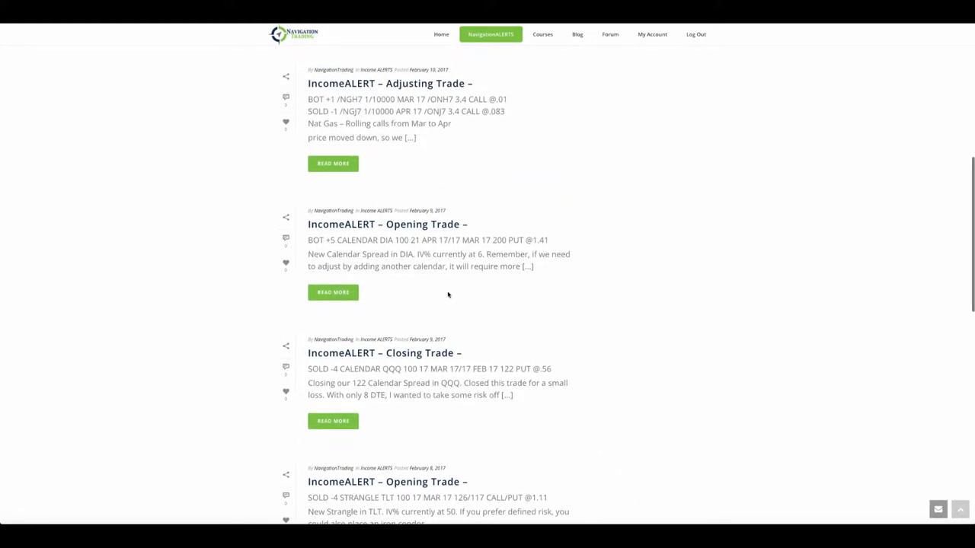
pyautogui.moveTo(440, 290)
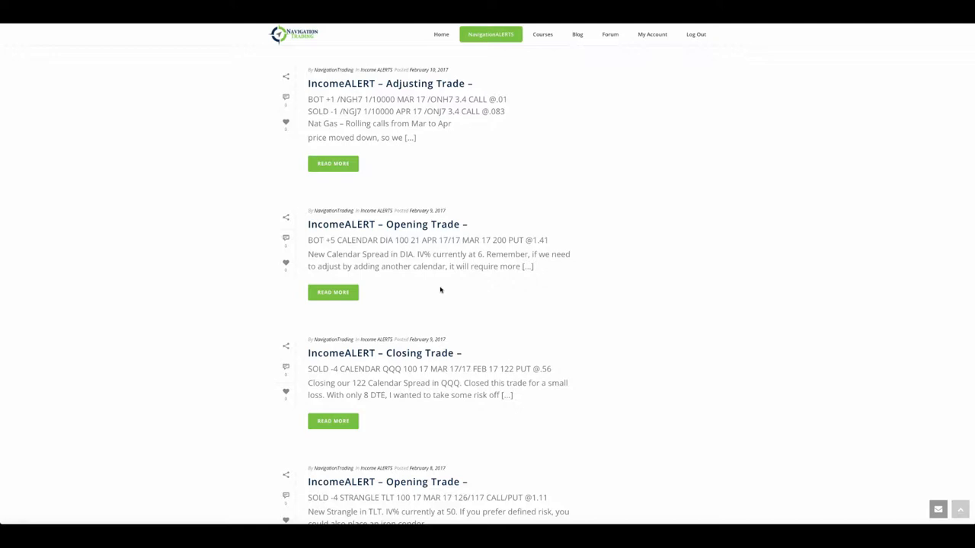
pyautogui.moveTo(441, 280)
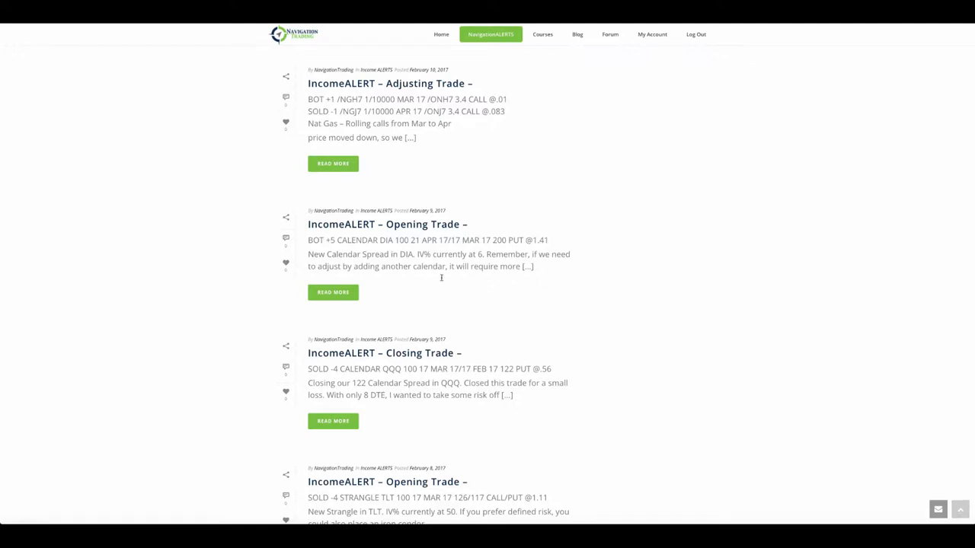
pyautogui.moveTo(466, 261)
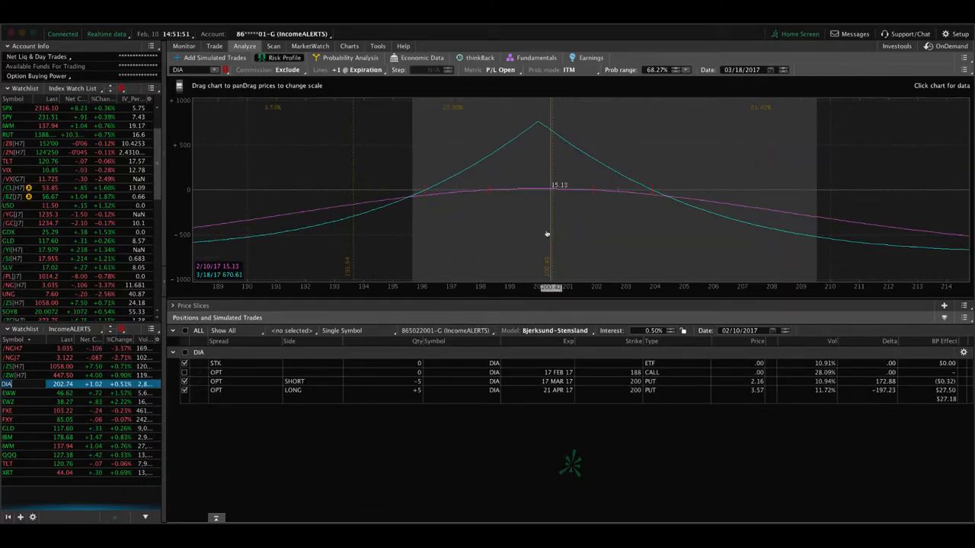
pyautogui.moveTo(577, 225)
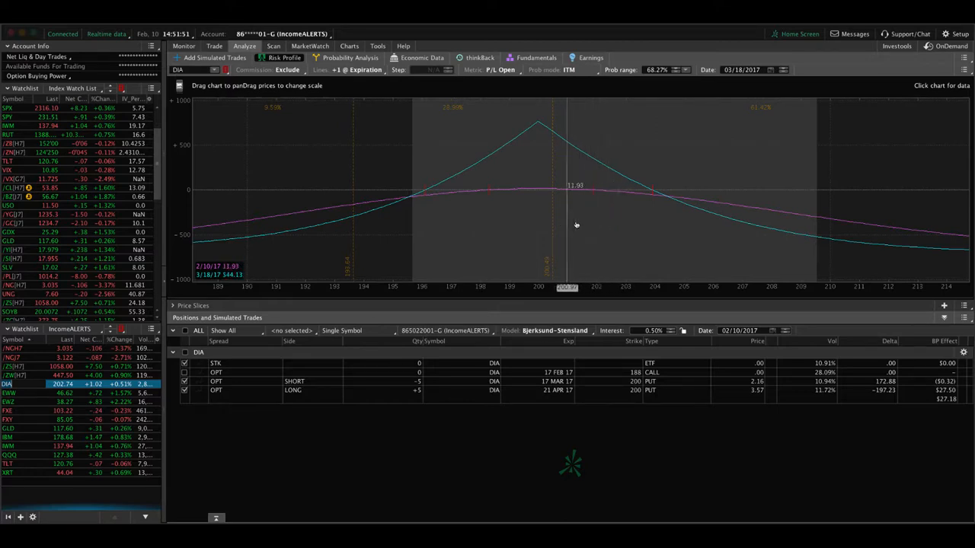
pyautogui.moveTo(640, 214)
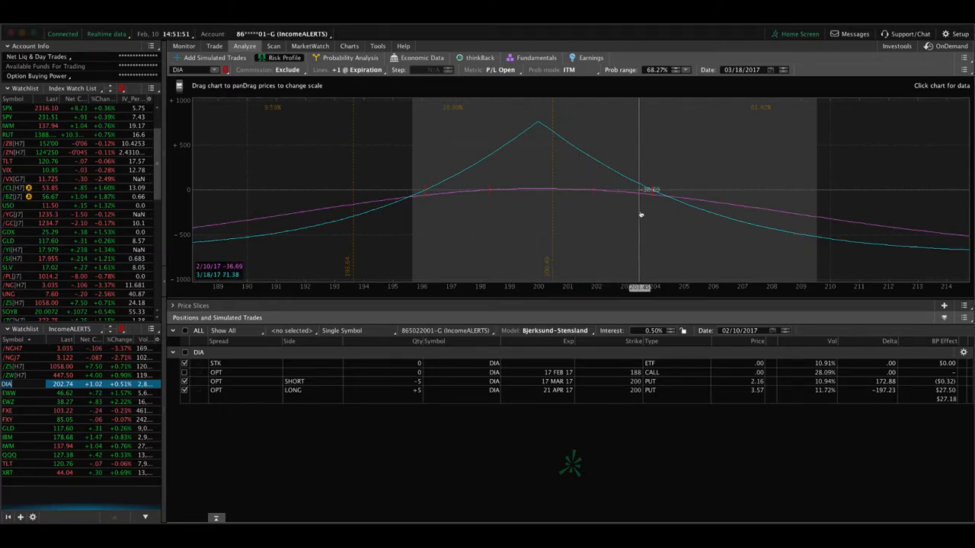
pyautogui.moveTo(654, 212)
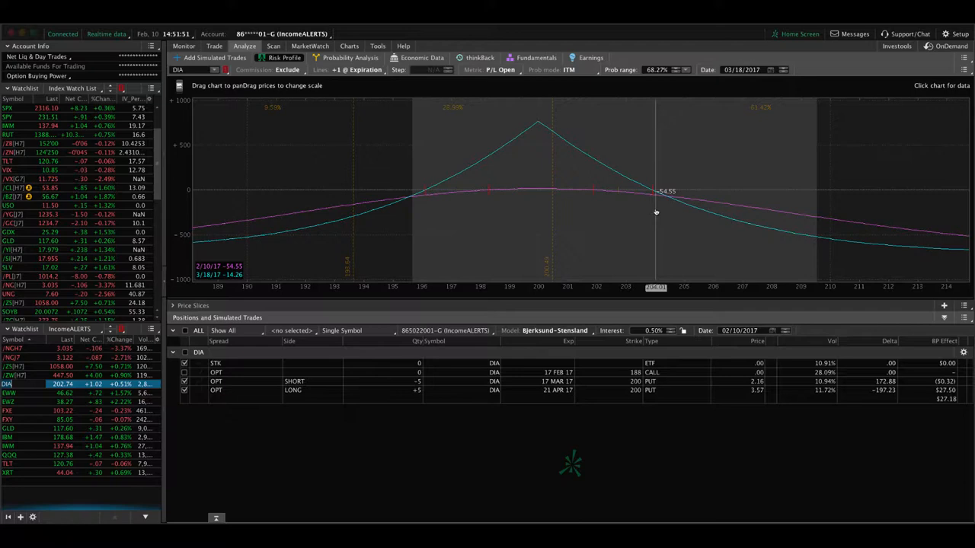
pyautogui.moveTo(588, 201)
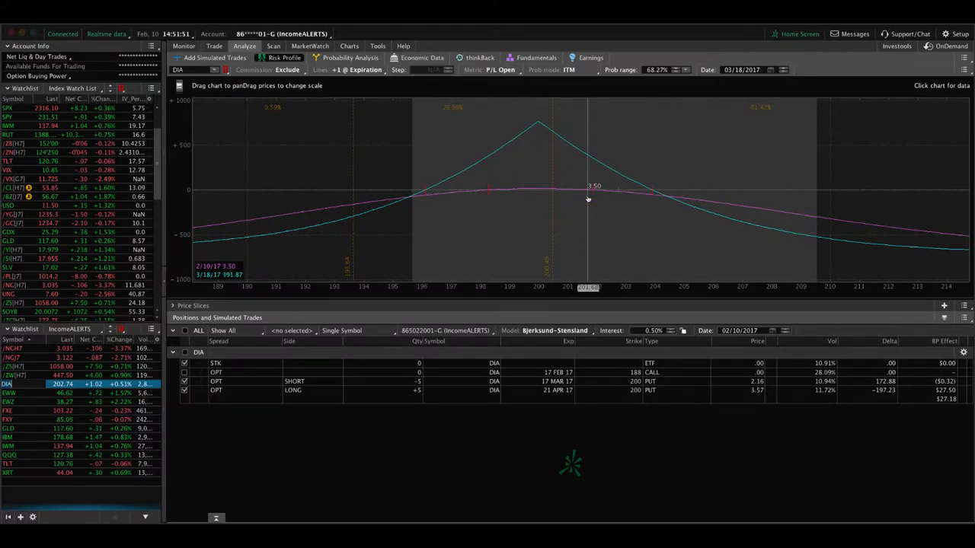
pyautogui.moveTo(712, 211)
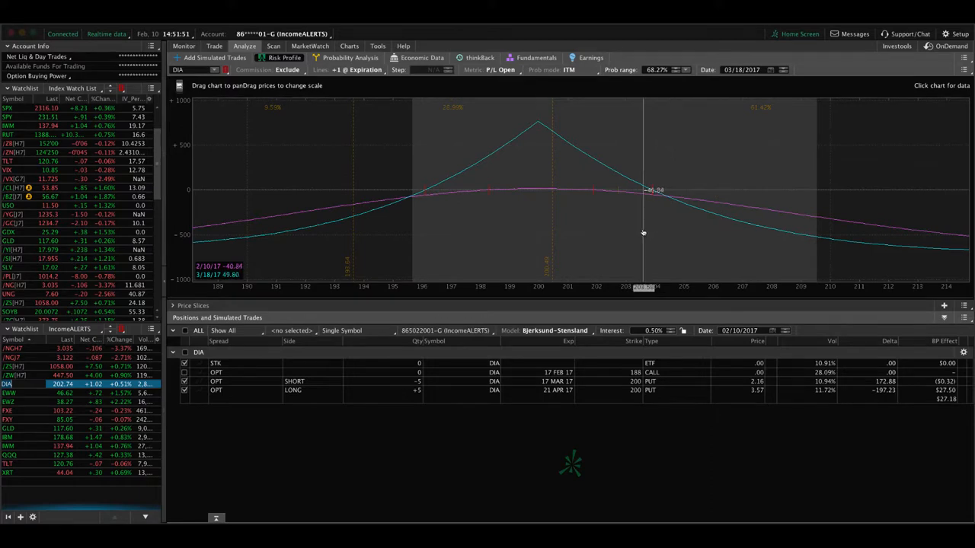
pyautogui.moveTo(601, 231)
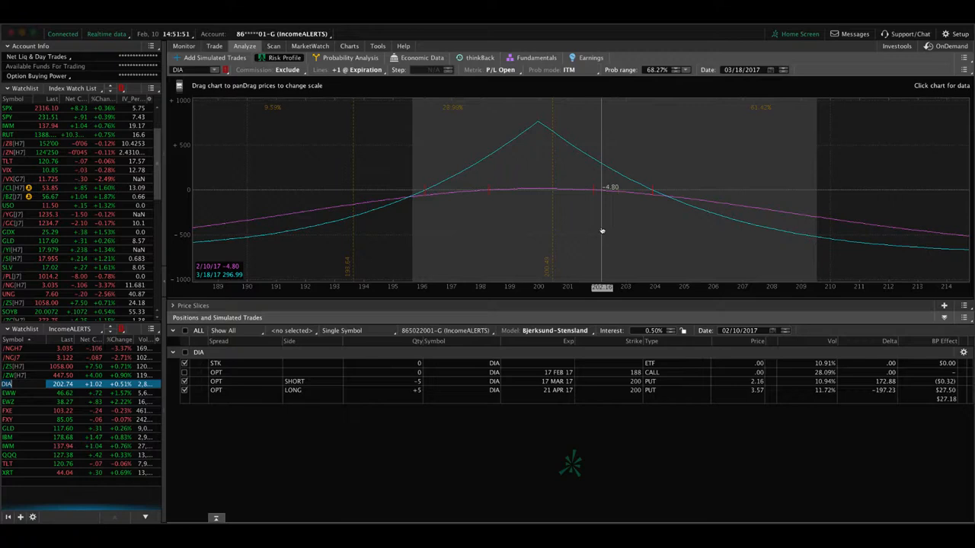
pyautogui.moveTo(617, 203)
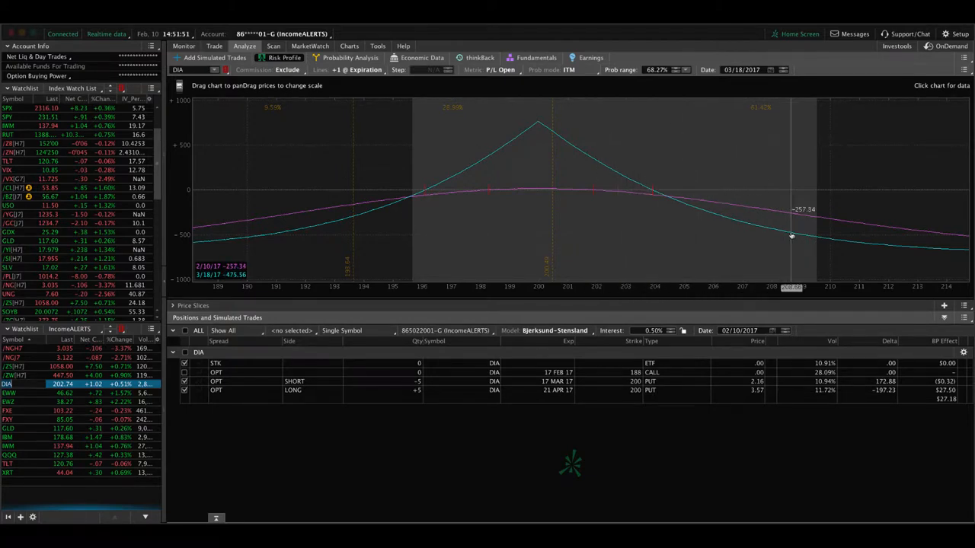
pyautogui.moveTo(685, 265)
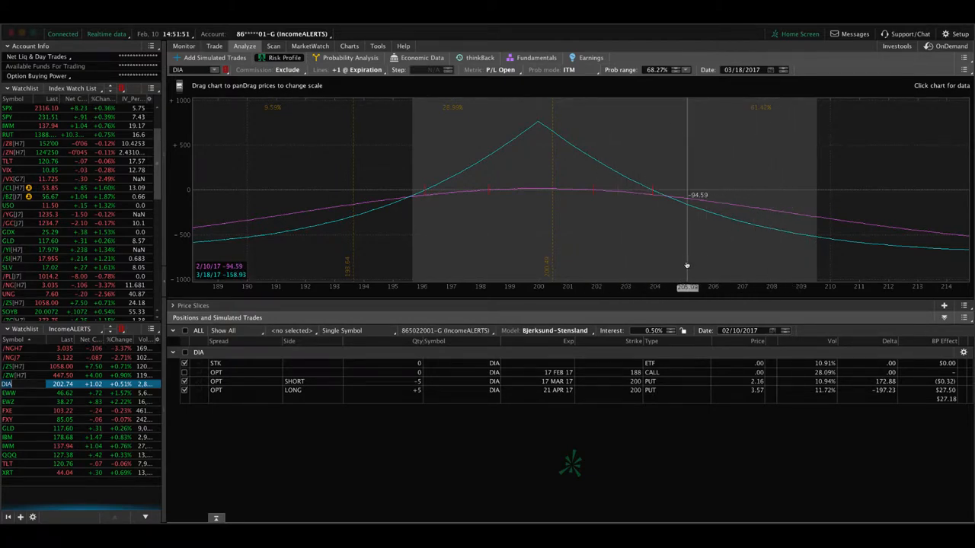
# Bring up the list of chart views after reviewing the DIA put calendar risk profile
pyautogui.click(349, 46)
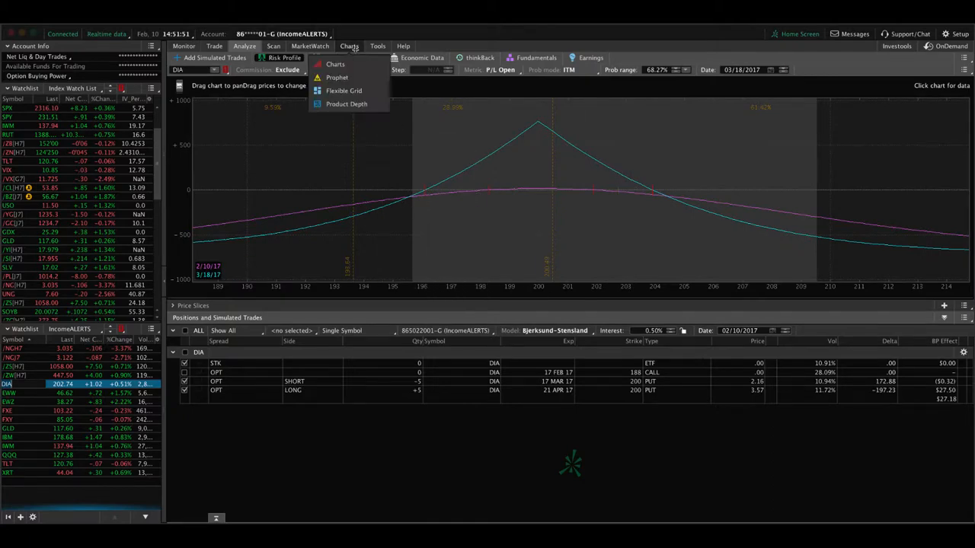
# Open the DIA one-year daily chart showing IV Rank 4 and IV Percentile 1
pyautogui.click(335, 64)
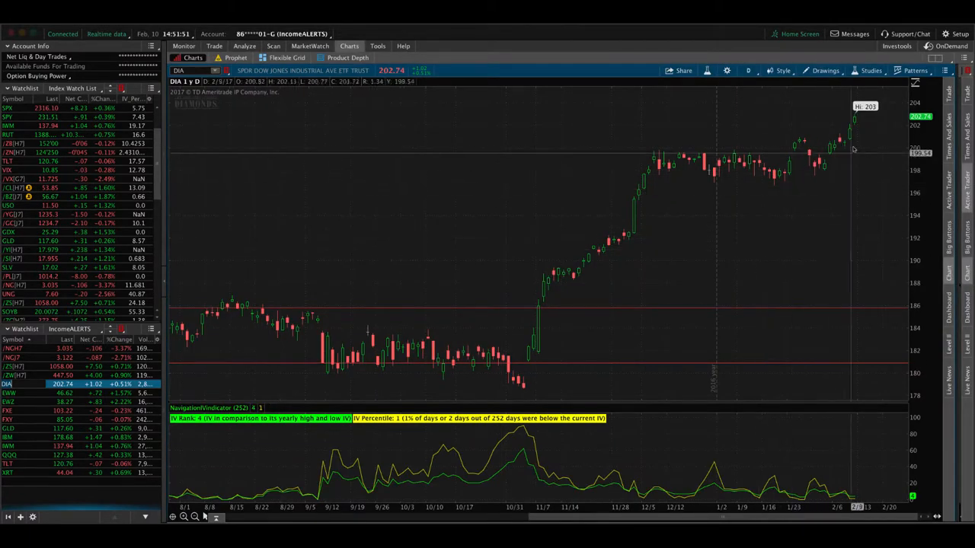
pyautogui.moveTo(860, 125)
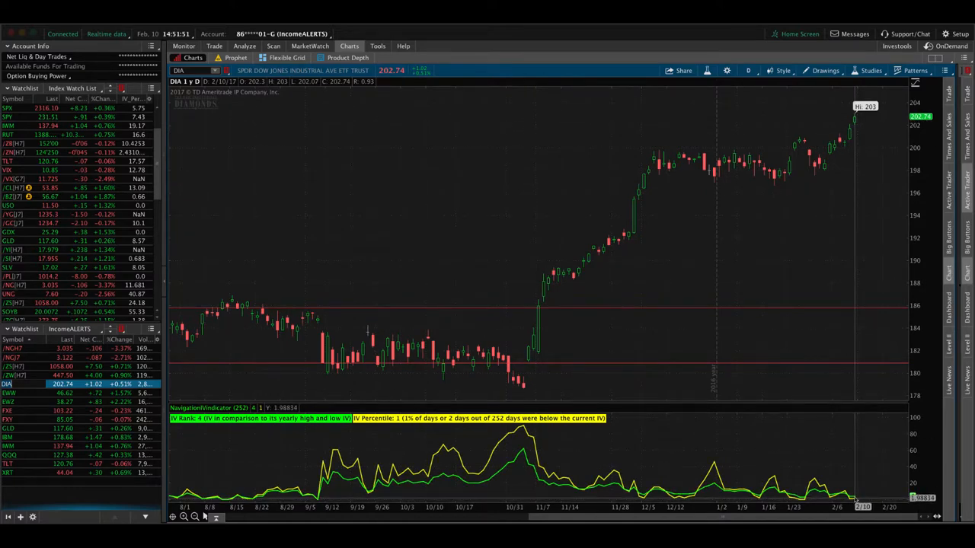
pyautogui.moveTo(853, 128)
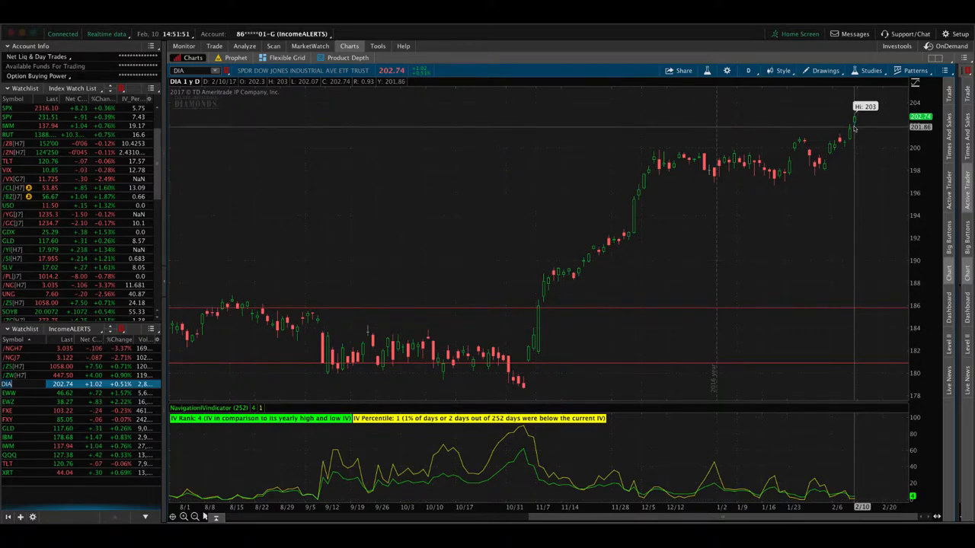
pyautogui.moveTo(852, 131)
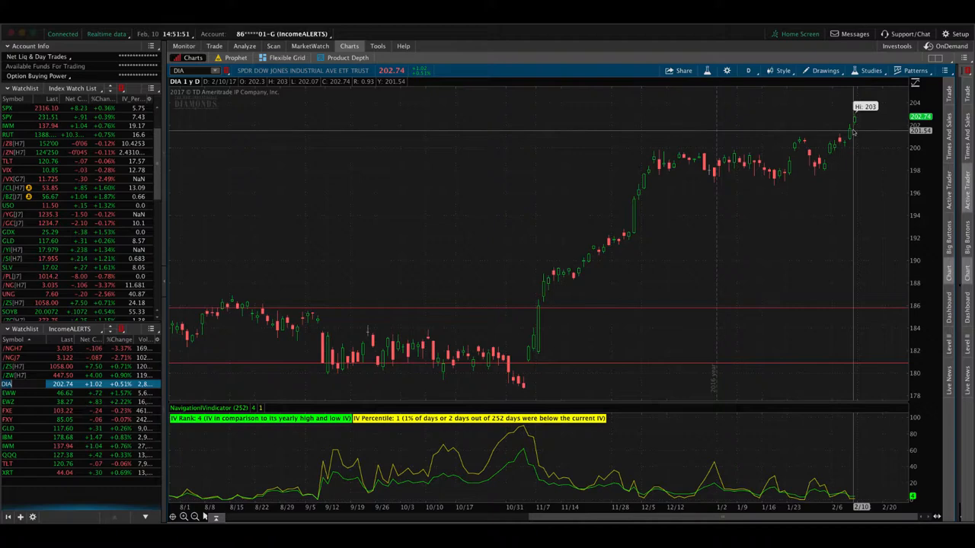
pyautogui.moveTo(661, 266)
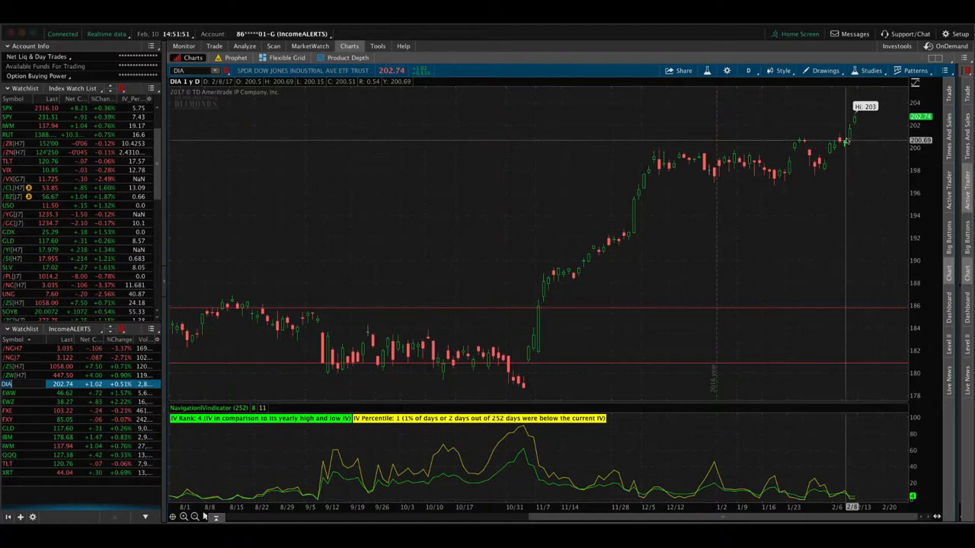
pyautogui.moveTo(853, 133)
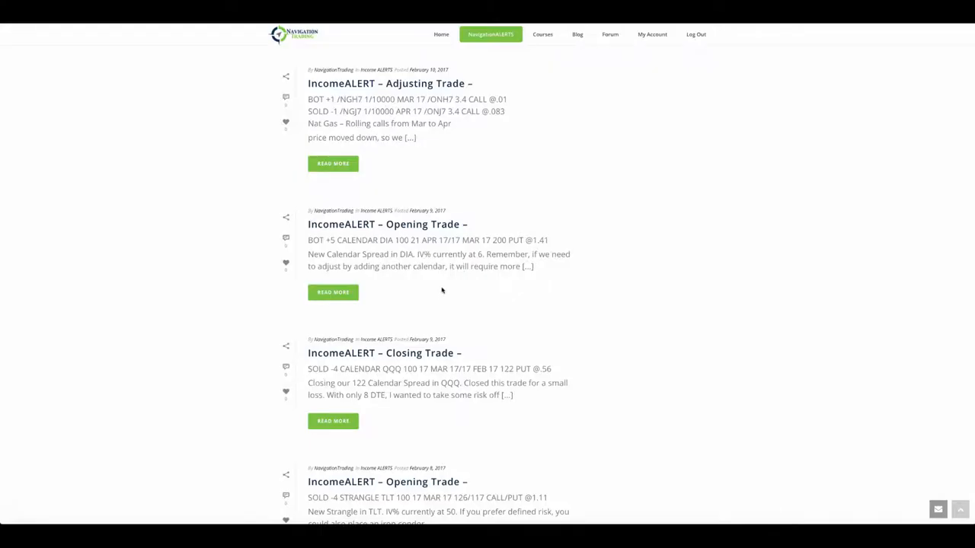
# Scroll up to the /NGH7-to-/NGJ7 put-rolling adjustment alert noting IV% 54
pyautogui.scroll(3)
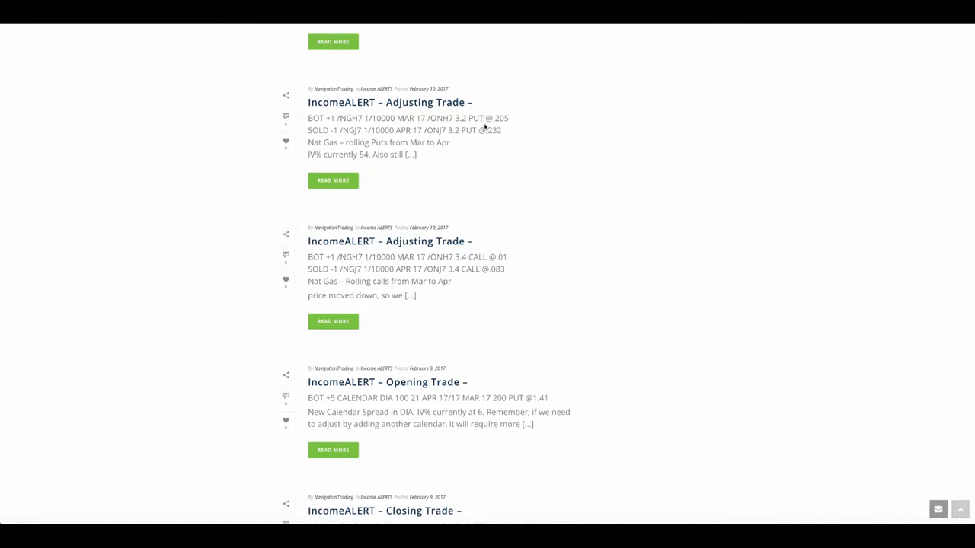
pyautogui.moveTo(414, 480)
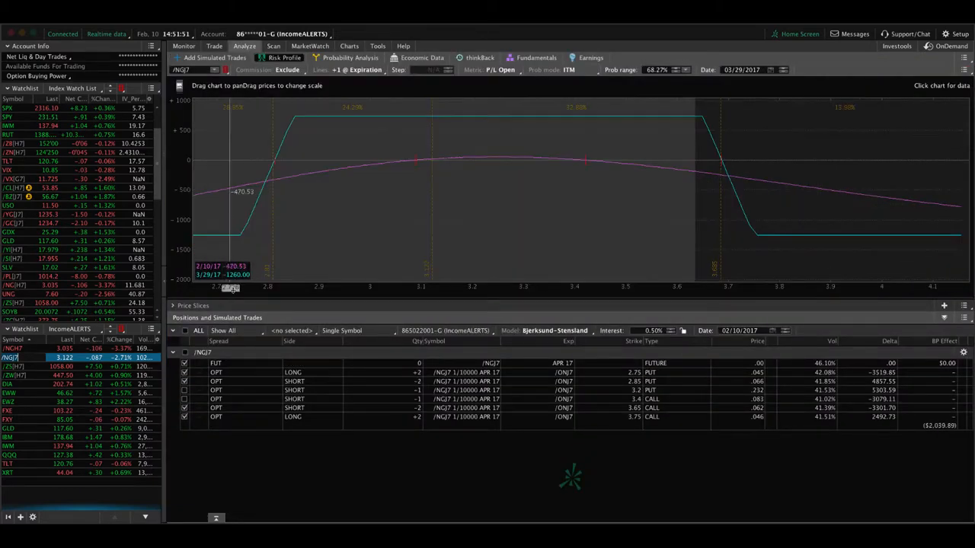
pyautogui.moveTo(429, 236)
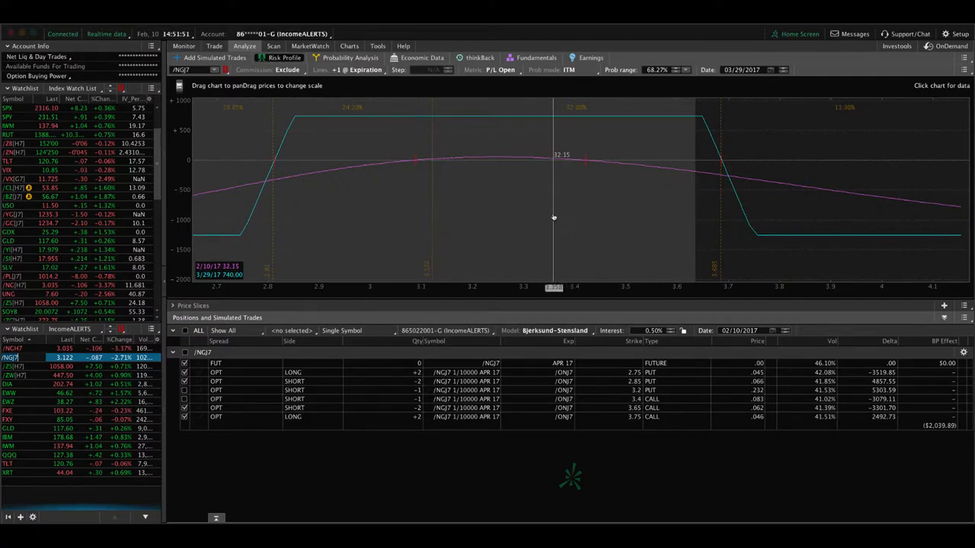
pyautogui.moveTo(432, 231)
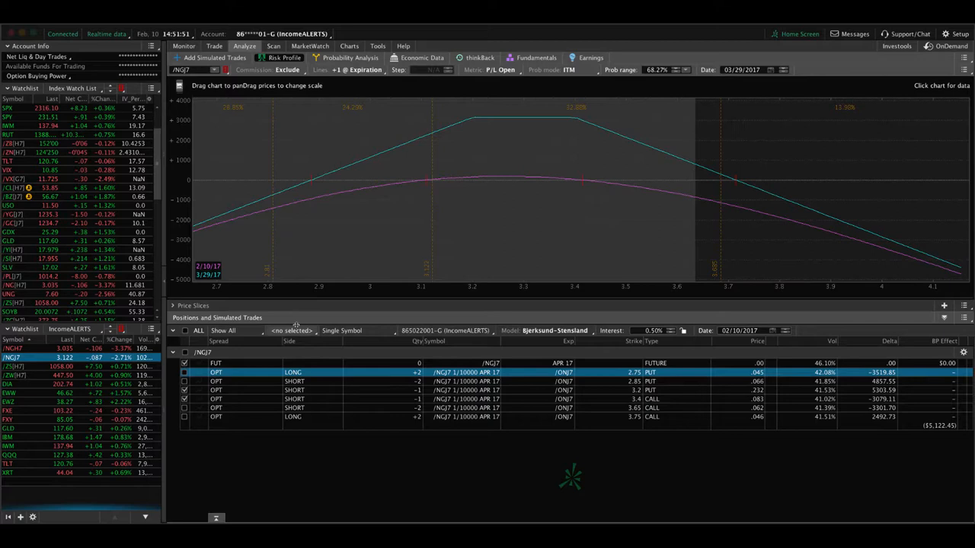
pyautogui.moveTo(438, 263)
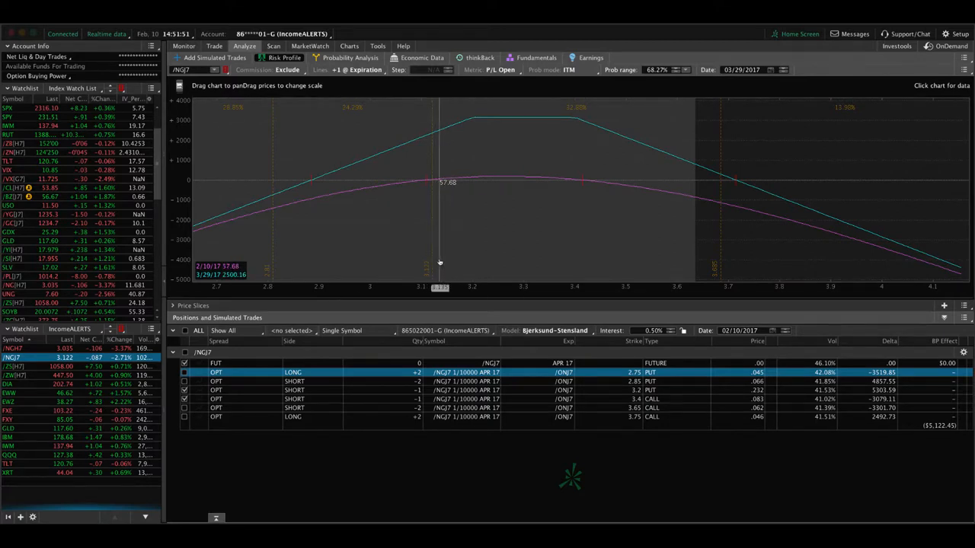
pyautogui.moveTo(432, 182)
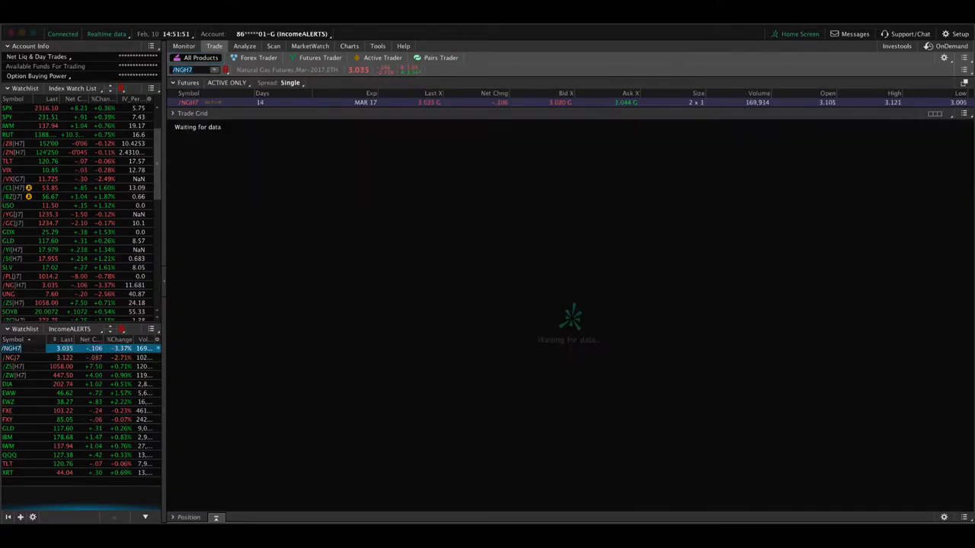
# Bring up the /NGH7 option chain, then switch the risk analysis to UNG
pyautogui.click(195, 126)
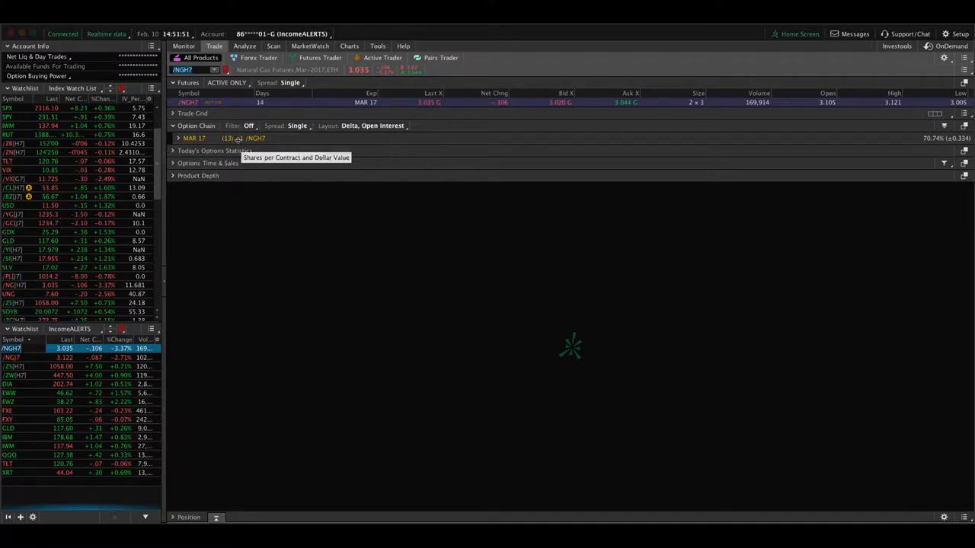
pyautogui.moveTo(203, 270)
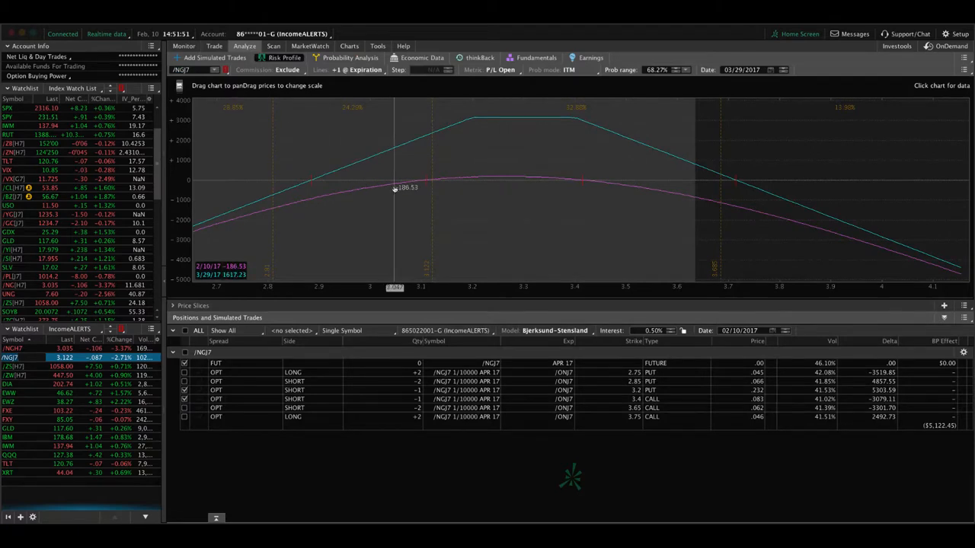
pyautogui.moveTo(674, 189)
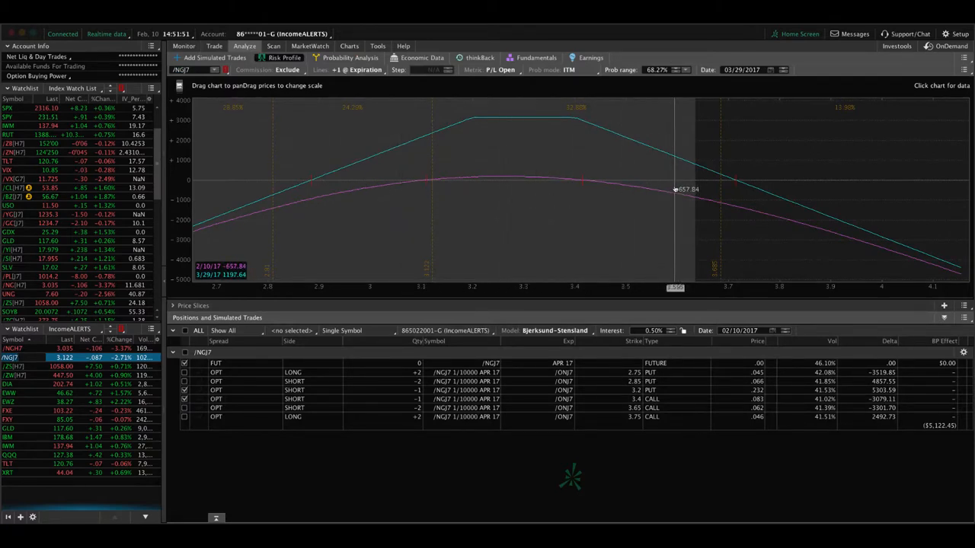
pyautogui.moveTo(552, 189)
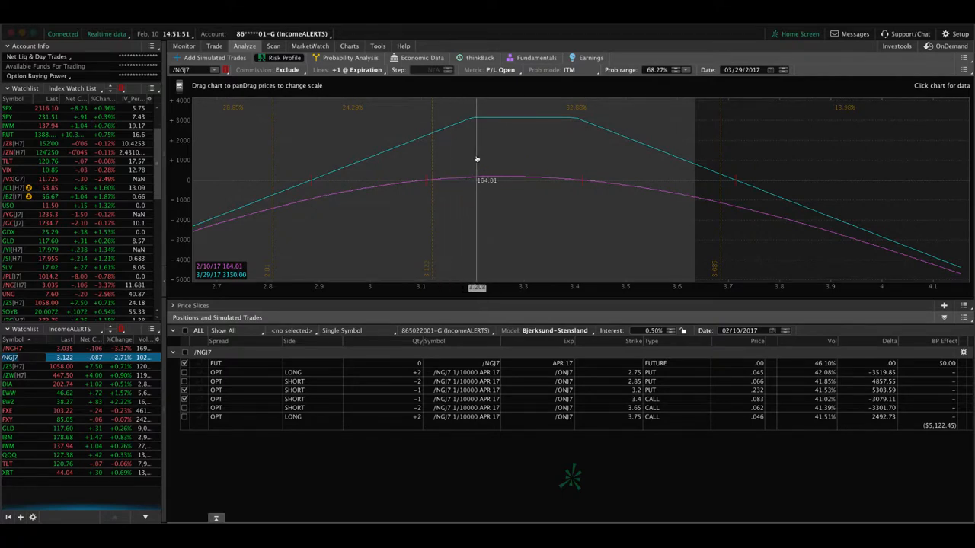
pyautogui.moveTo(433, 181)
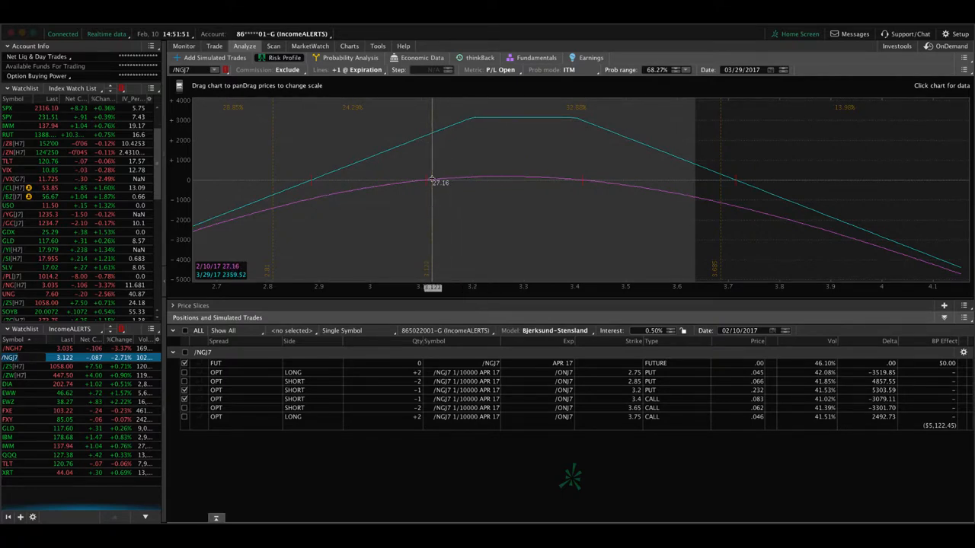
pyautogui.moveTo(432, 181)
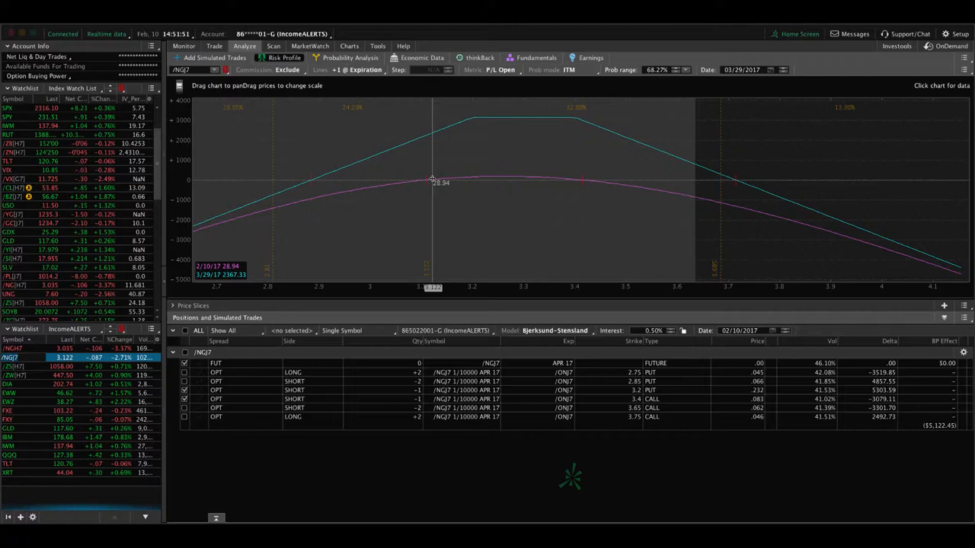
pyautogui.moveTo(392, 186)
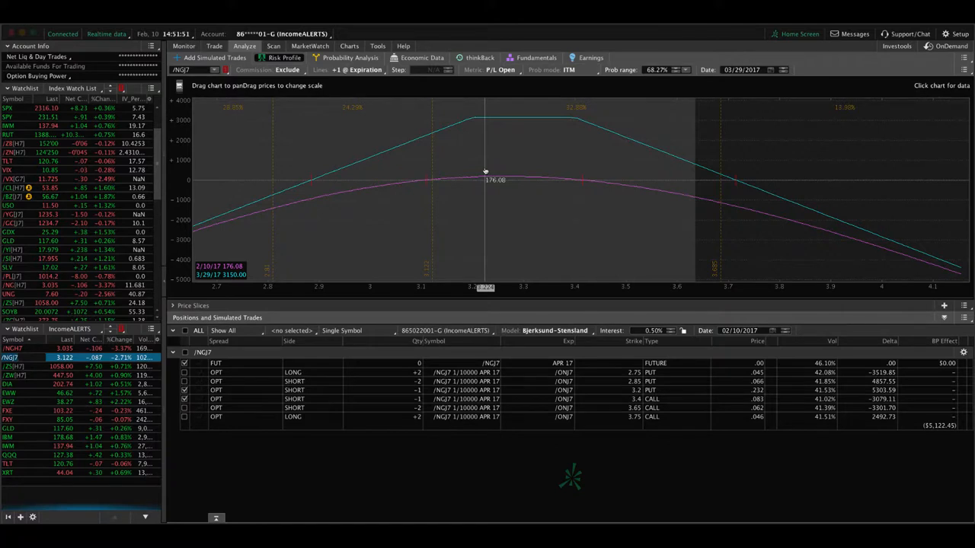
pyautogui.moveTo(197, 248)
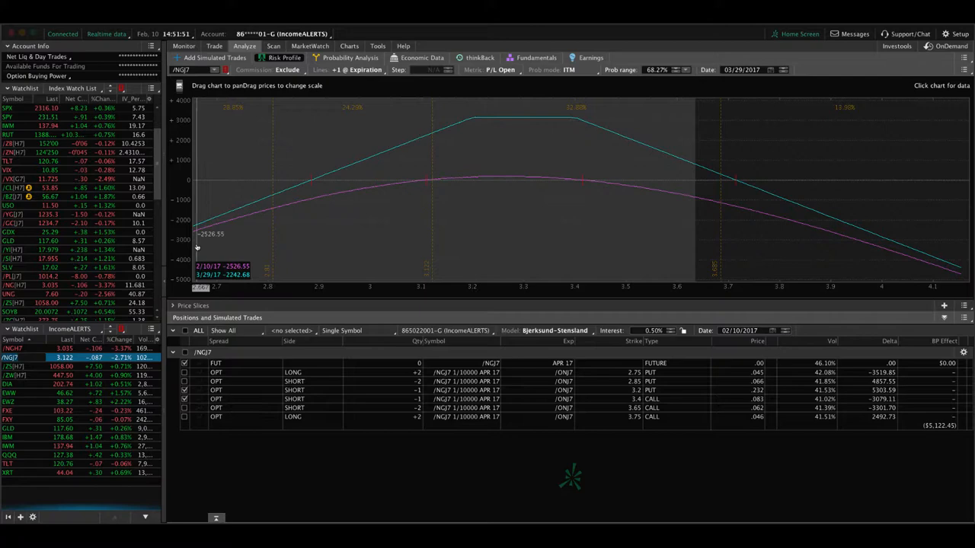
pyautogui.click(8, 293)
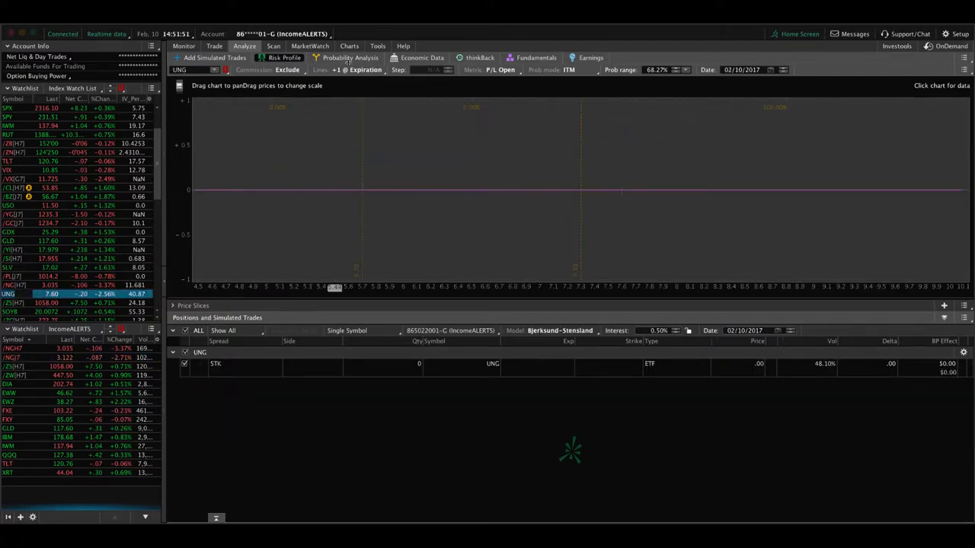
# Chart UNG on a one-year daily view to read IV Rank 41 and IV Percentile 54
pyautogui.click(349, 46)
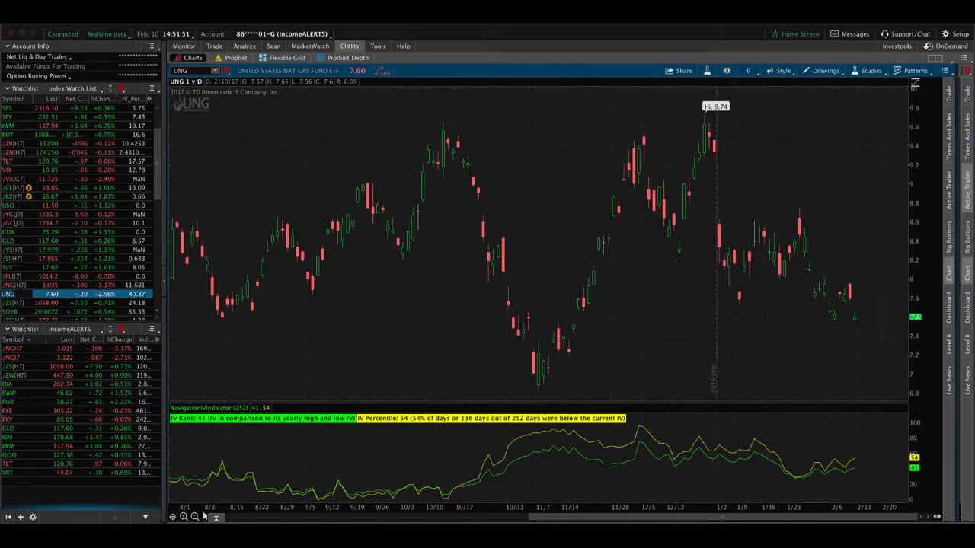
pyautogui.moveTo(816, 455)
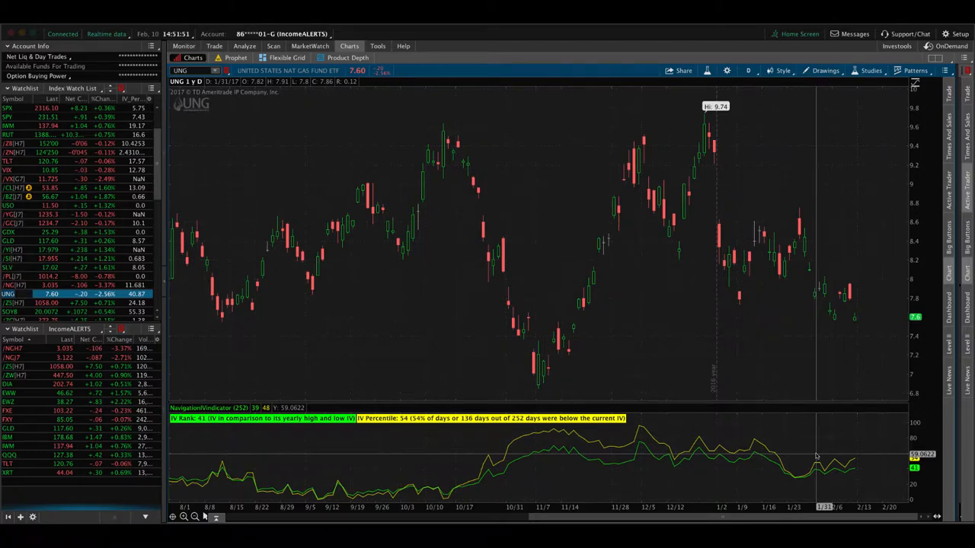
pyautogui.moveTo(854, 358)
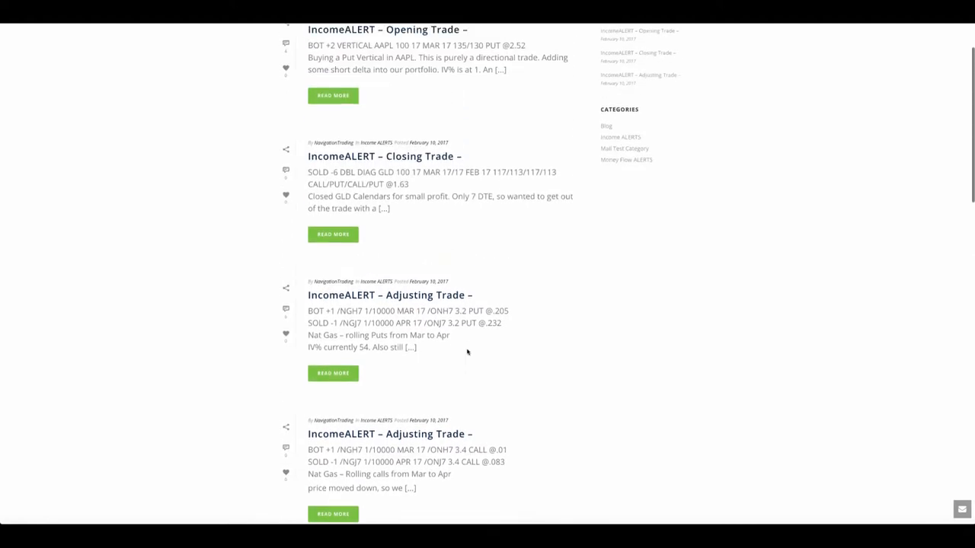
# Scroll the IncomeALERTS posts up to the GLD calendar closing trade
pyautogui.scroll(3)
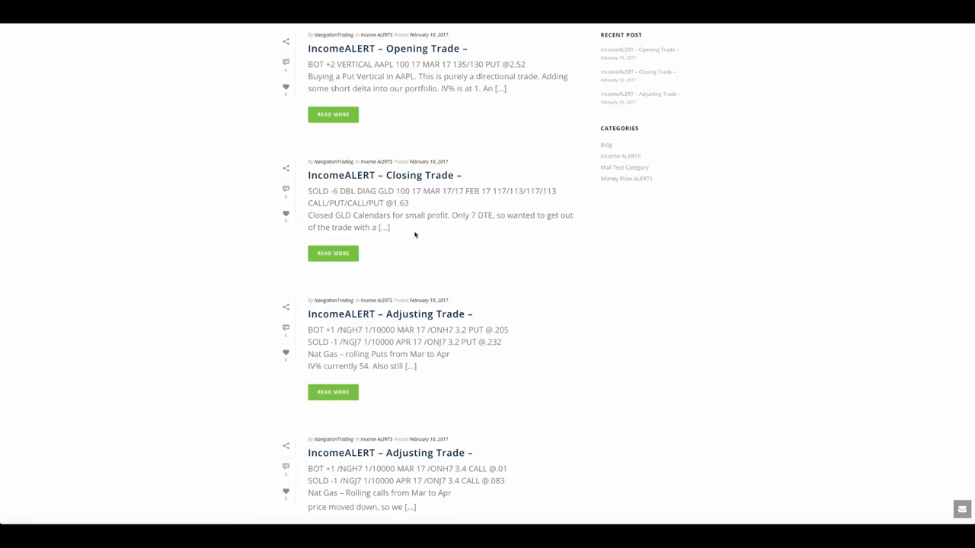
pyautogui.moveTo(421, 249)
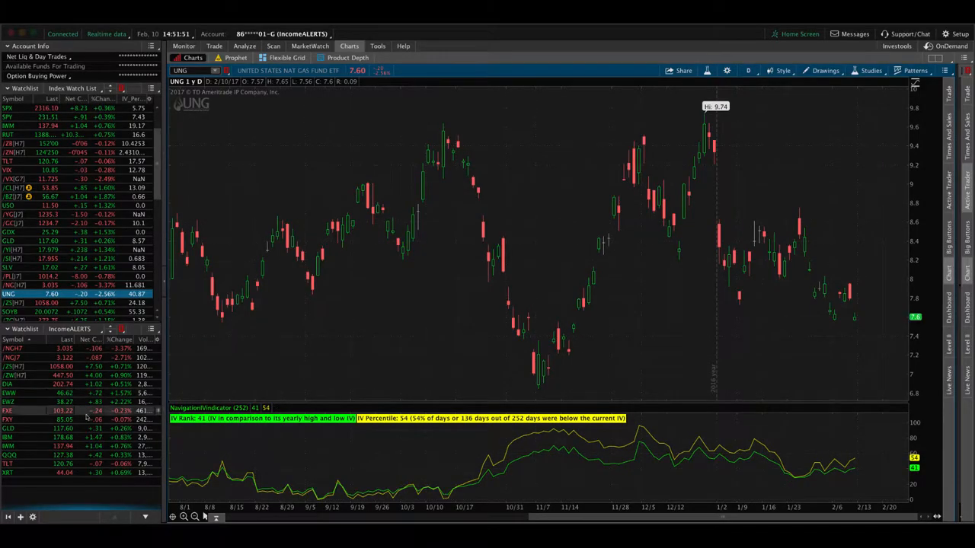
# Select GLD in the watchlist to chart it and read its IV percentile
pyautogui.click(8, 240)
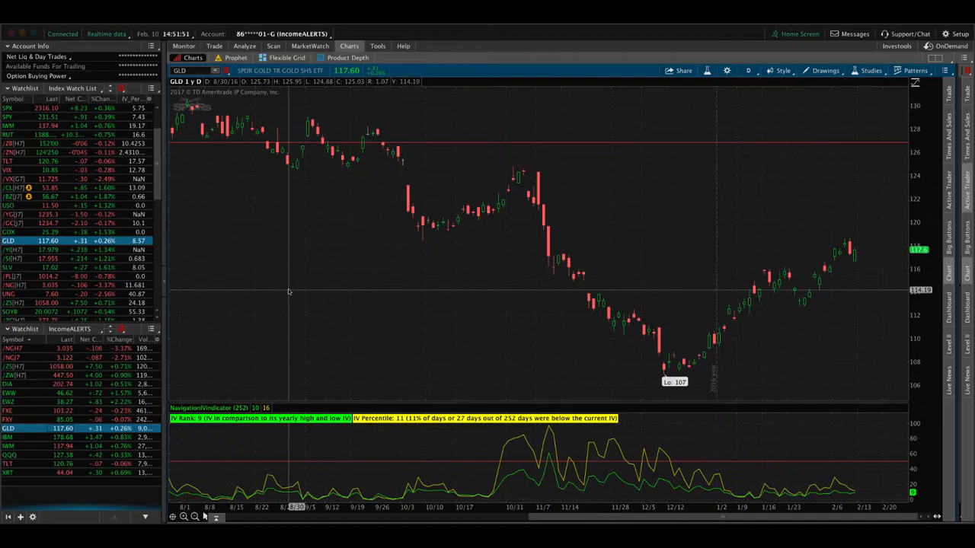
pyautogui.moveTo(853, 251)
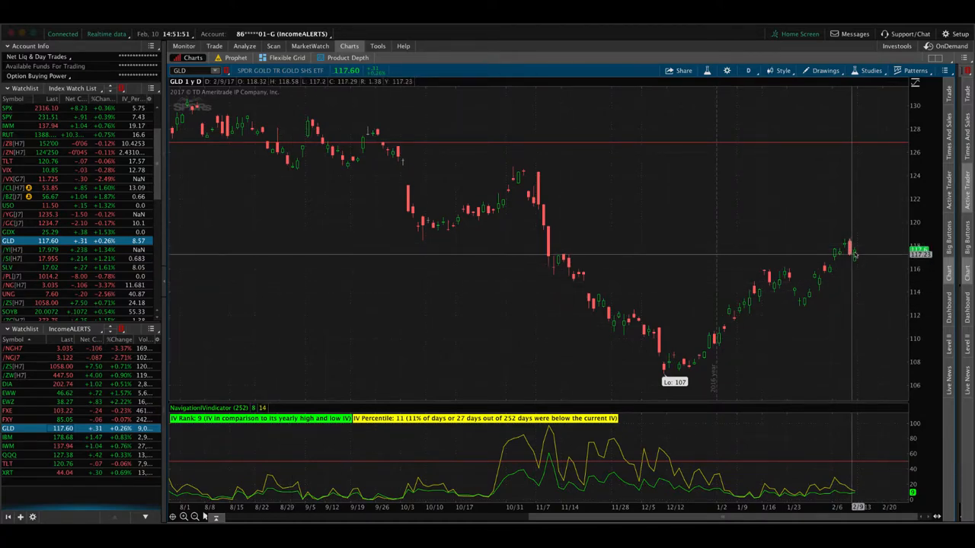
pyautogui.moveTo(853, 258)
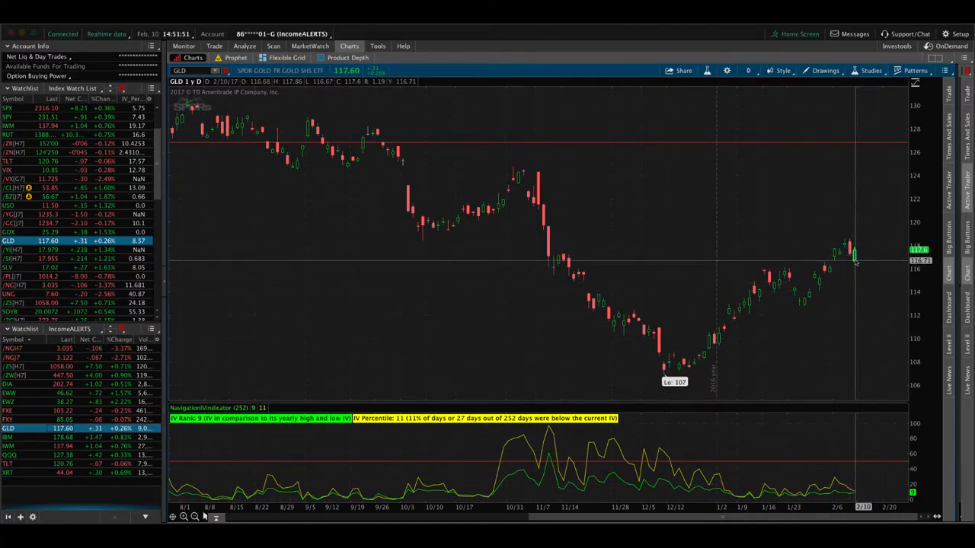
pyautogui.moveTo(523, 183)
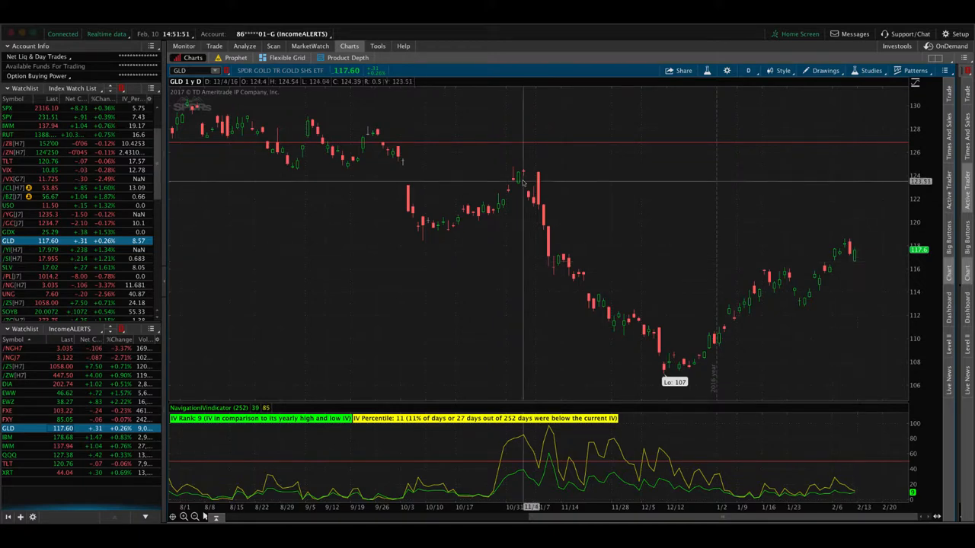
pyautogui.moveTo(315, 194)
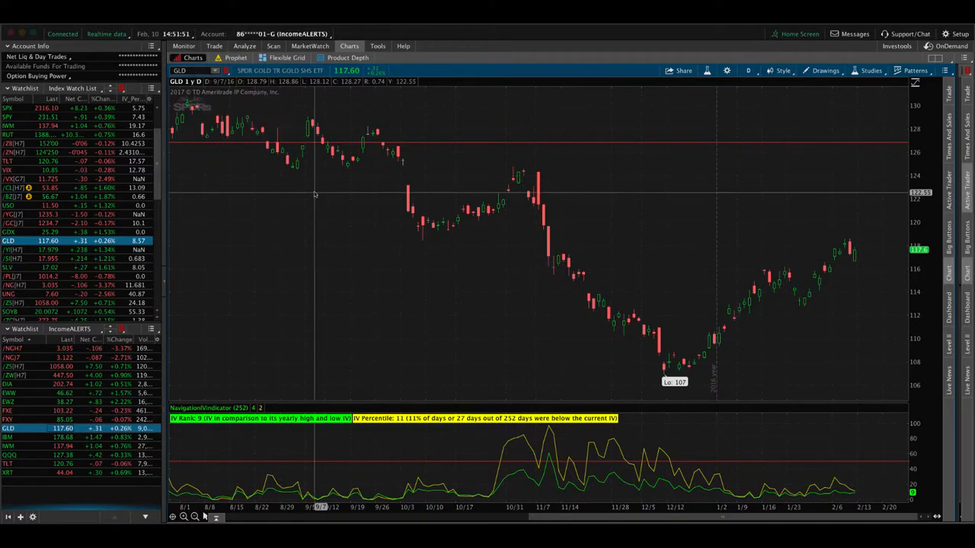
pyautogui.moveTo(344, 275)
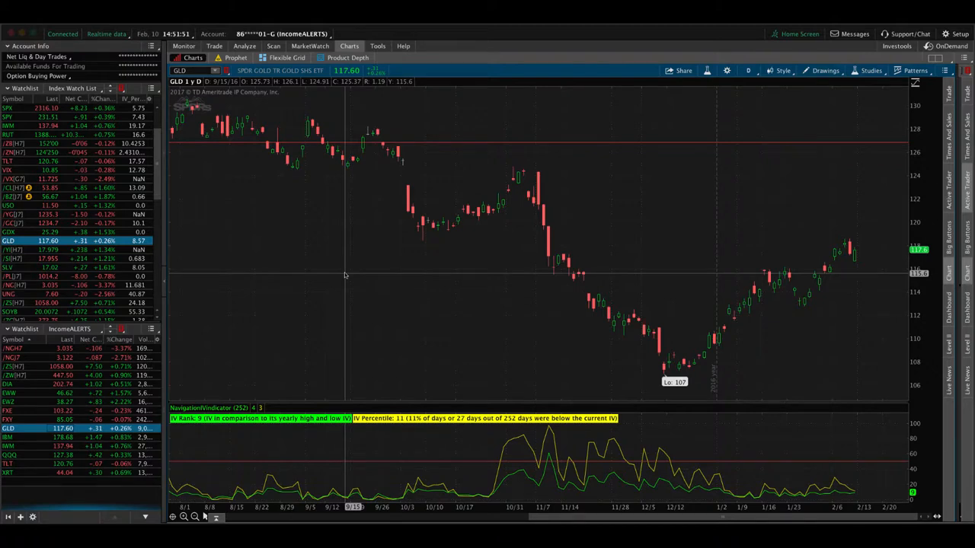
pyautogui.moveTo(468, 373)
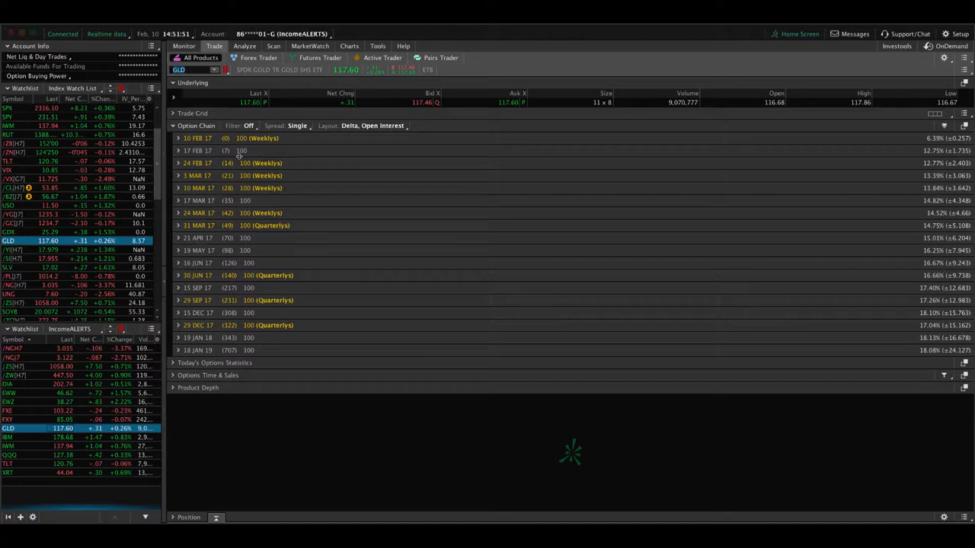
# Return from GLD's option chain to its one-year chart showing IV percentile 11
pyautogui.click(349, 46)
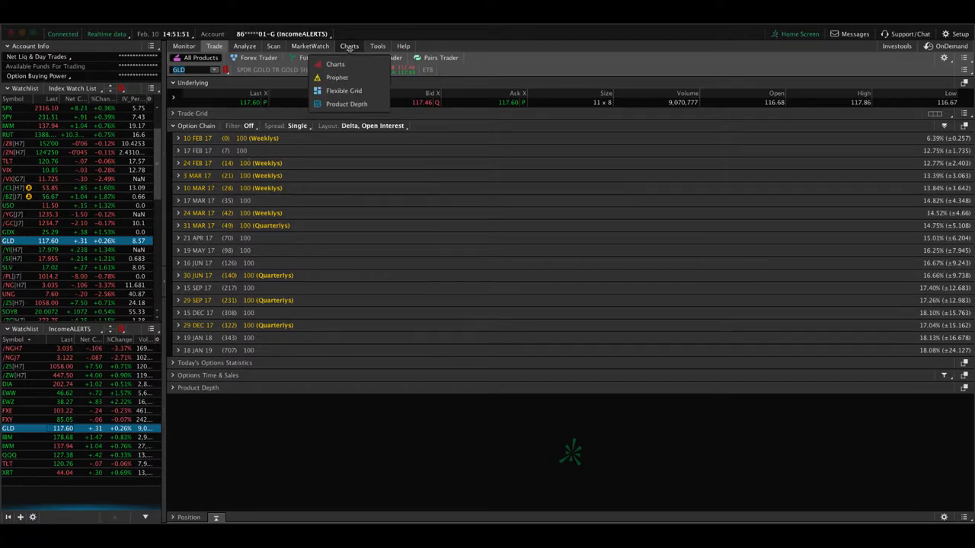
pyautogui.click(336, 64)
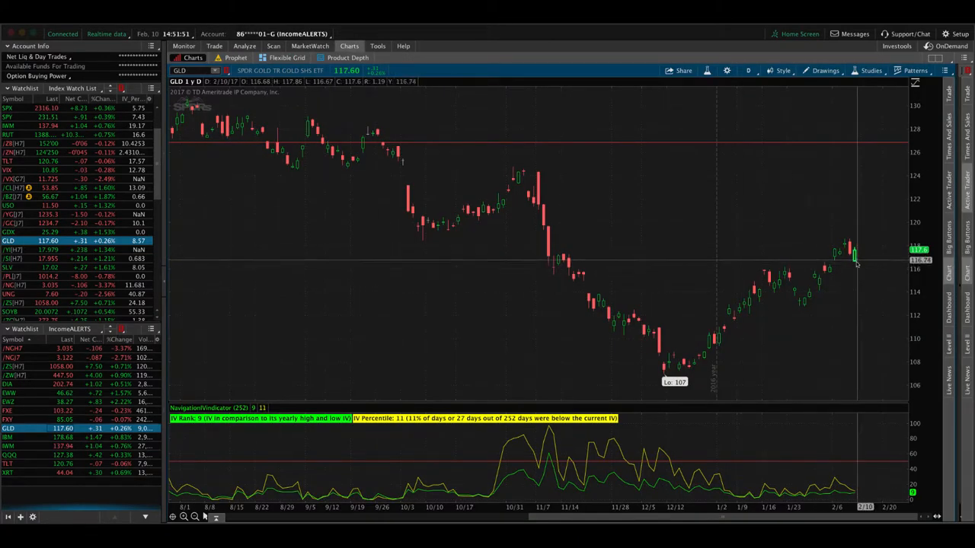
pyautogui.moveTo(856, 262)
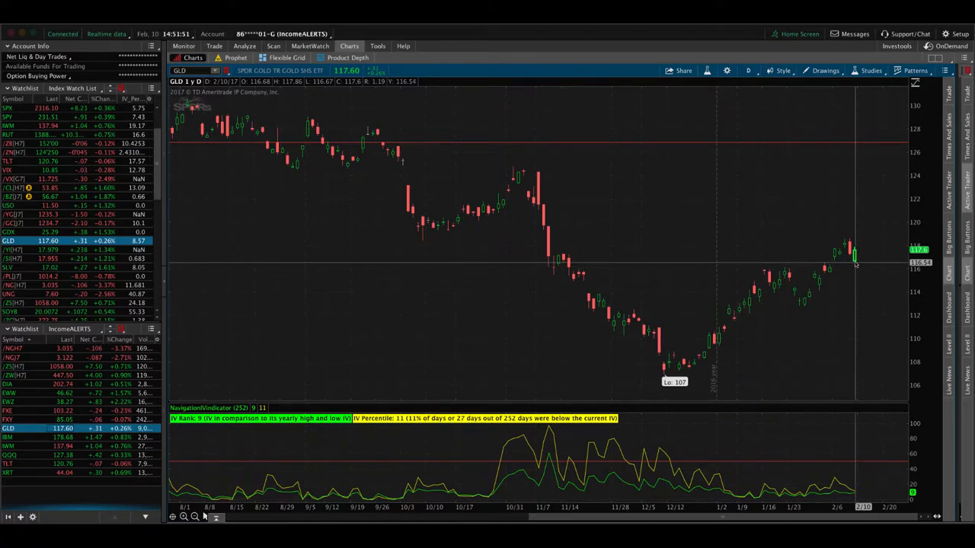
pyautogui.moveTo(854, 253)
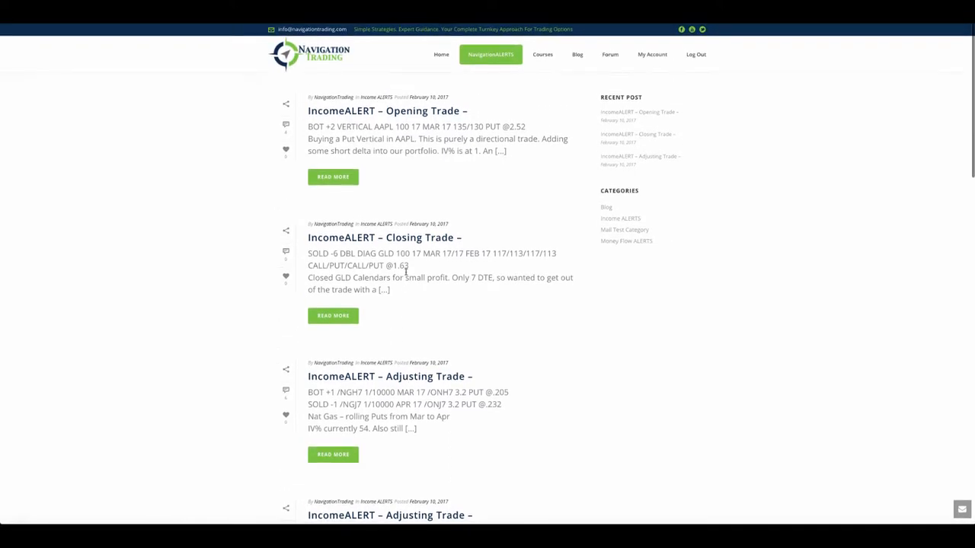
pyautogui.moveTo(411, 173)
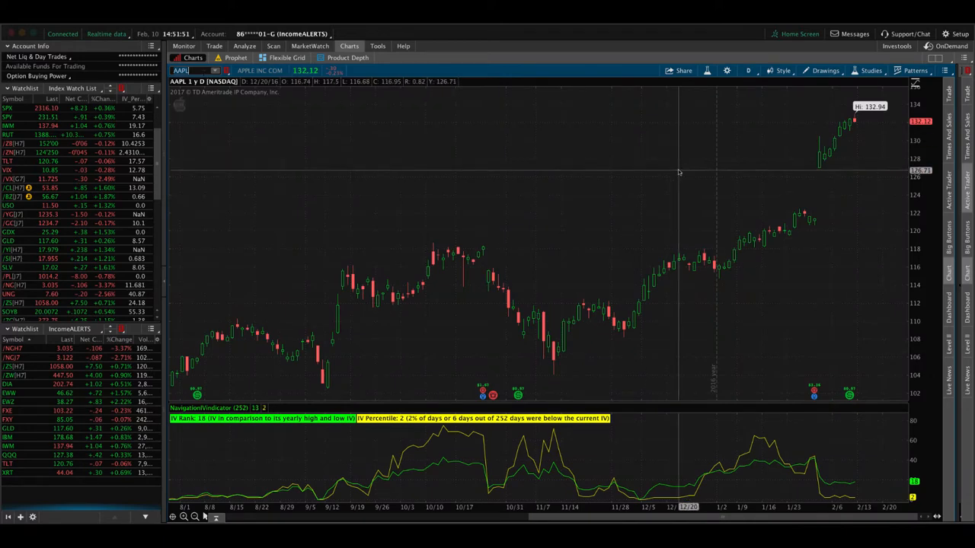
pyautogui.moveTo(853, 127)
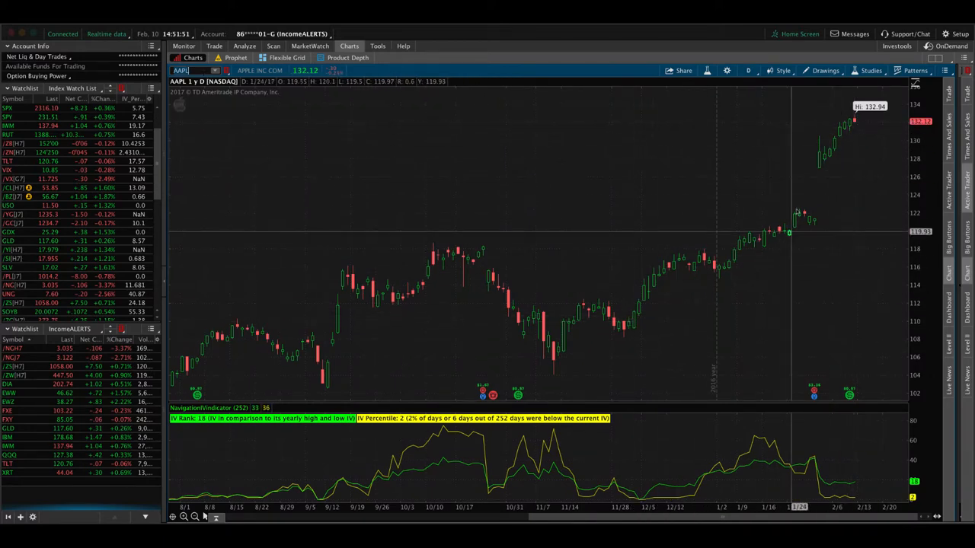
pyautogui.moveTo(849, 122)
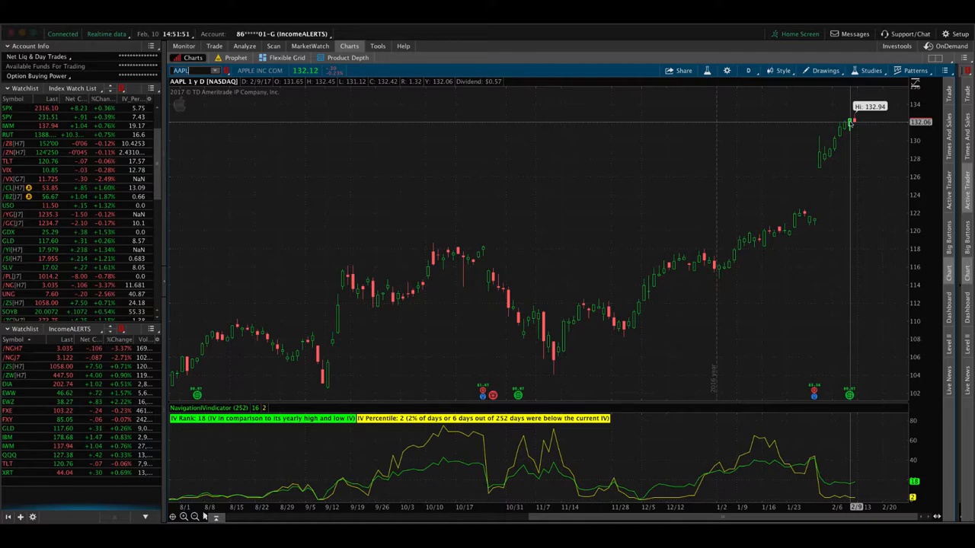
pyautogui.moveTo(853, 125)
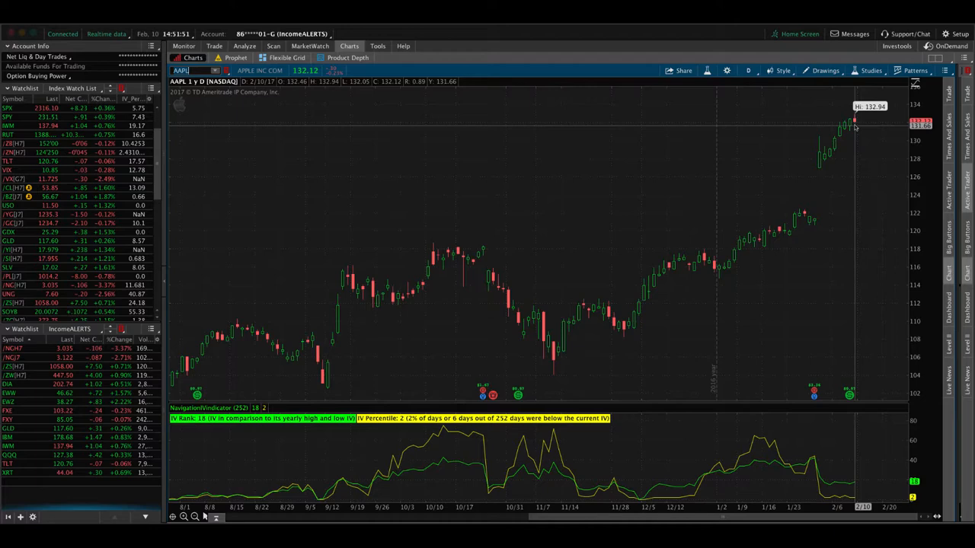
pyautogui.moveTo(851, 124)
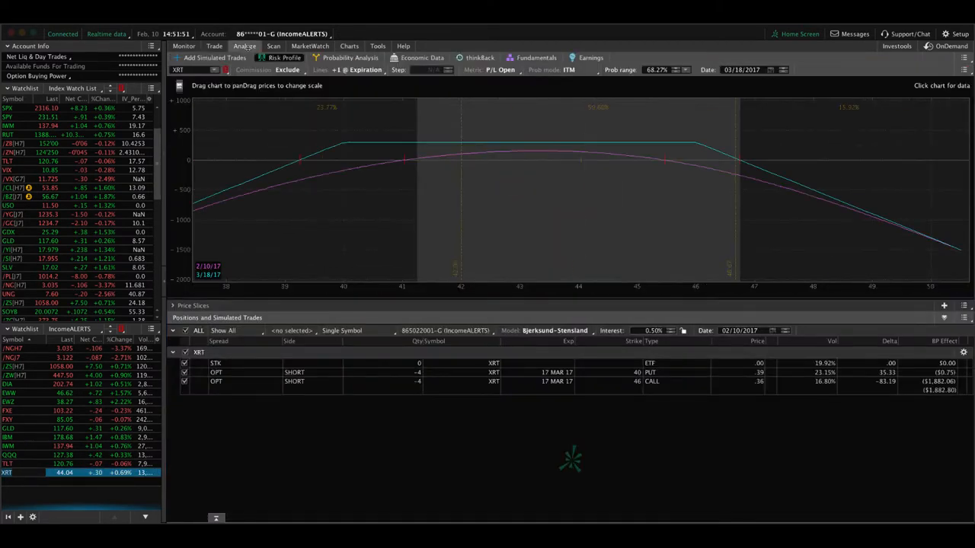
pyautogui.moveTo(580, 204)
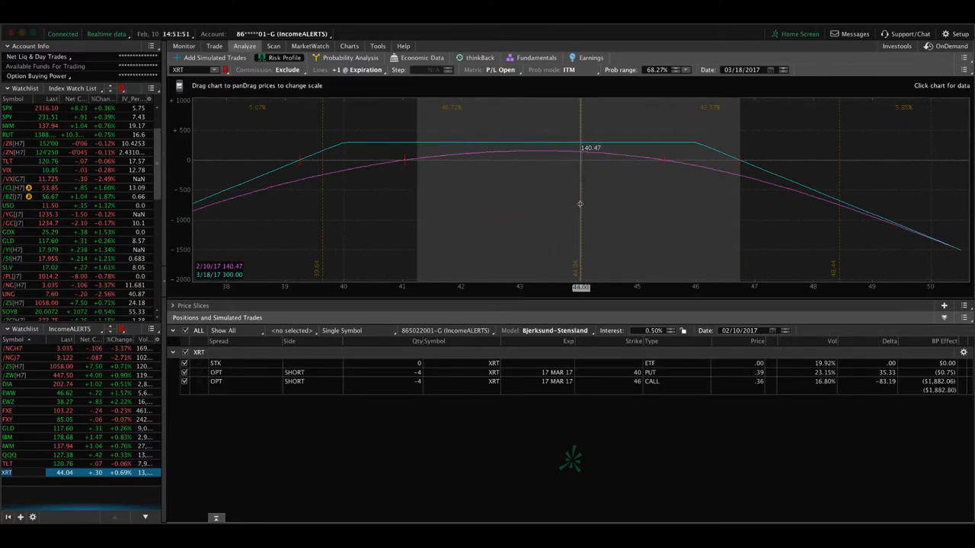
pyautogui.moveTo(552, 207)
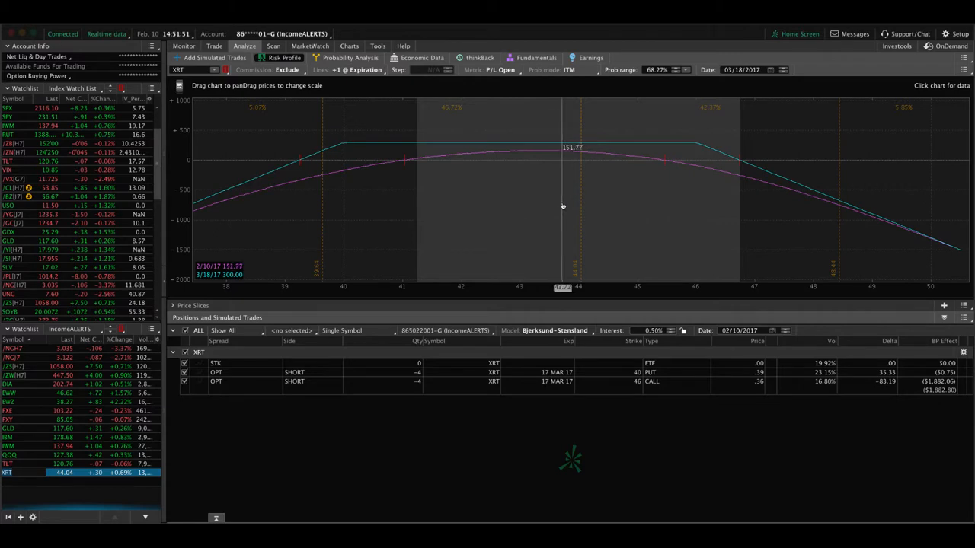
pyautogui.moveTo(566, 206)
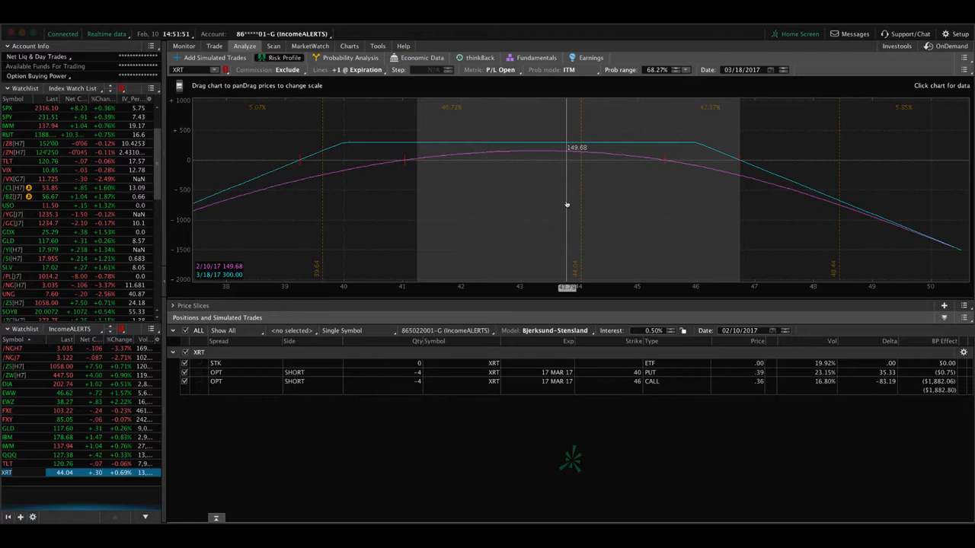
pyautogui.moveTo(580, 199)
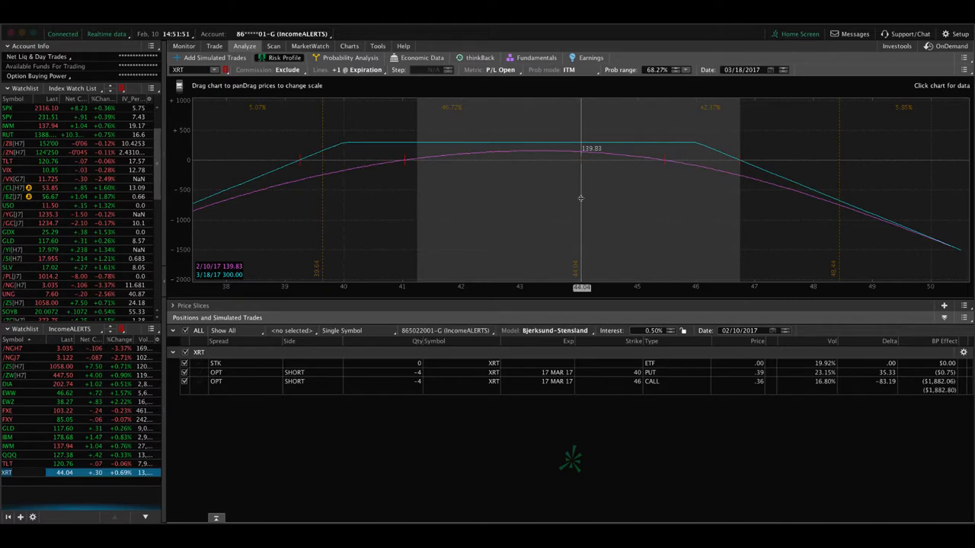
pyautogui.moveTo(577, 201)
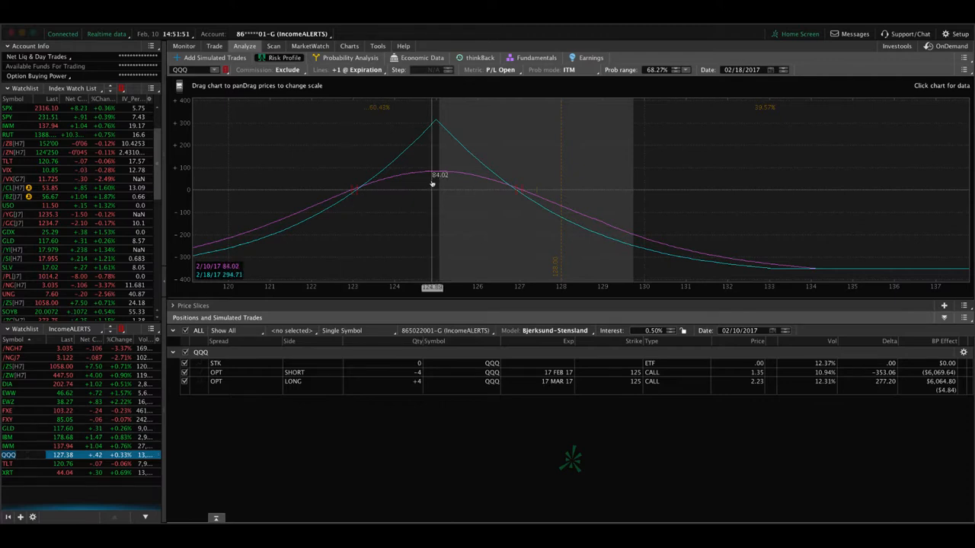
pyautogui.moveTo(537, 193)
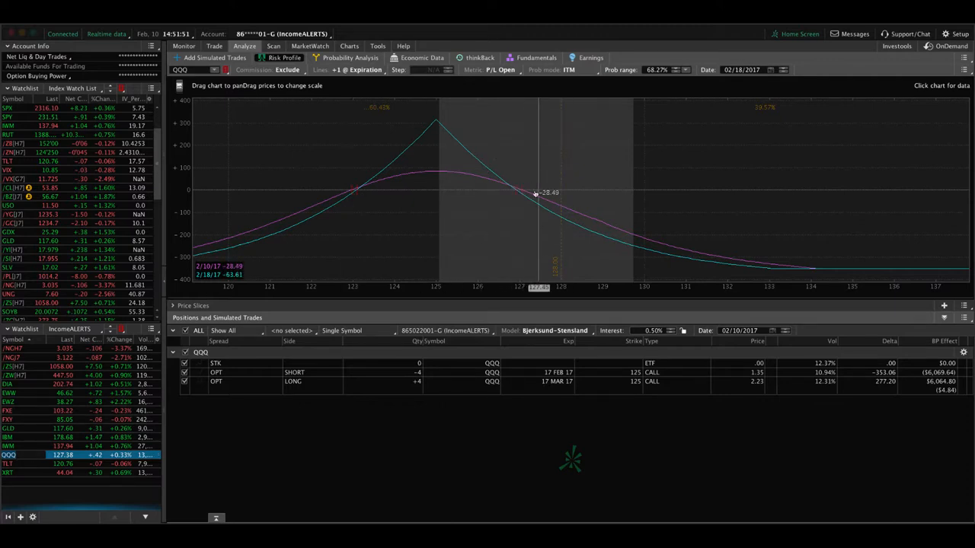
pyautogui.moveTo(508, 204)
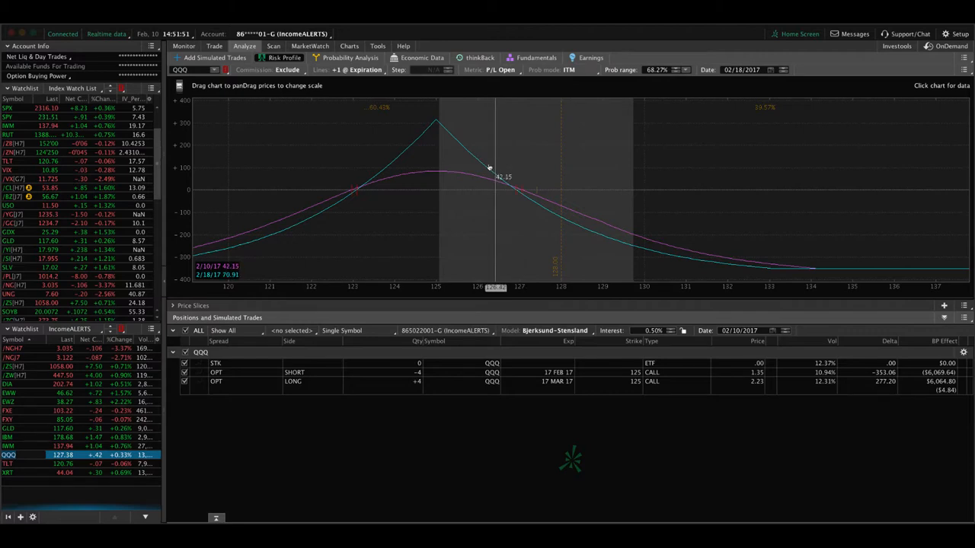
pyautogui.moveTo(510, 215)
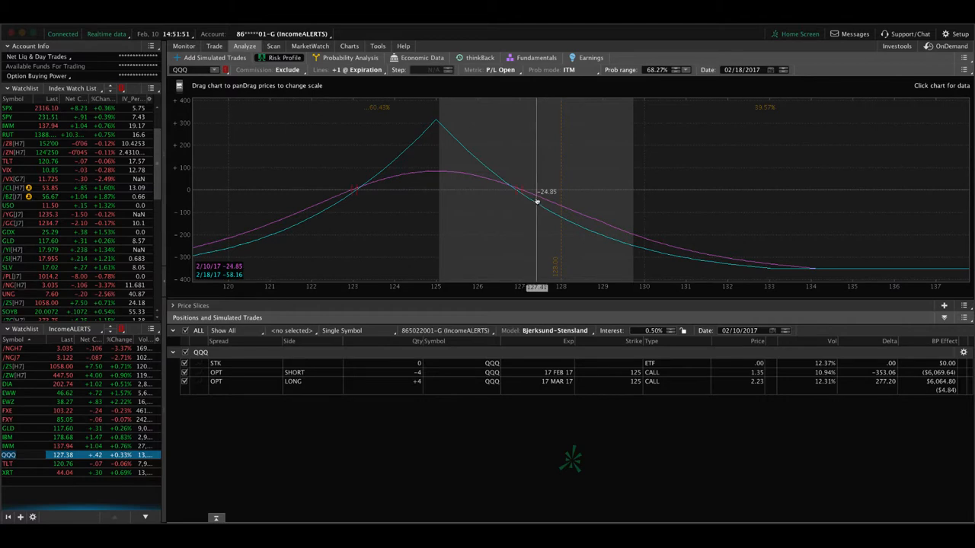
pyautogui.moveTo(478, 207)
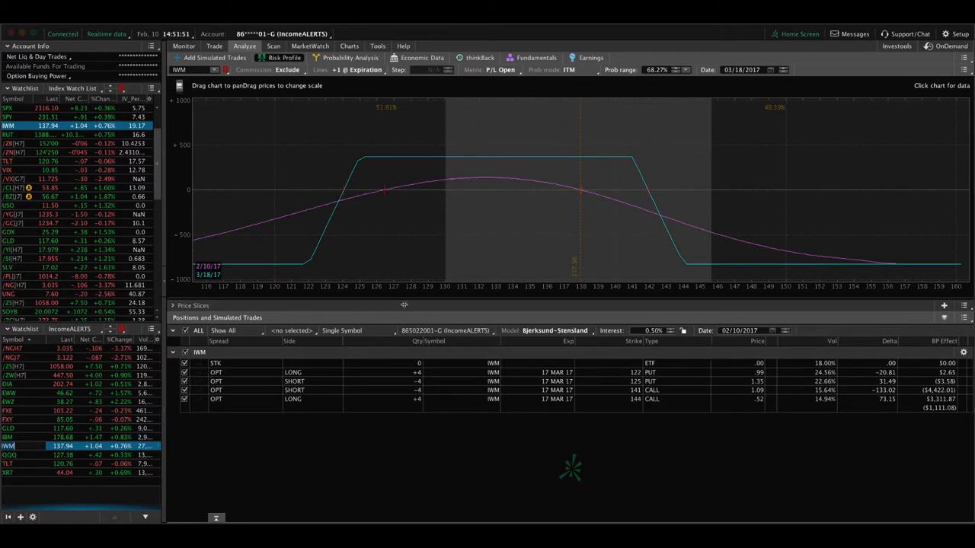
pyautogui.moveTo(580, 223)
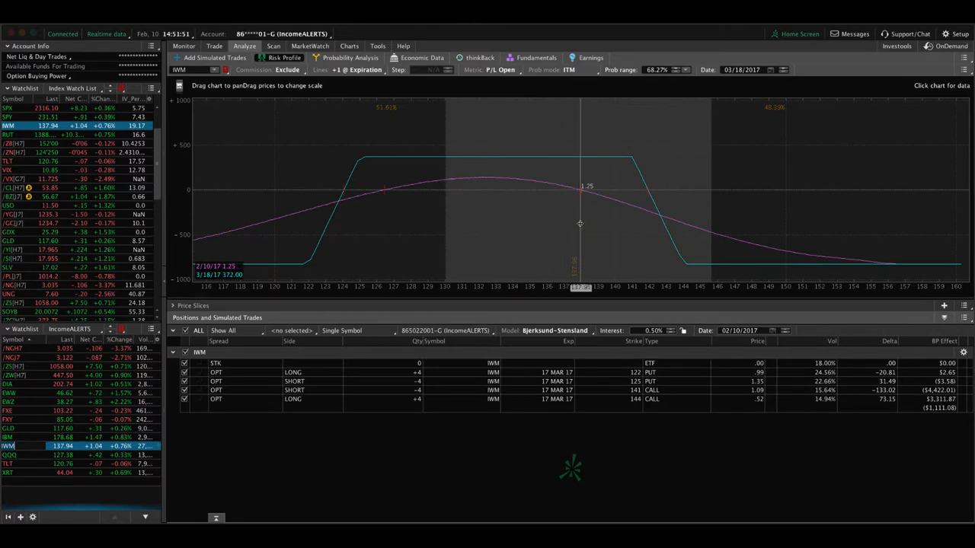
pyautogui.moveTo(544, 221)
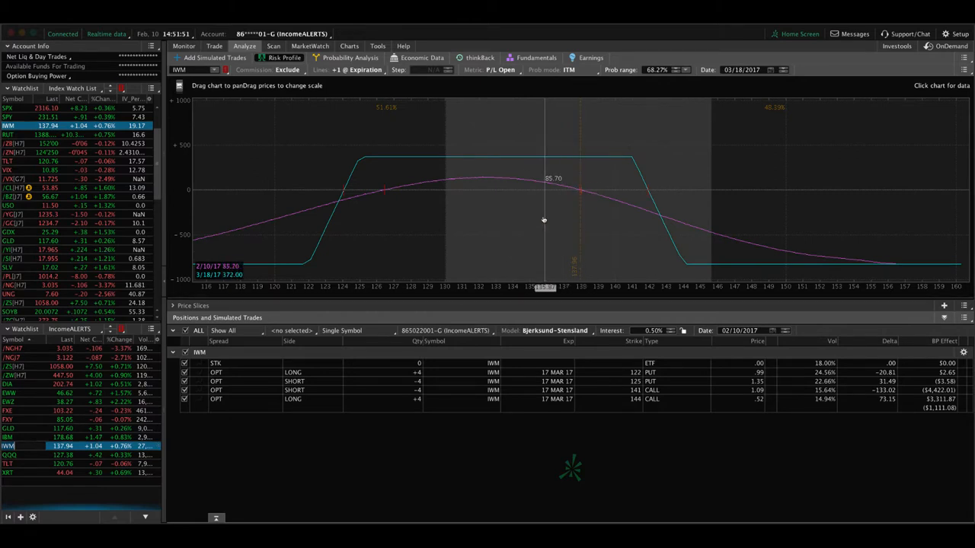
pyautogui.moveTo(580, 221)
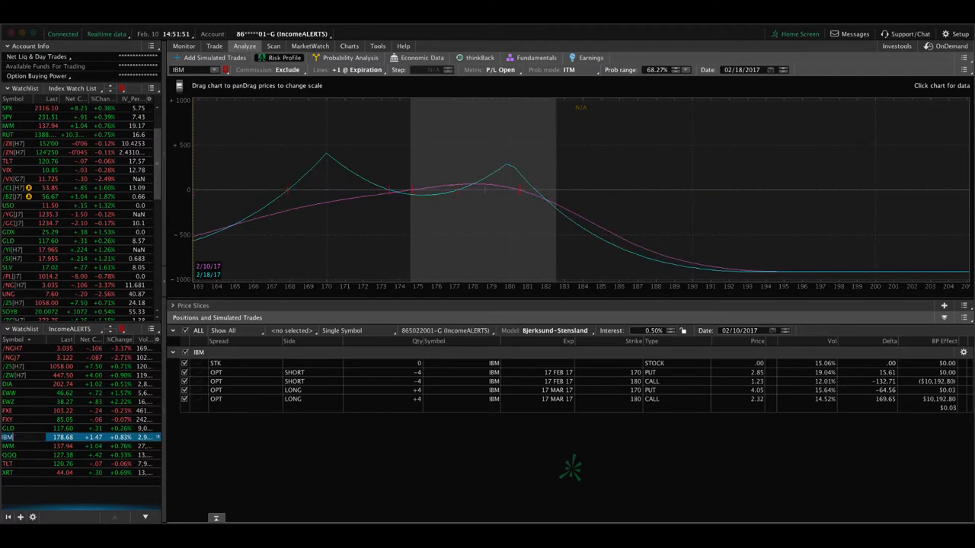
pyautogui.moveTo(397, 225)
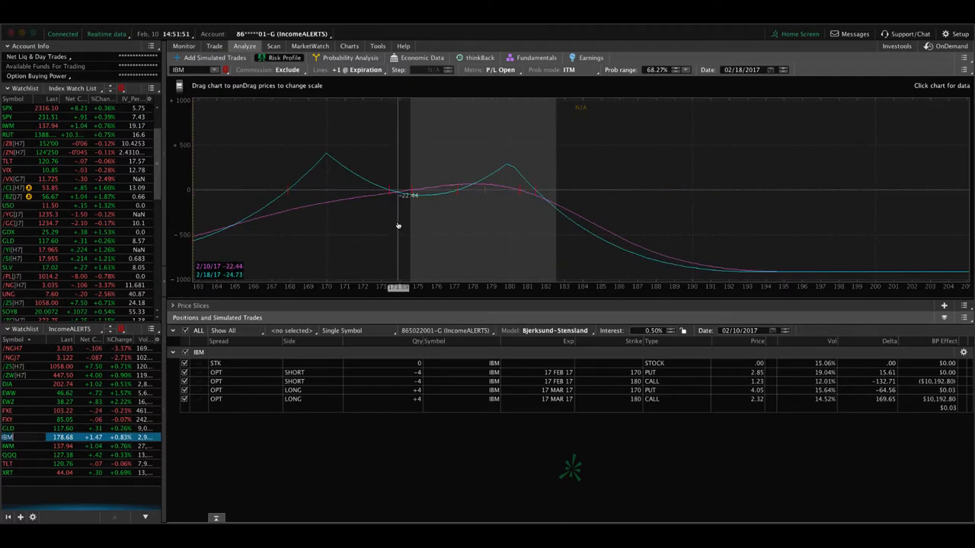
pyautogui.moveTo(495, 314)
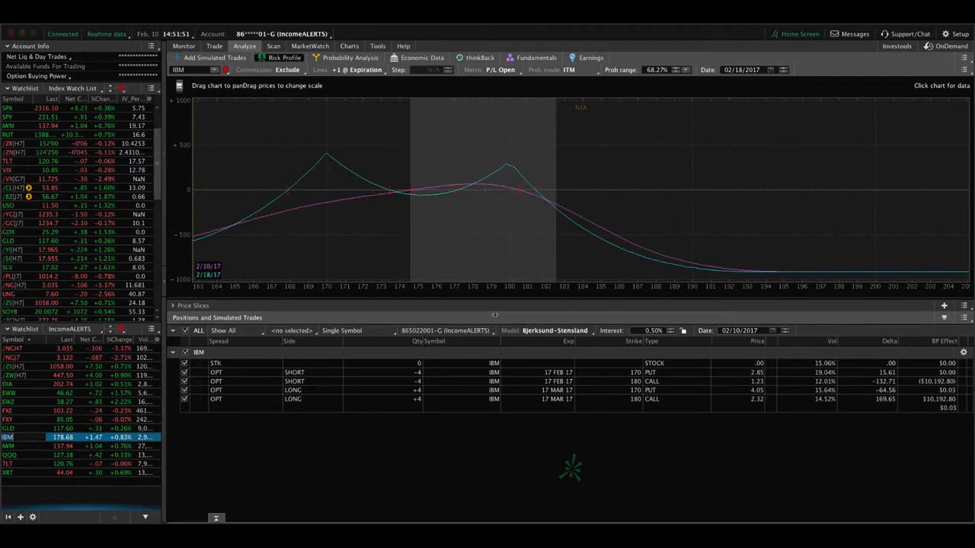
pyautogui.moveTo(484, 227)
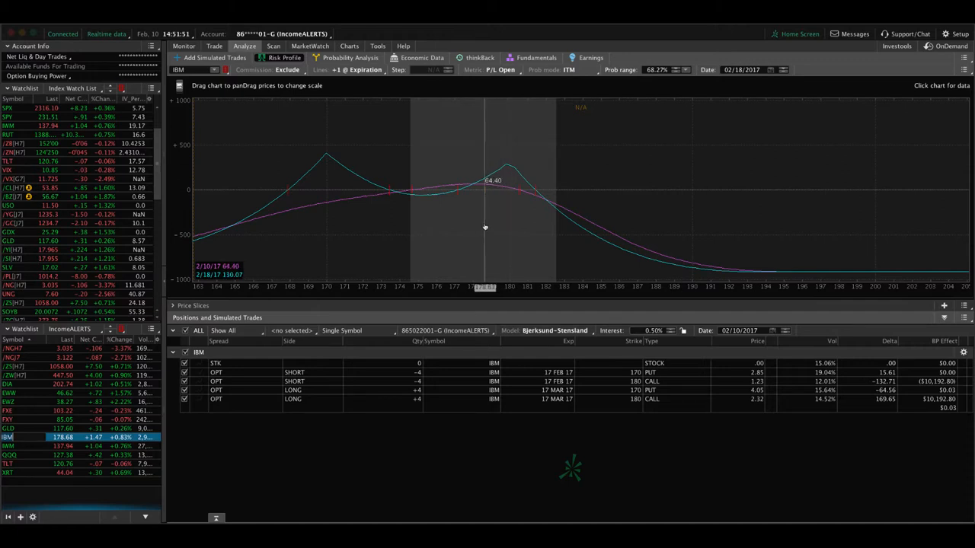
pyautogui.moveTo(485, 227)
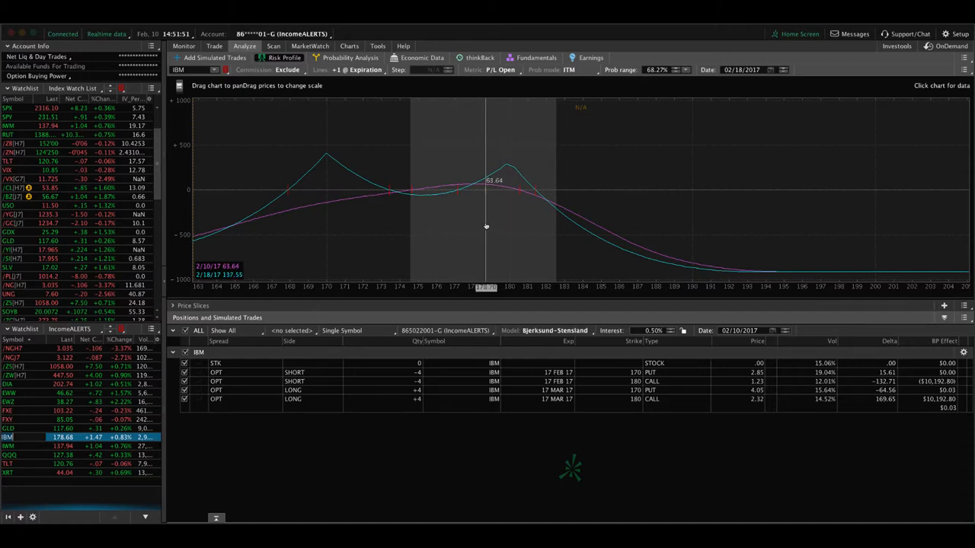
pyautogui.moveTo(375, 219)
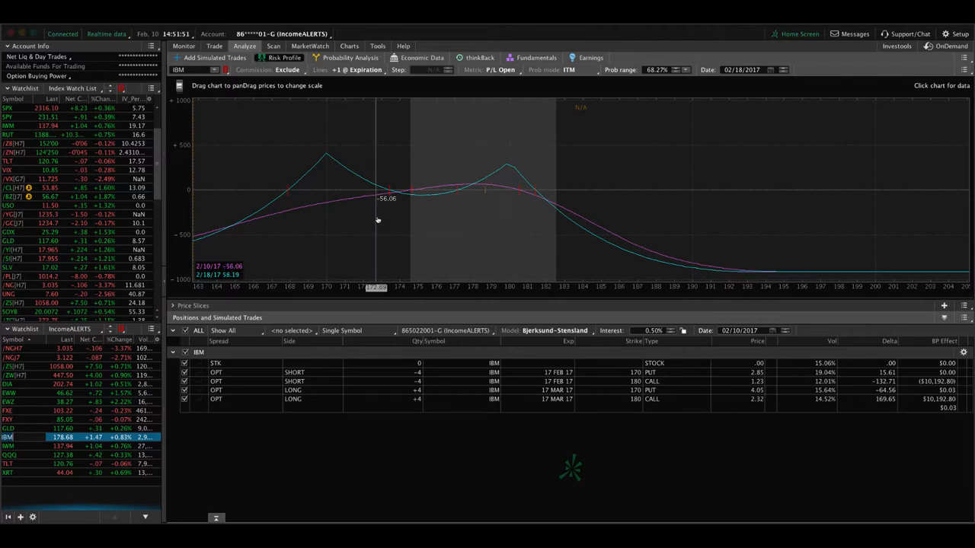
pyautogui.moveTo(439, 199)
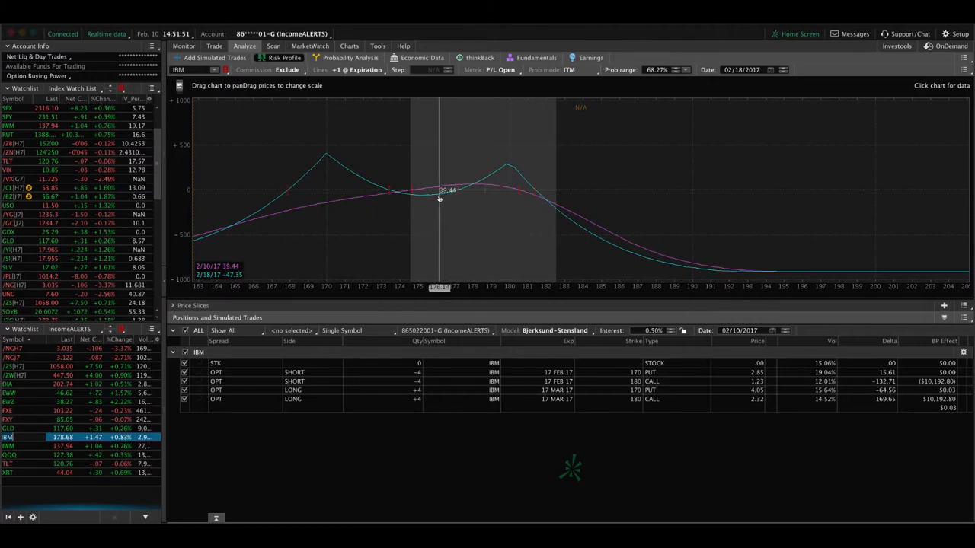
pyautogui.moveTo(436, 196)
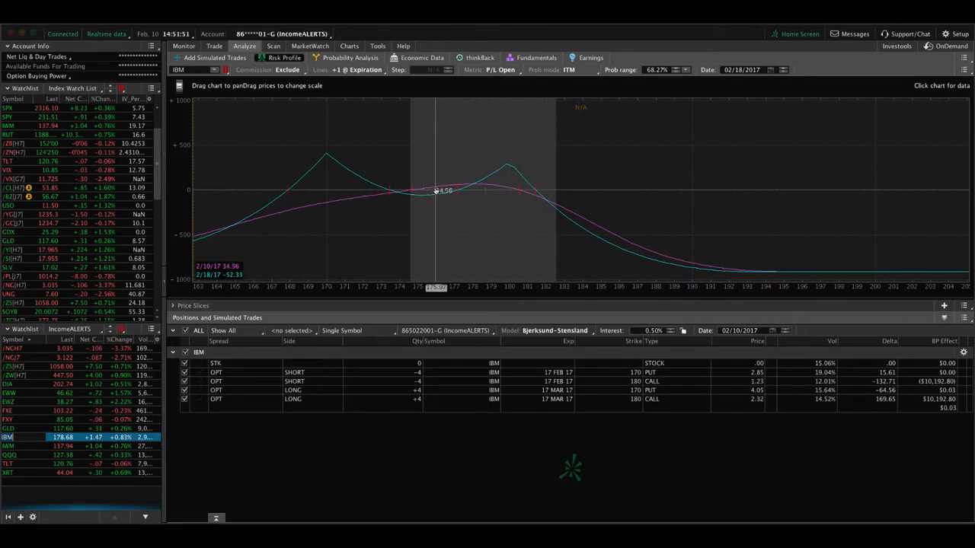
# Chart IBM to check its IV percentile of 1
pyautogui.click(348, 46)
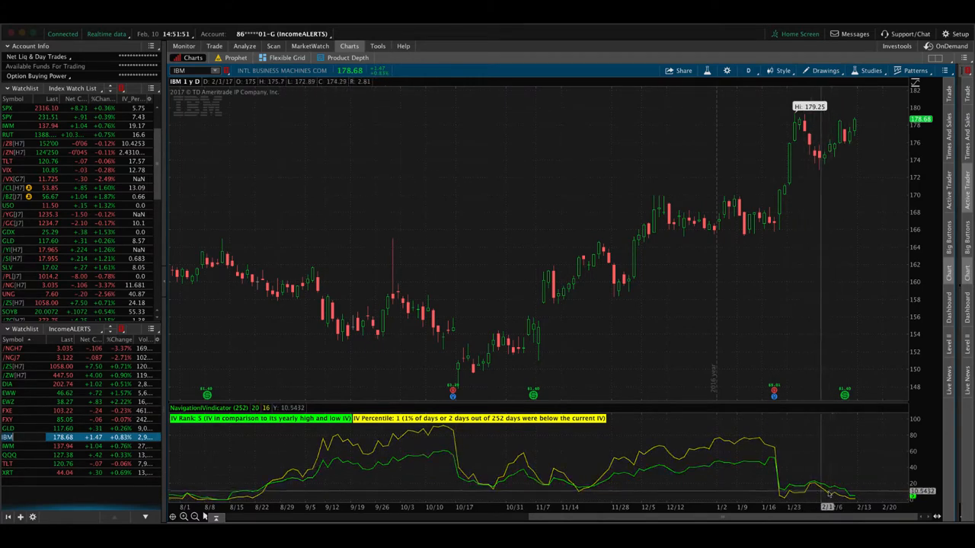
pyautogui.moveTo(308, 139)
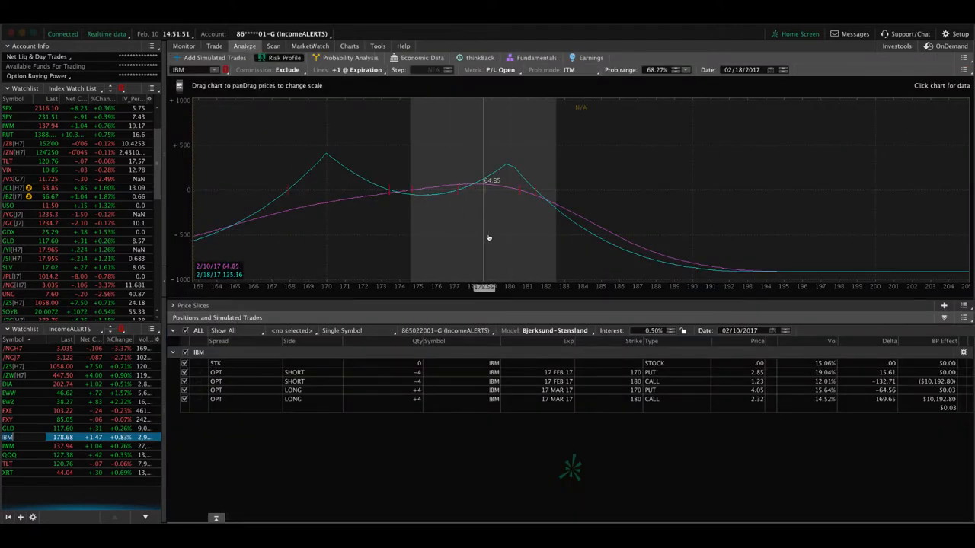
pyautogui.moveTo(487, 240)
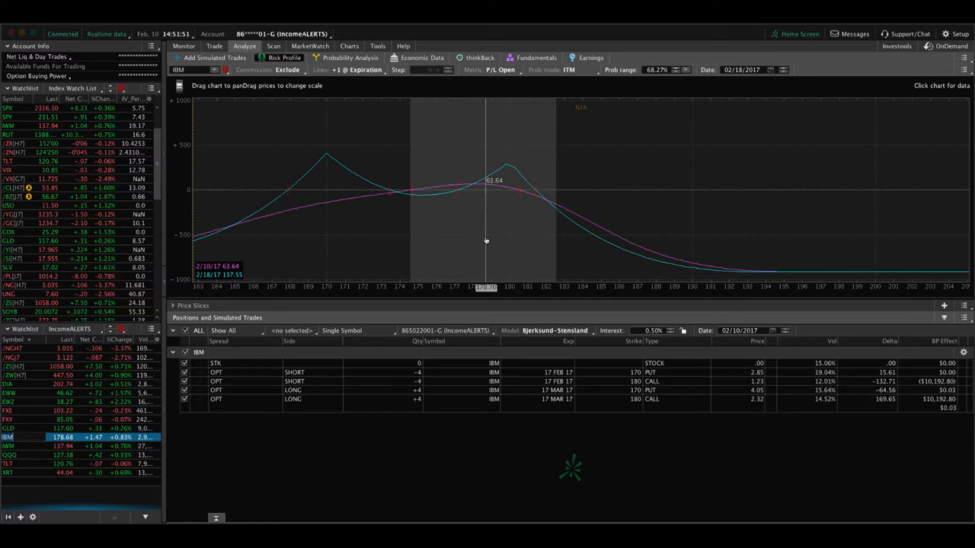
pyautogui.moveTo(494, 235)
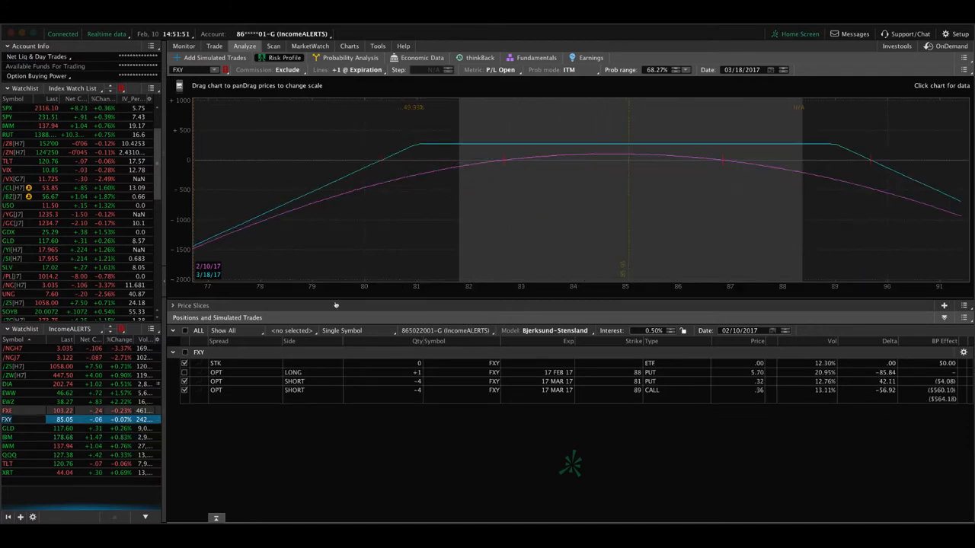
pyautogui.moveTo(628, 242)
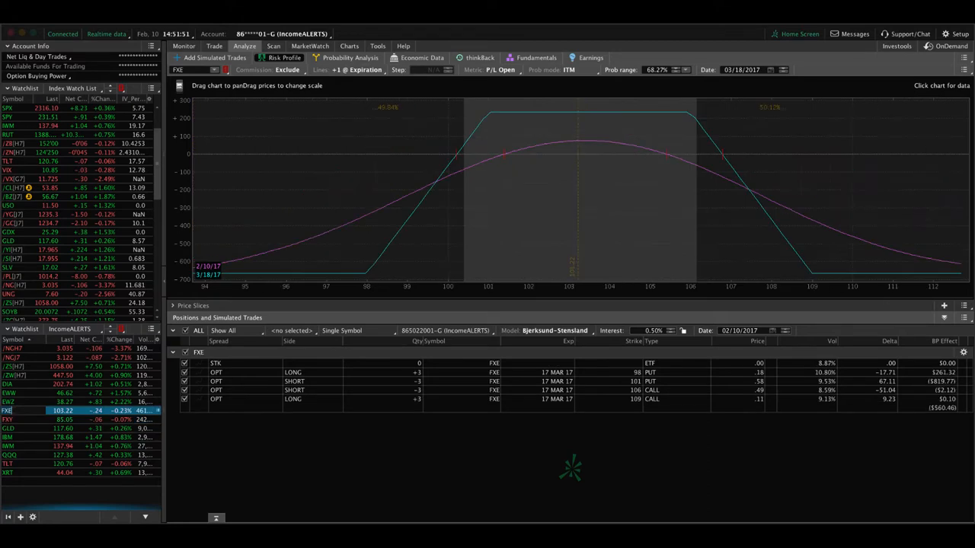
pyautogui.moveTo(577, 218)
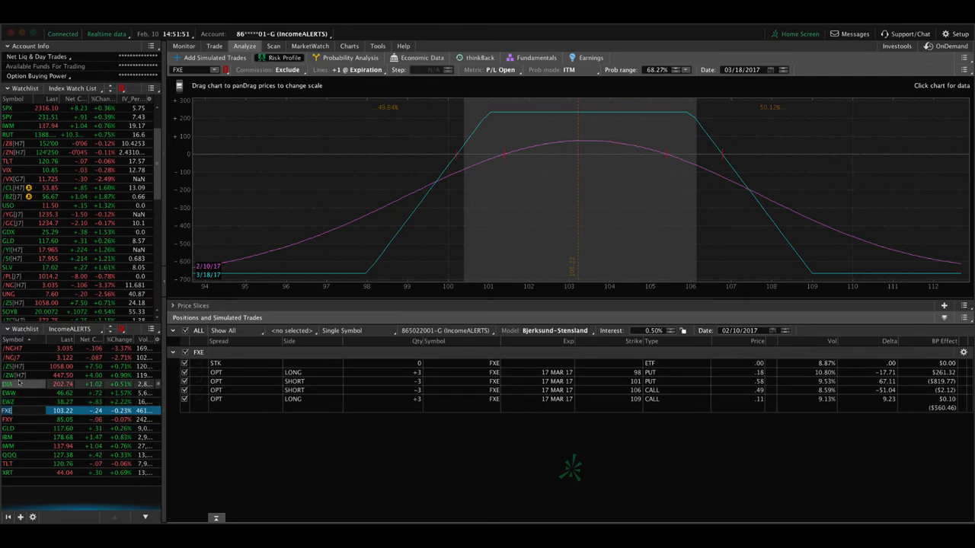
# Load the /ZW wheat April 415/425 puts and 485/495 calls into the risk profile
pyautogui.click(7, 375)
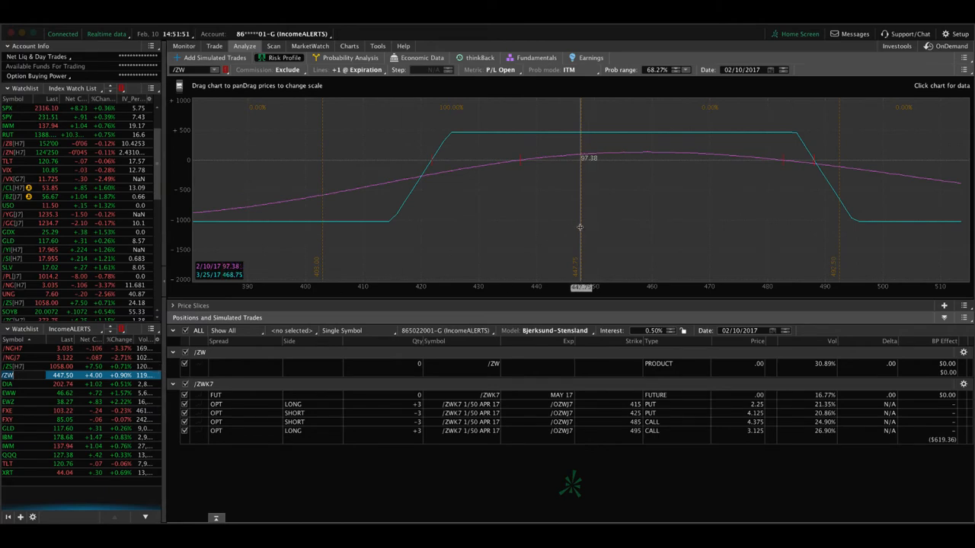
pyautogui.moveTo(554, 200)
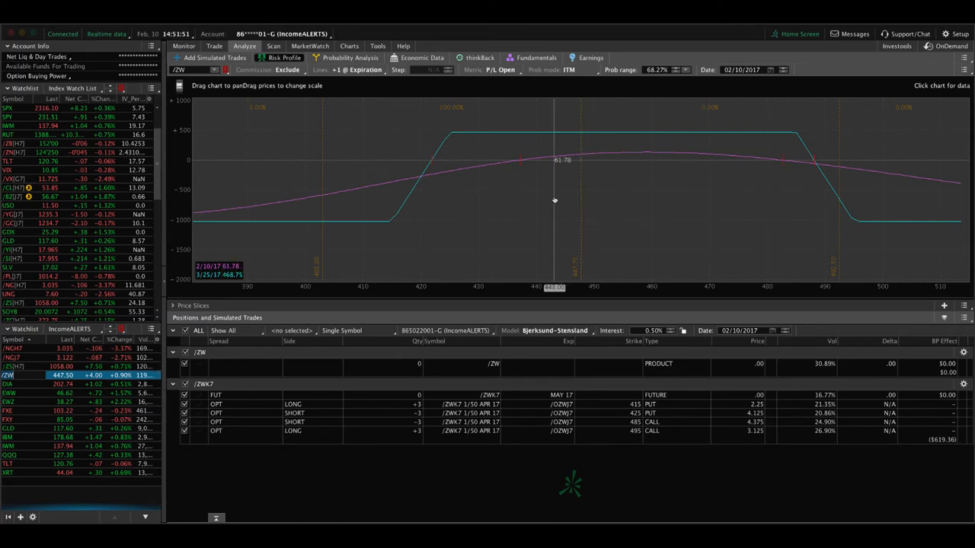
pyautogui.click(349, 45)
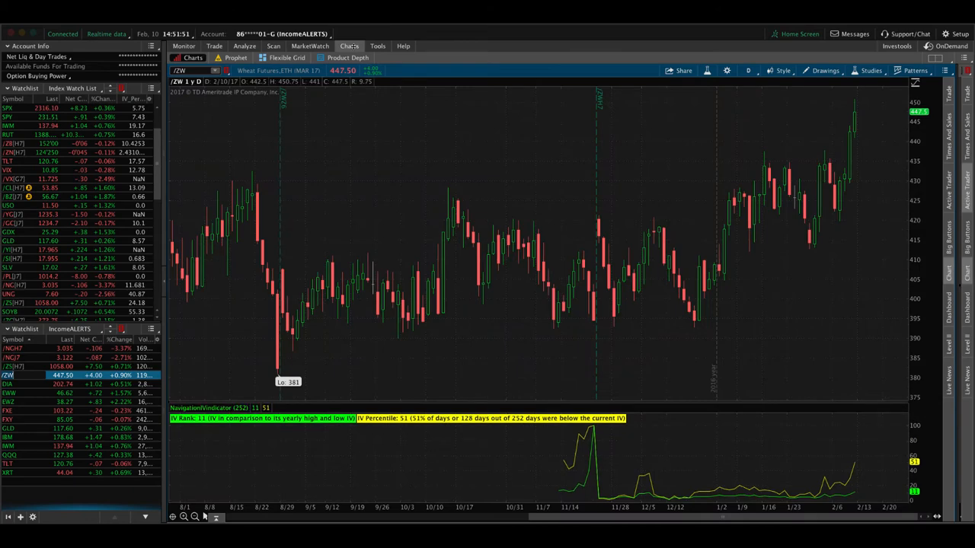
pyautogui.moveTo(856, 121)
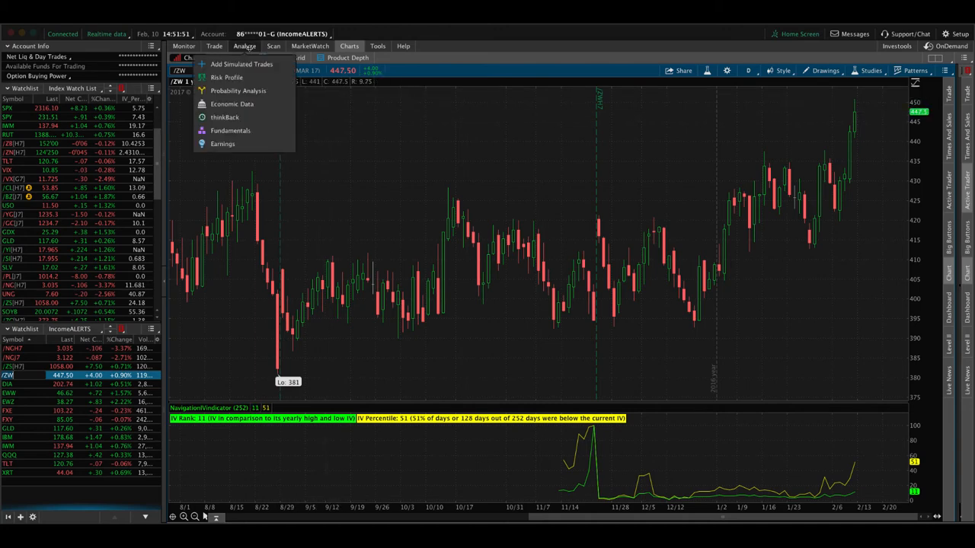
pyautogui.click(226, 77)
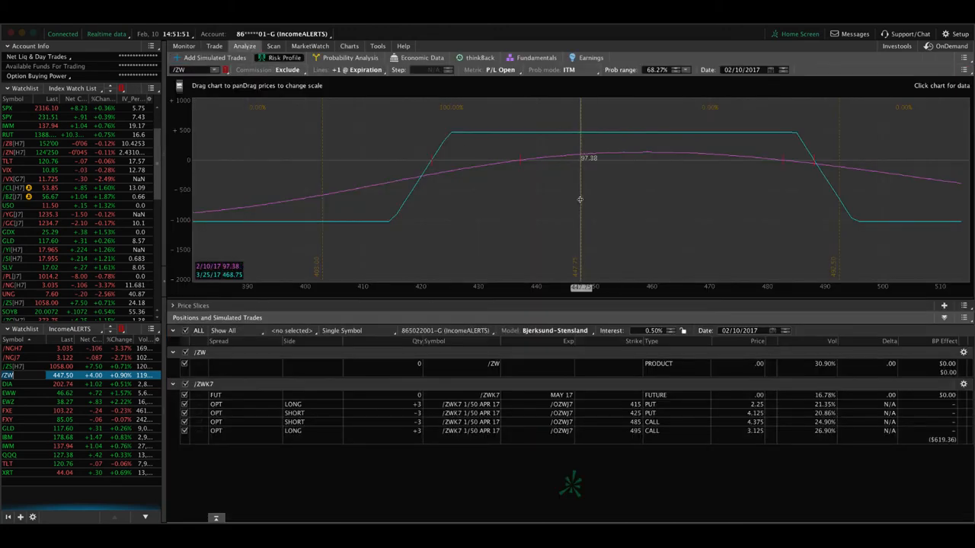
pyautogui.moveTo(541, 234)
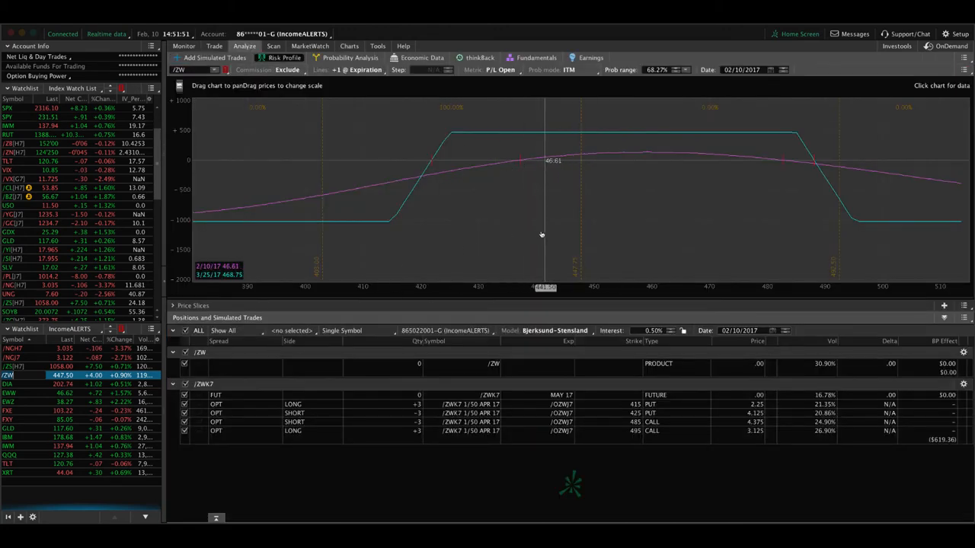
pyautogui.moveTo(552, 233)
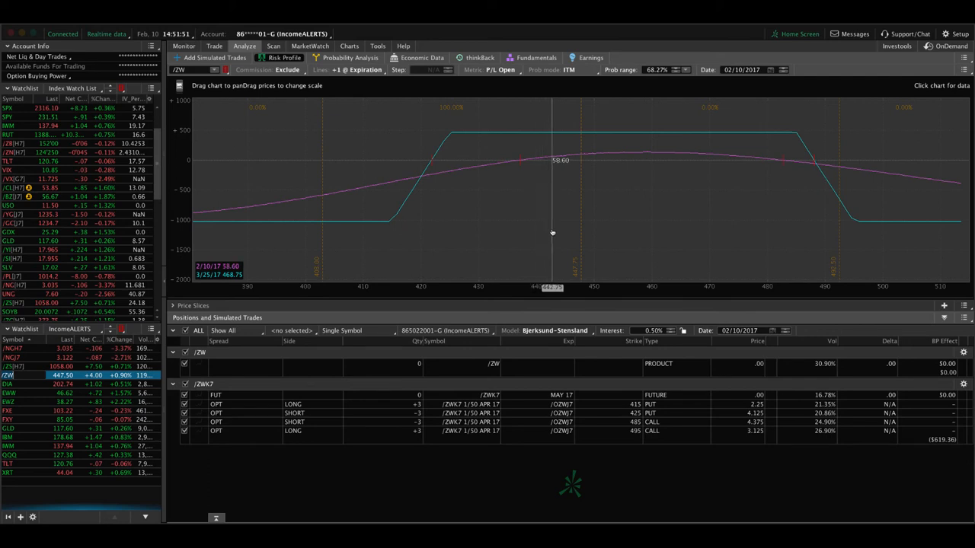